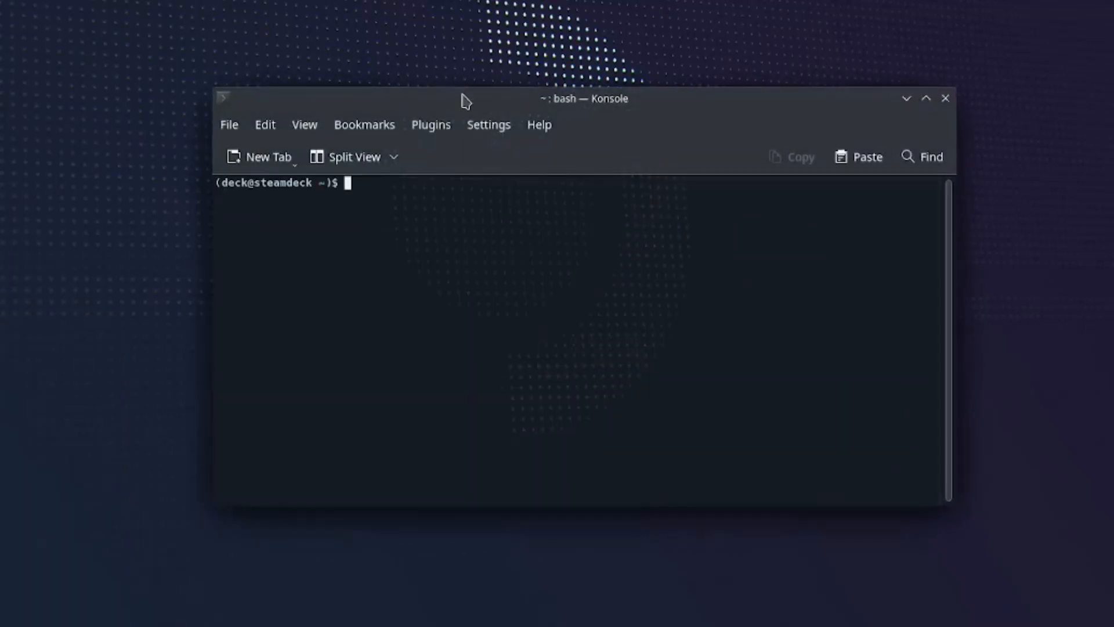
Reposition the Konsole window and begin typing a password at the bash prompt.
drag(460, 98, 432, 130)
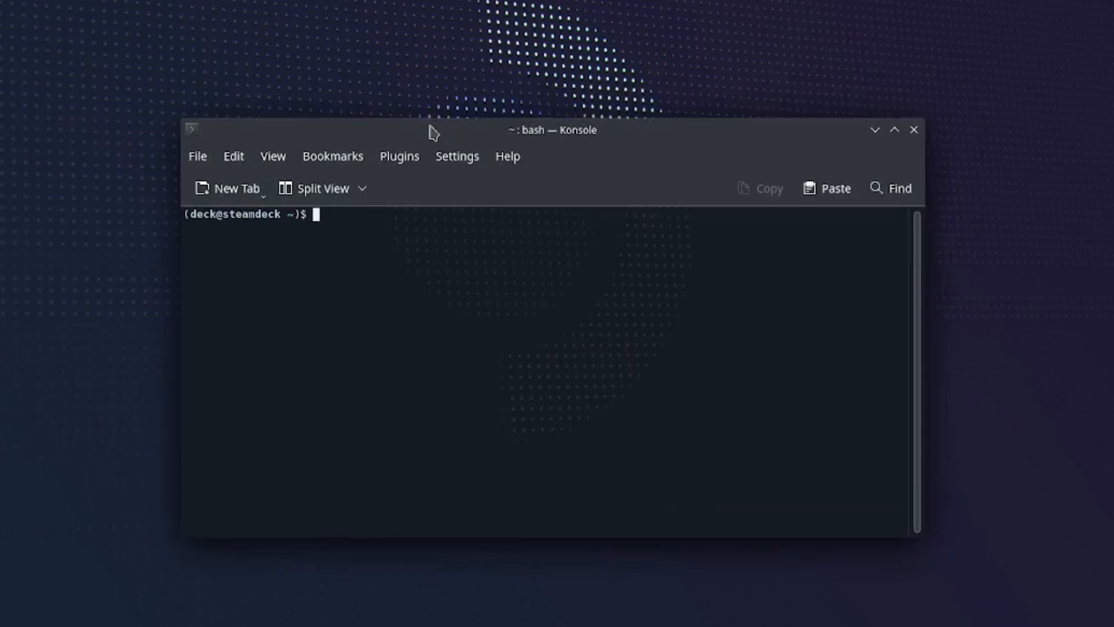
text(pa)
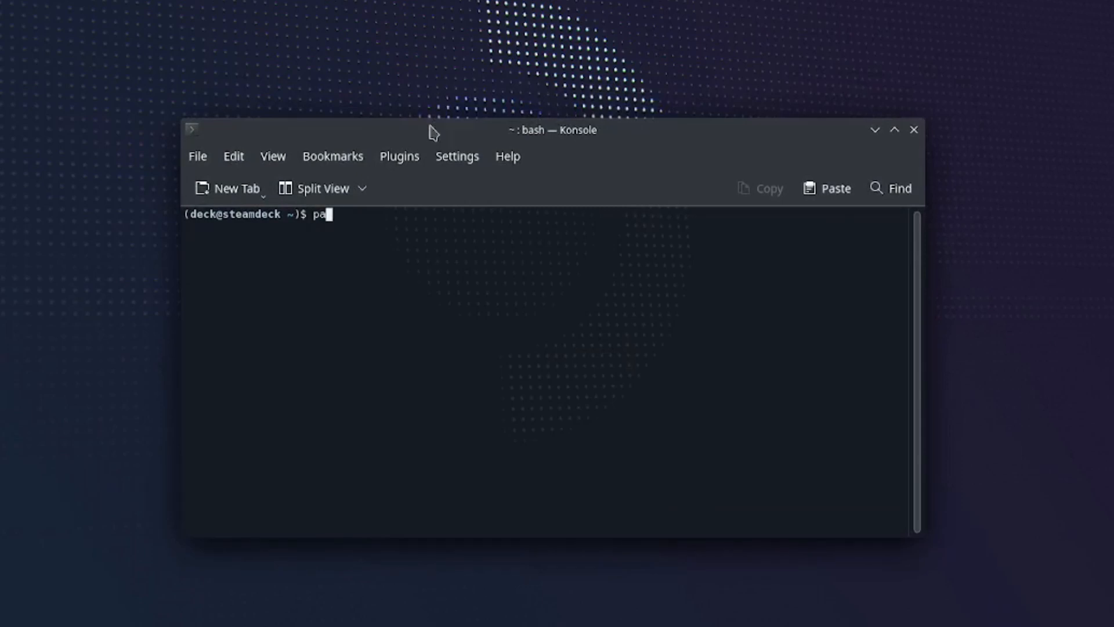
text(sswo)
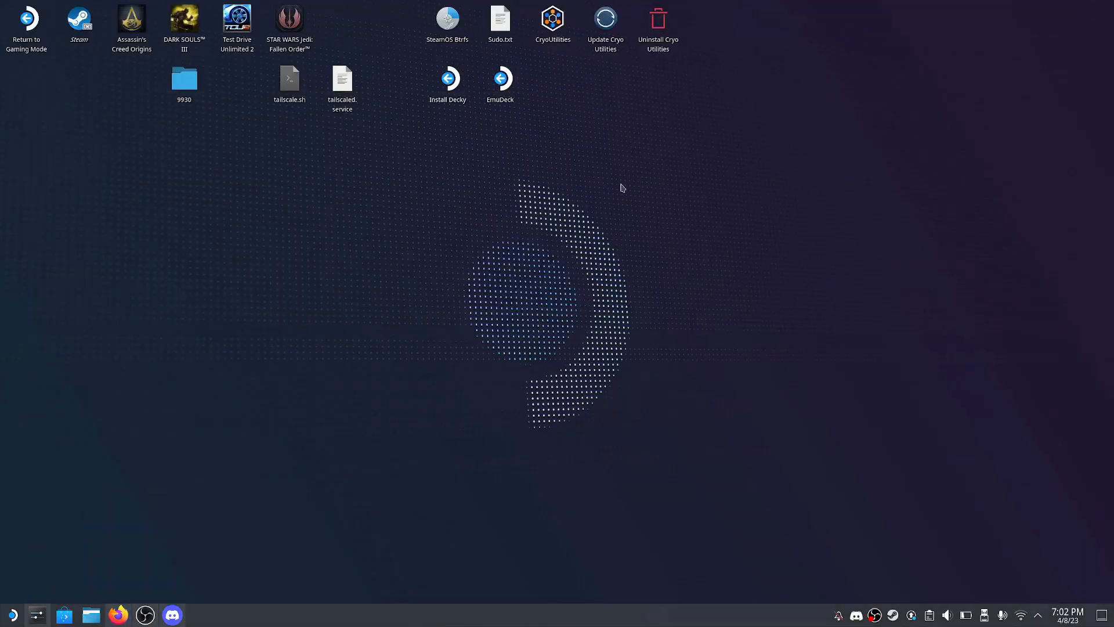
mouse_move(389, 282)
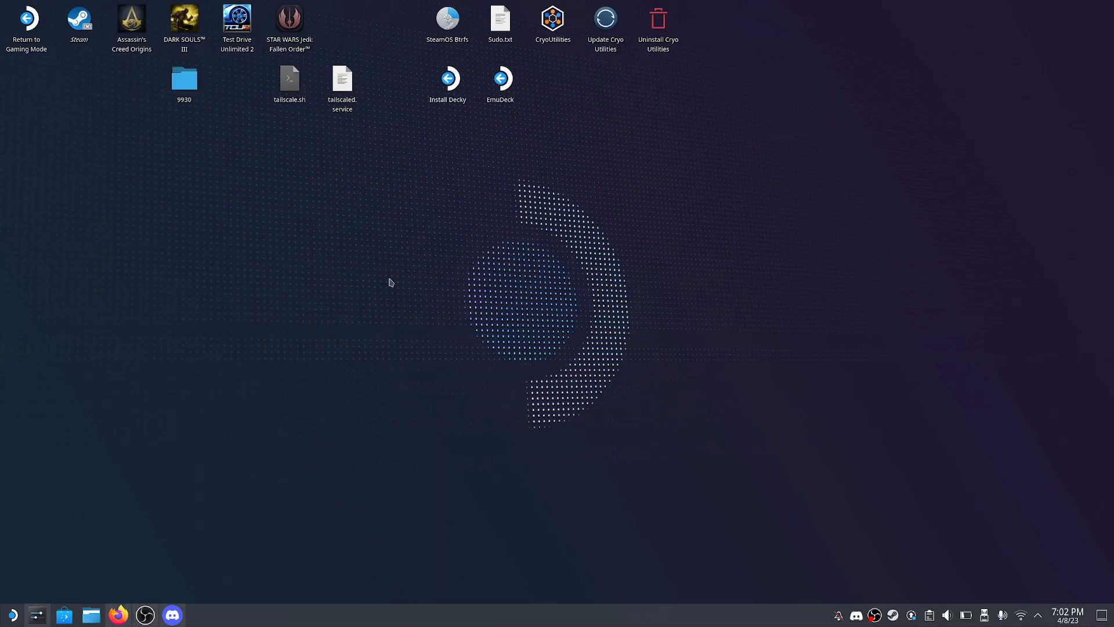
Launch the EmuDeck shortcut, then launch the Install Decky installer from the desktop.
click(500, 79)
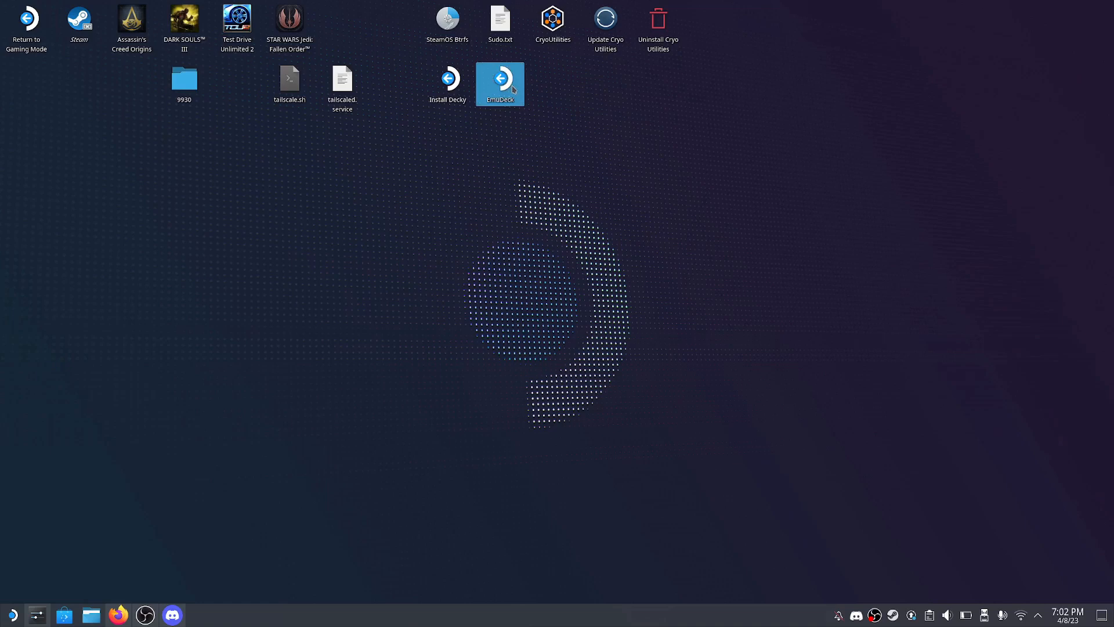
mouse_move(486, 256)
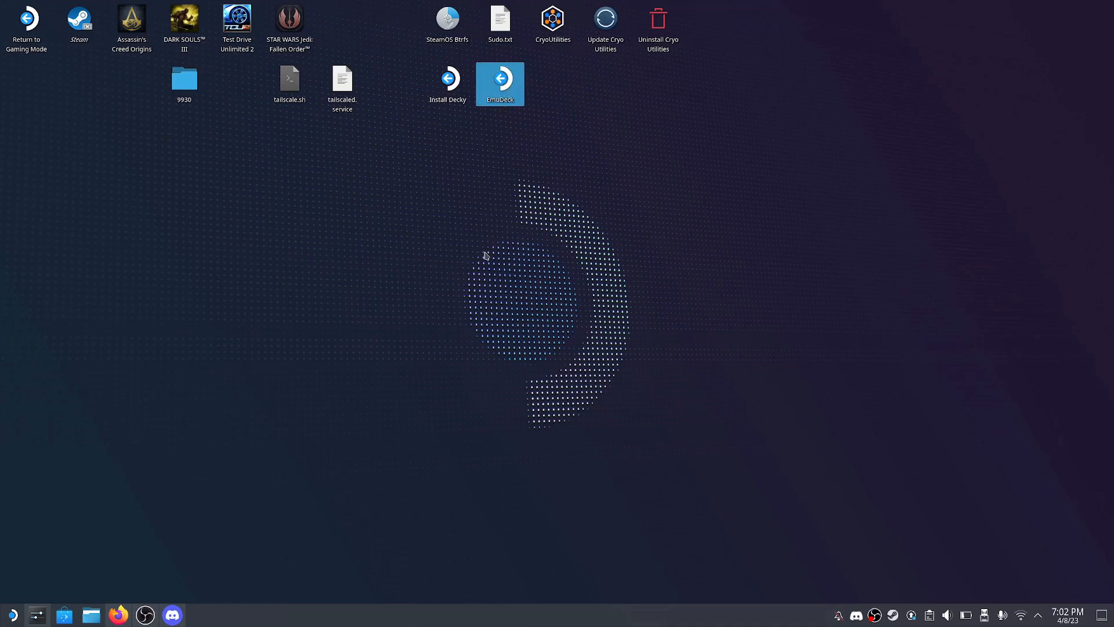
double_click(499, 83)
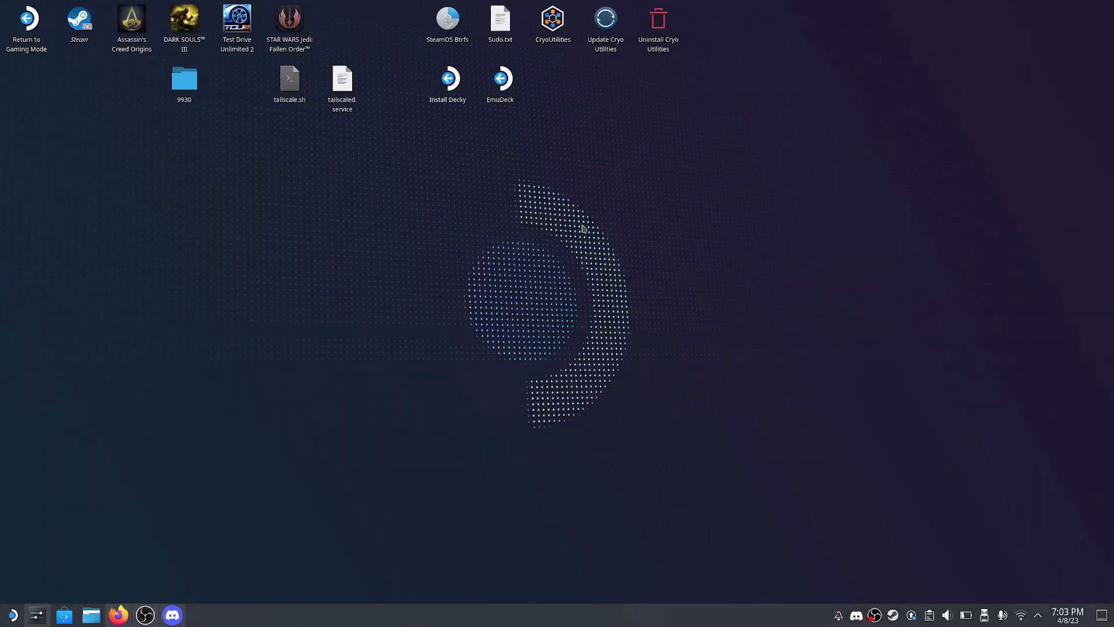
mouse_move(408, 337)
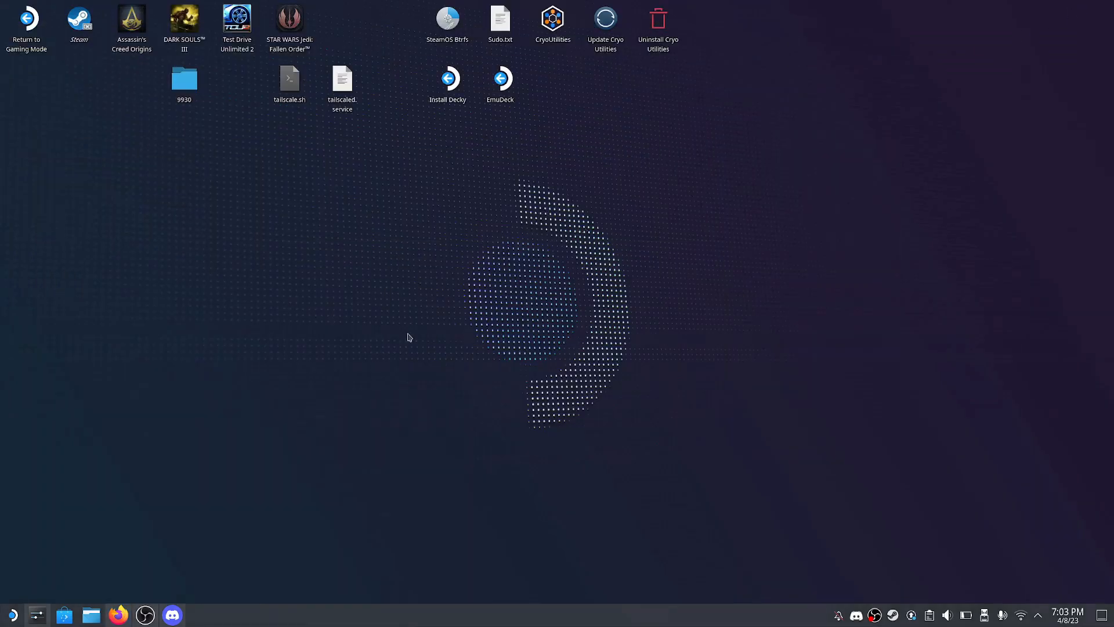
click(448, 83)
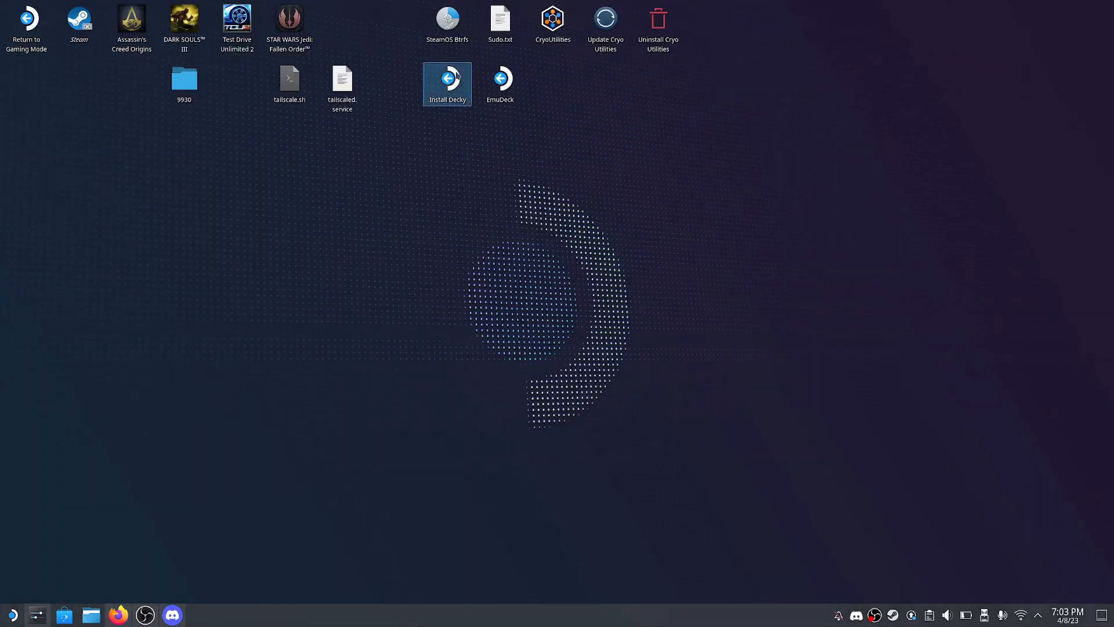
double_click(447, 84)
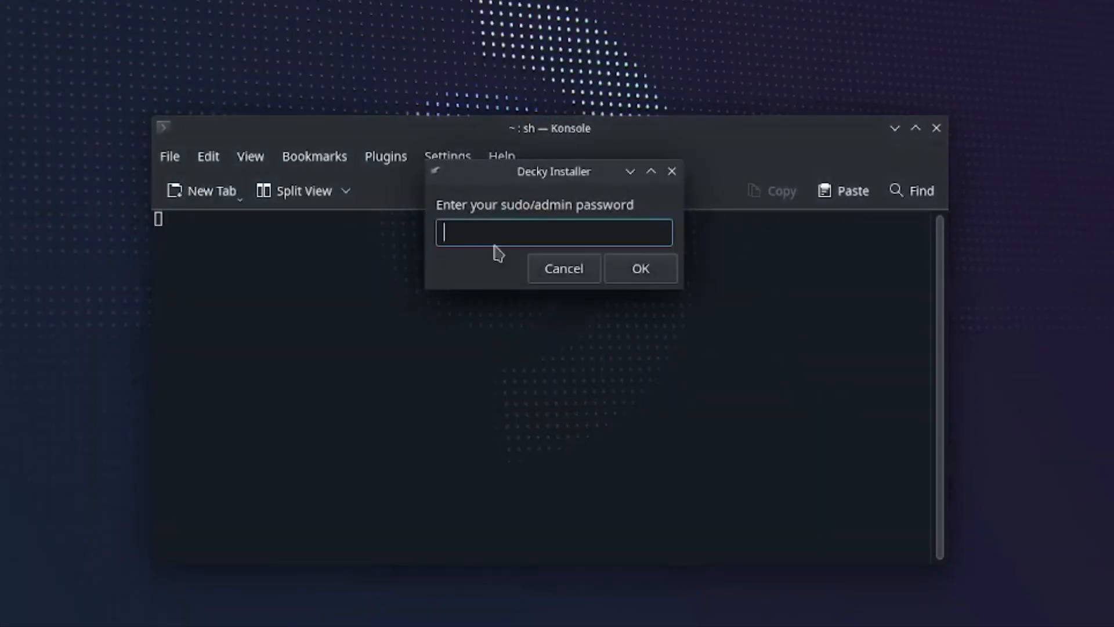
Authorise Decky Installer with the admin password and choose the recommended release version.
text(password)
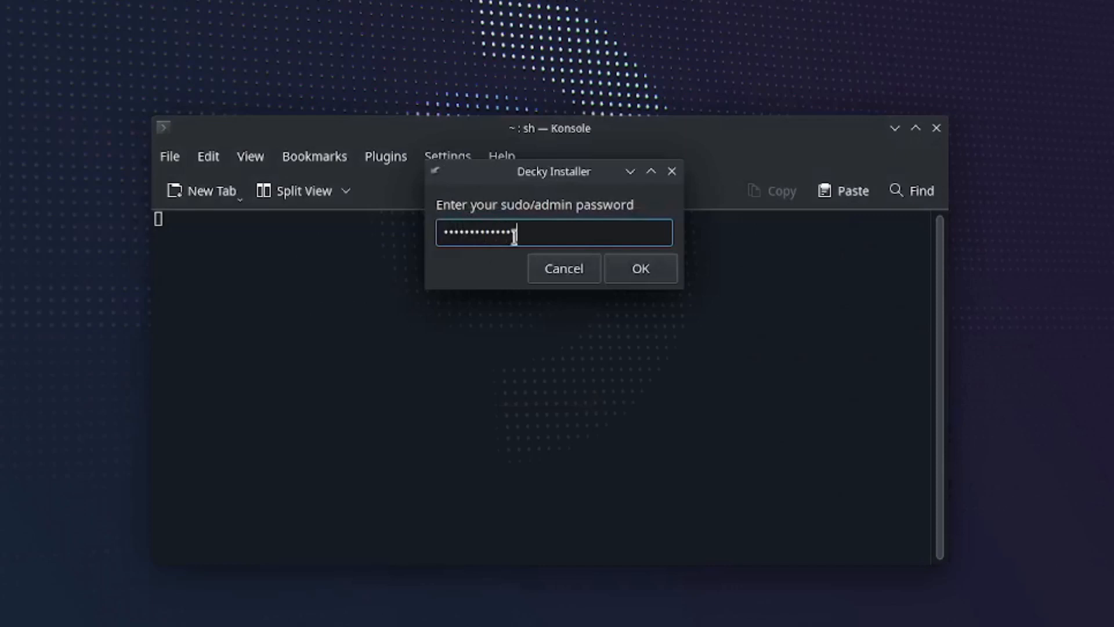
click(639, 269)
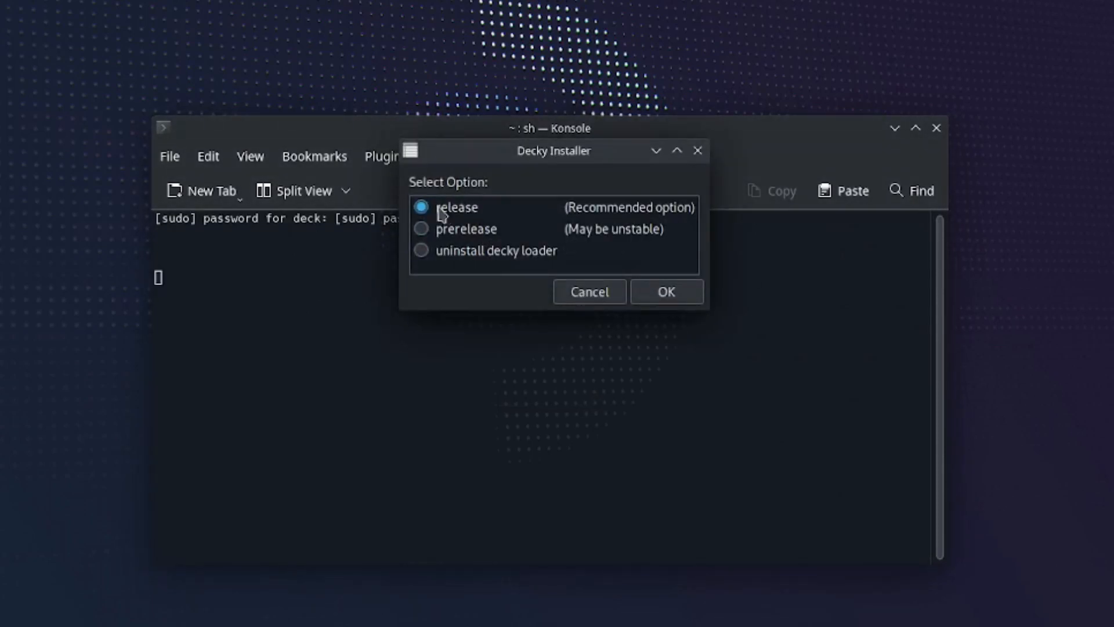
click(665, 292)
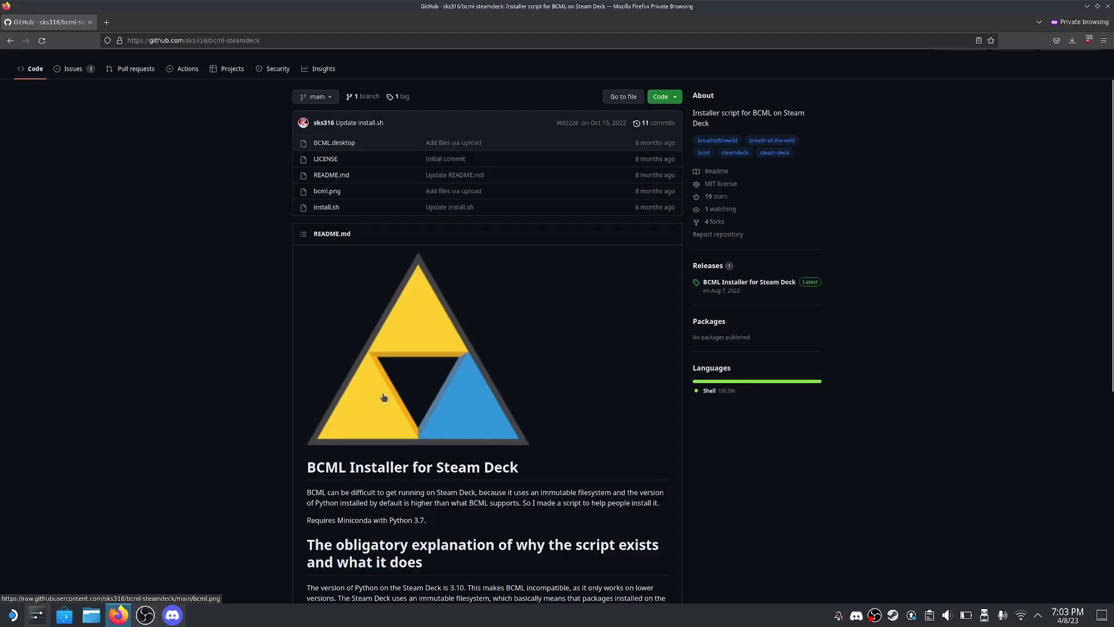
Open the BCML Installer for Steam Deck release and follow its 'Get Miniconda here' link.
scroll(down, 3)
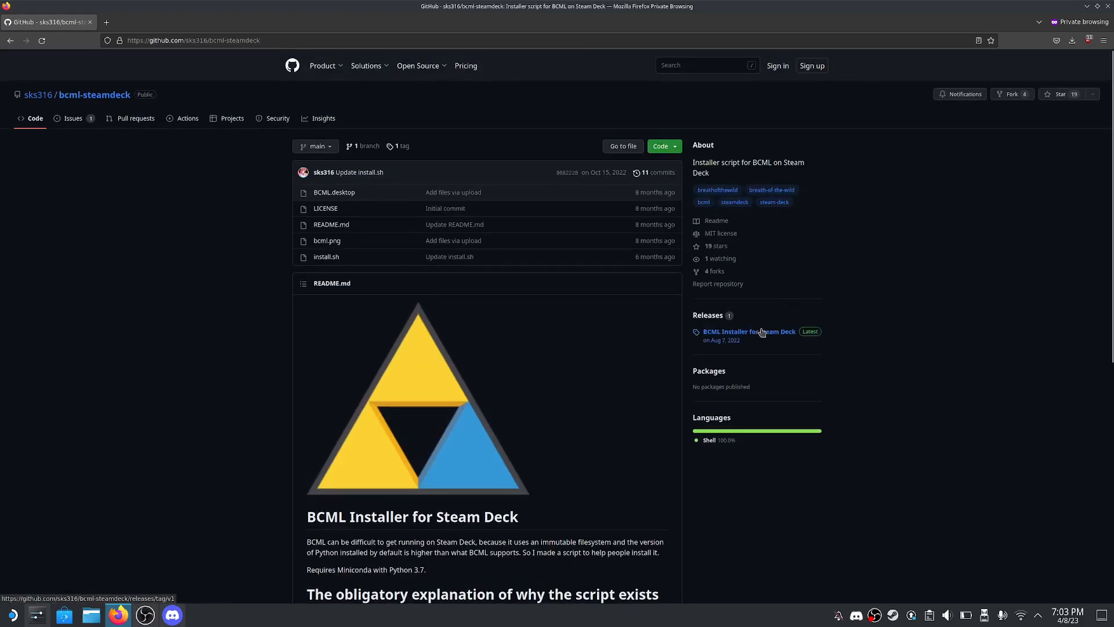
click(748, 331)
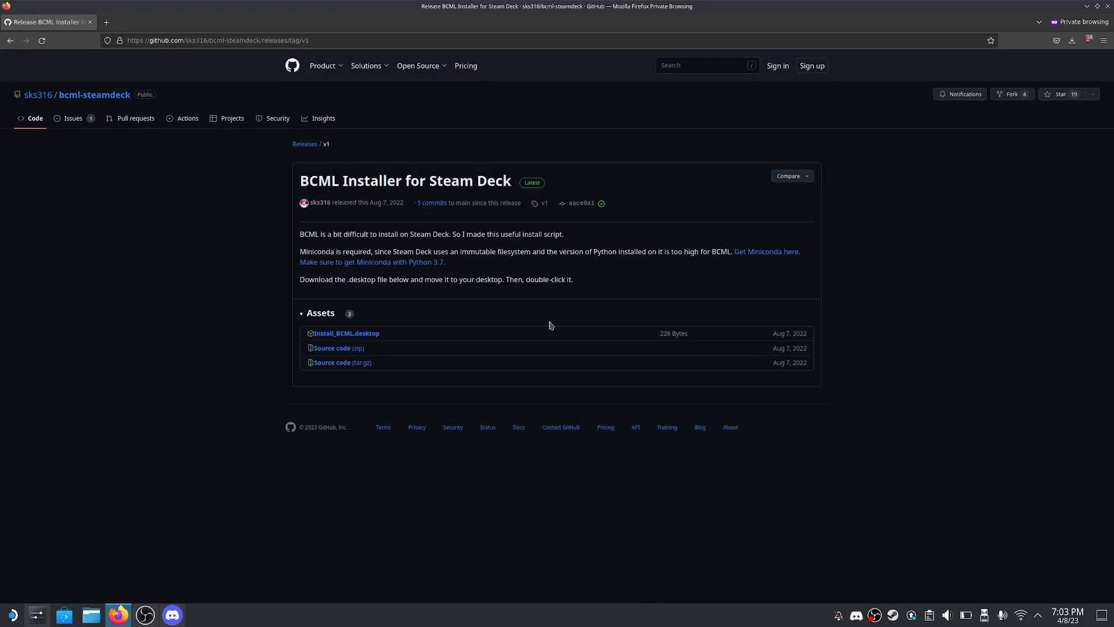
mouse_move(358, 278)
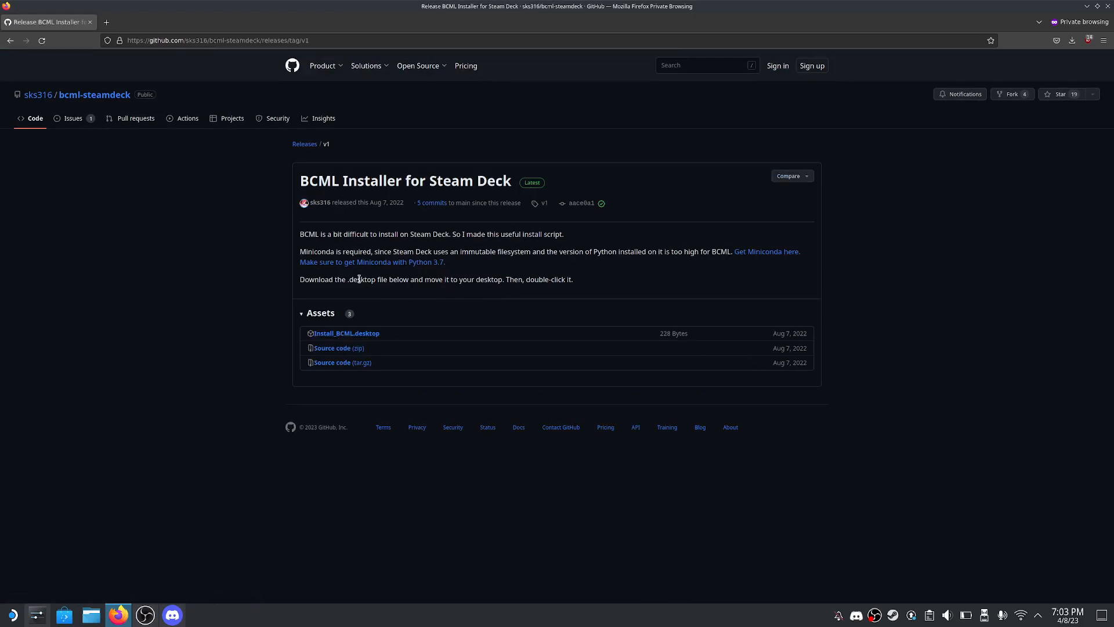
drag(337, 252, 481, 251)
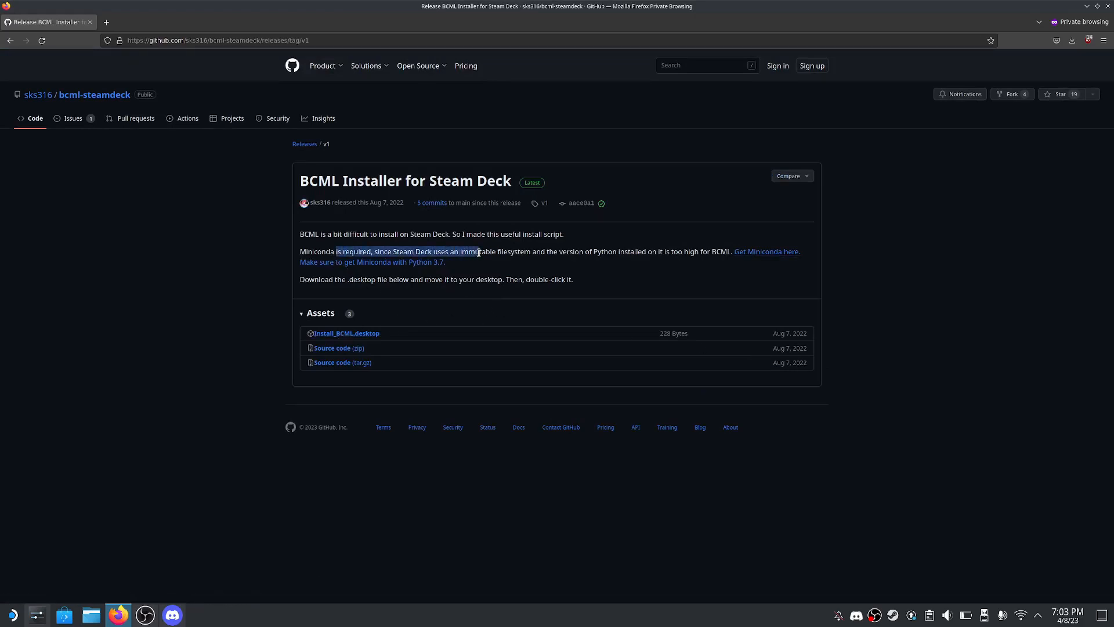
click(766, 252)
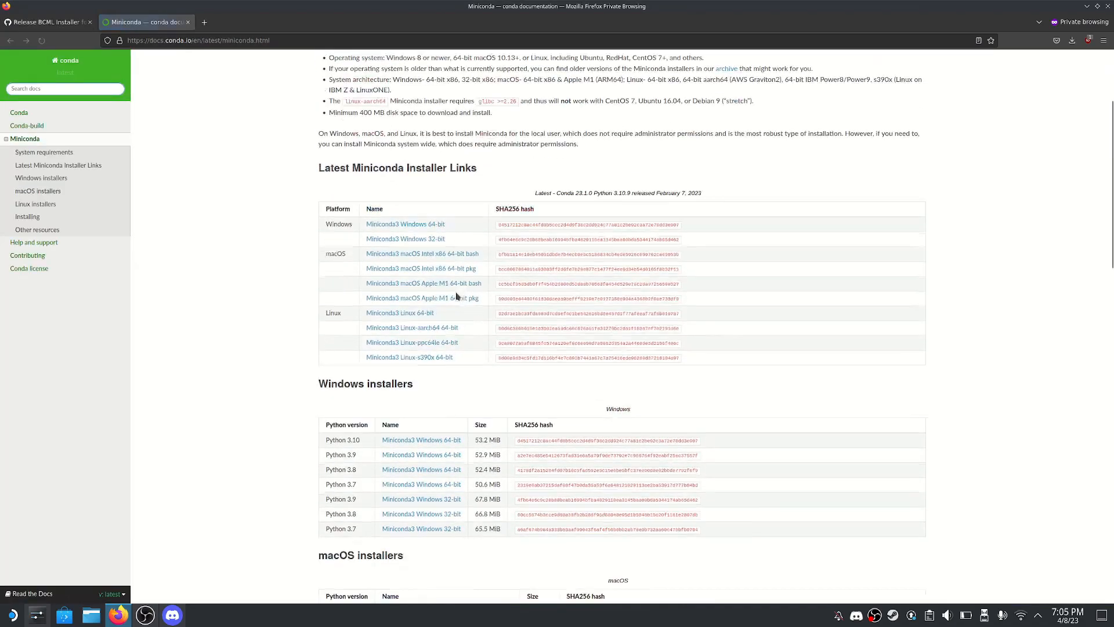
Find the Linux installers and bring up actions for the downloaded Miniconda3-py37 script.
scroll(down, 3)
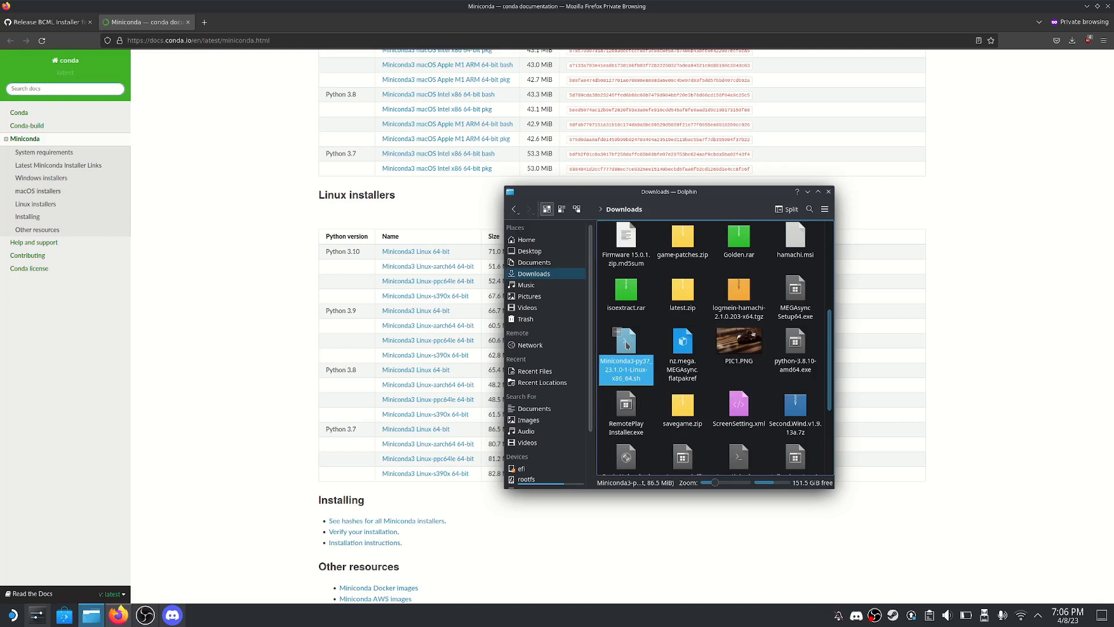
right_click(626, 348)
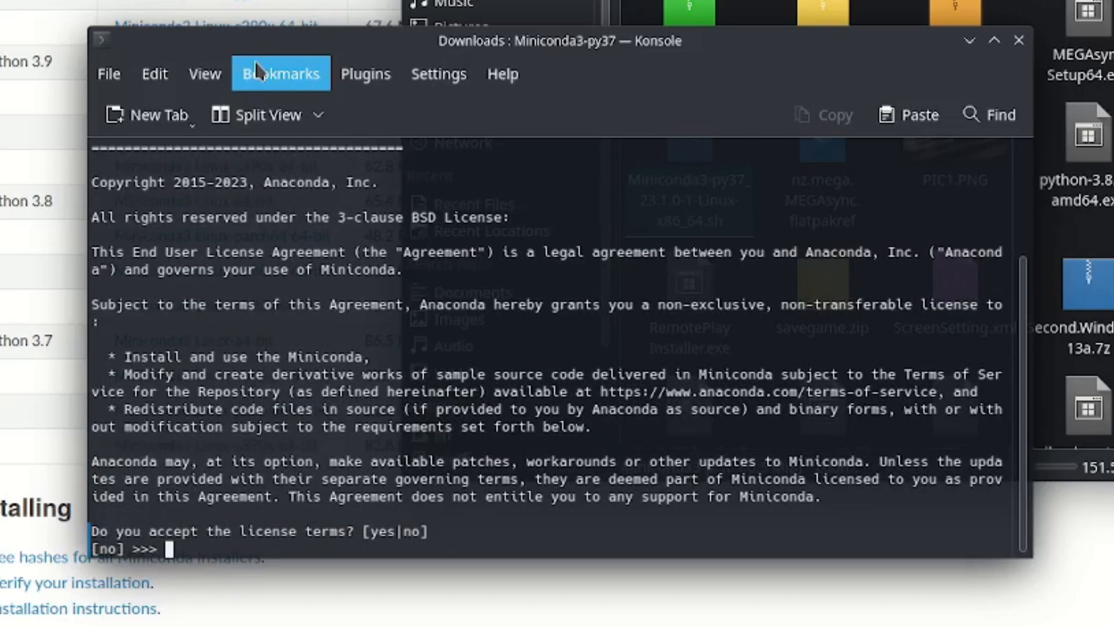
Enter yes to accept the Miniconda license terms.
text(yes)
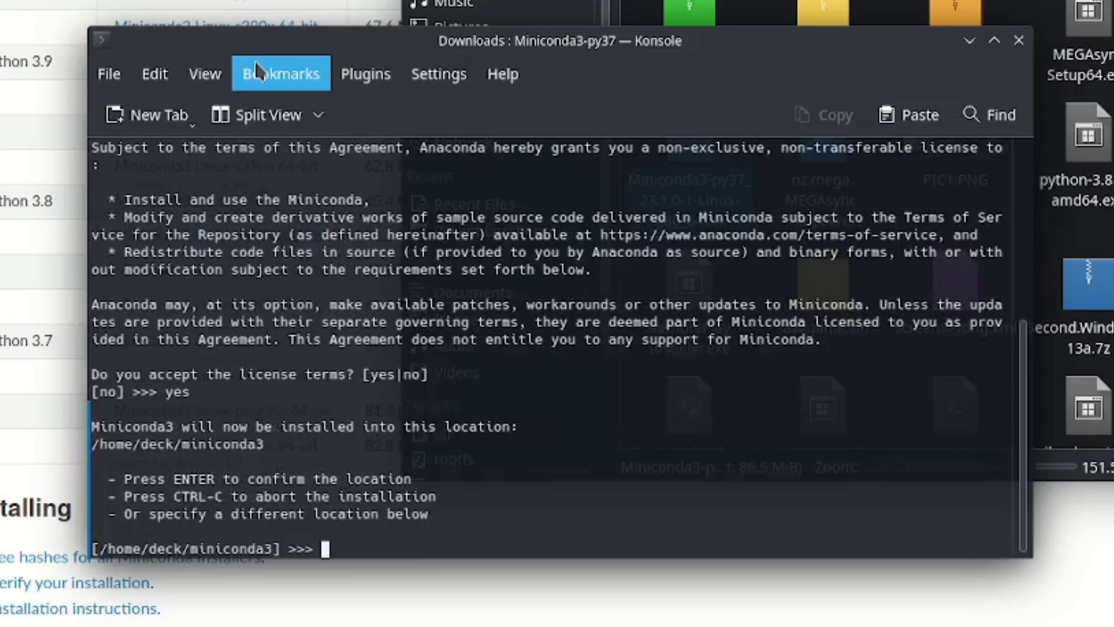
mouse_move(370, 492)
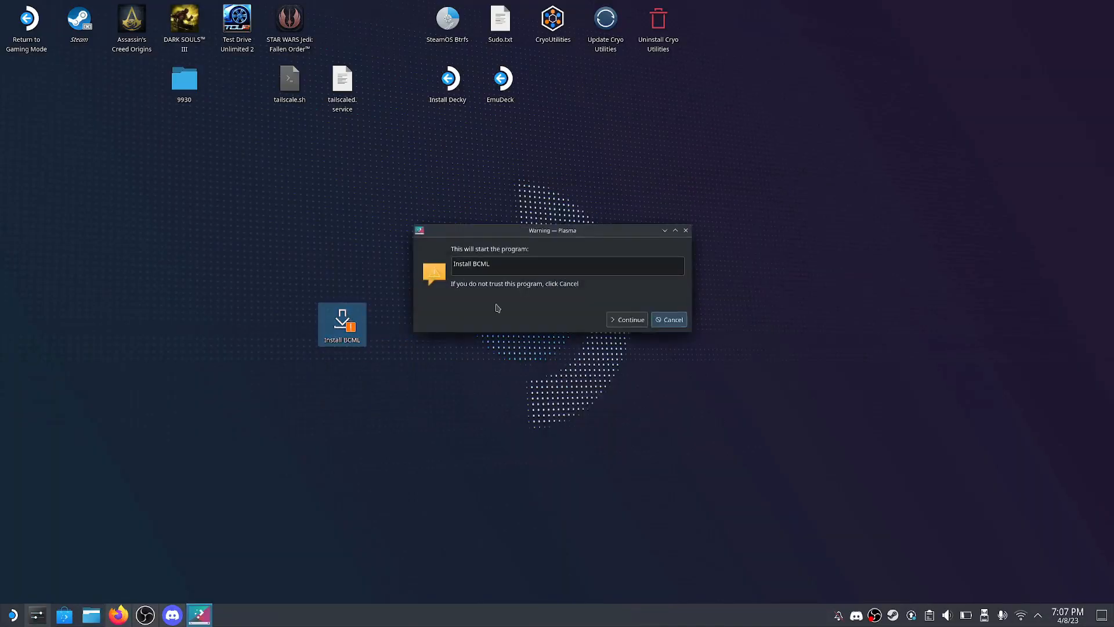
mouse_move(593, 316)
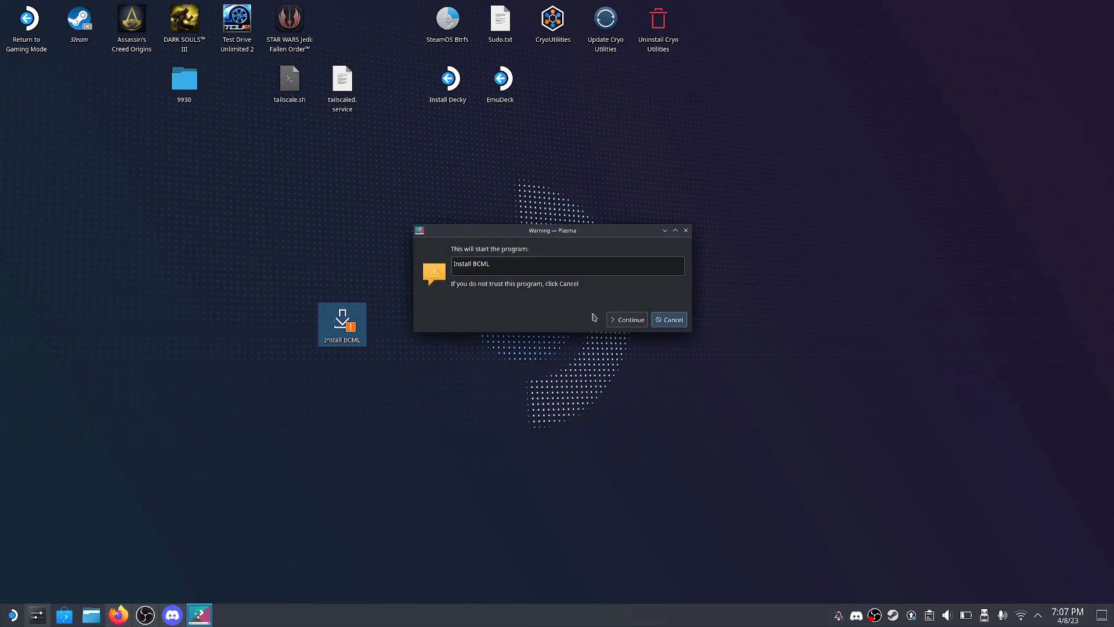
Allow Install BCML to run and acknowledge the BCML installation notice.
click(626, 319)
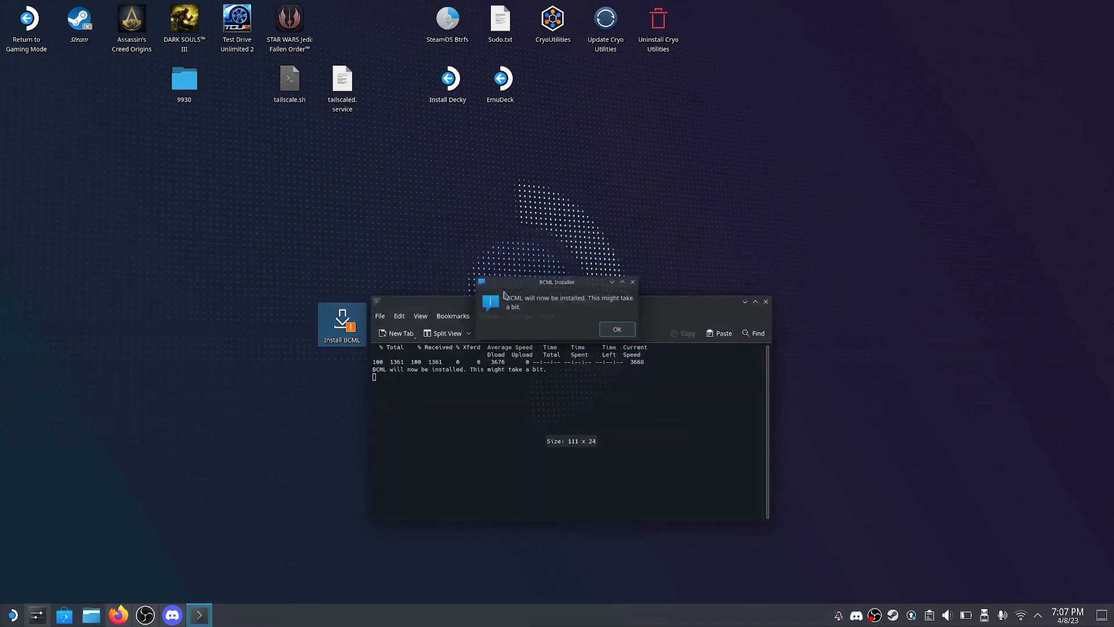
click(615, 329)
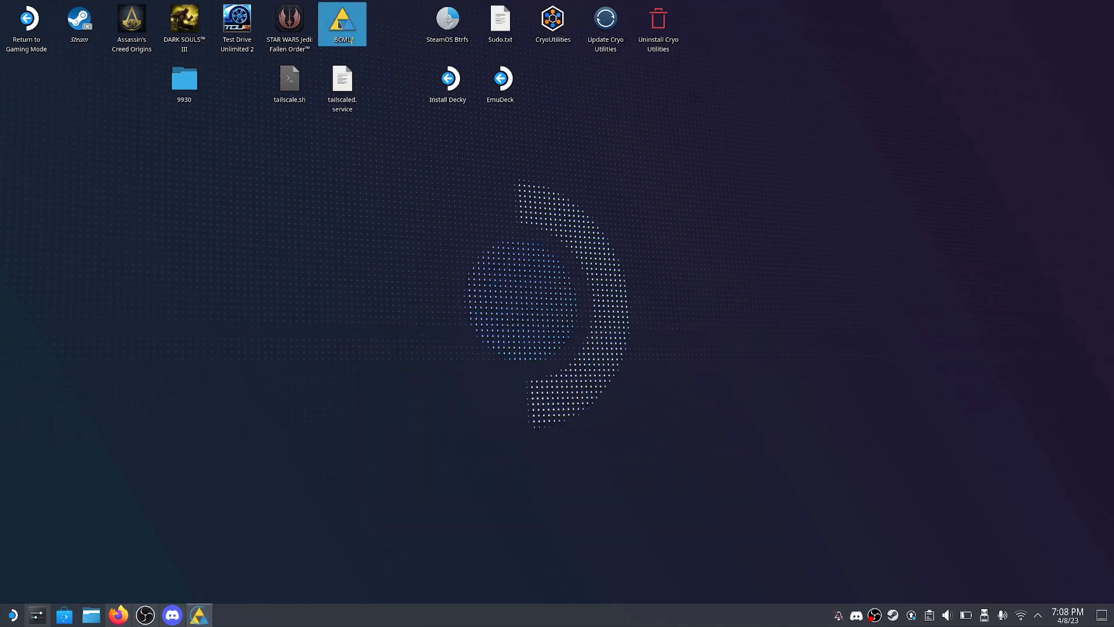
Launch BCML, advance past the welcome and import pages, and open Dolphin alongside.
double_click(342, 23)
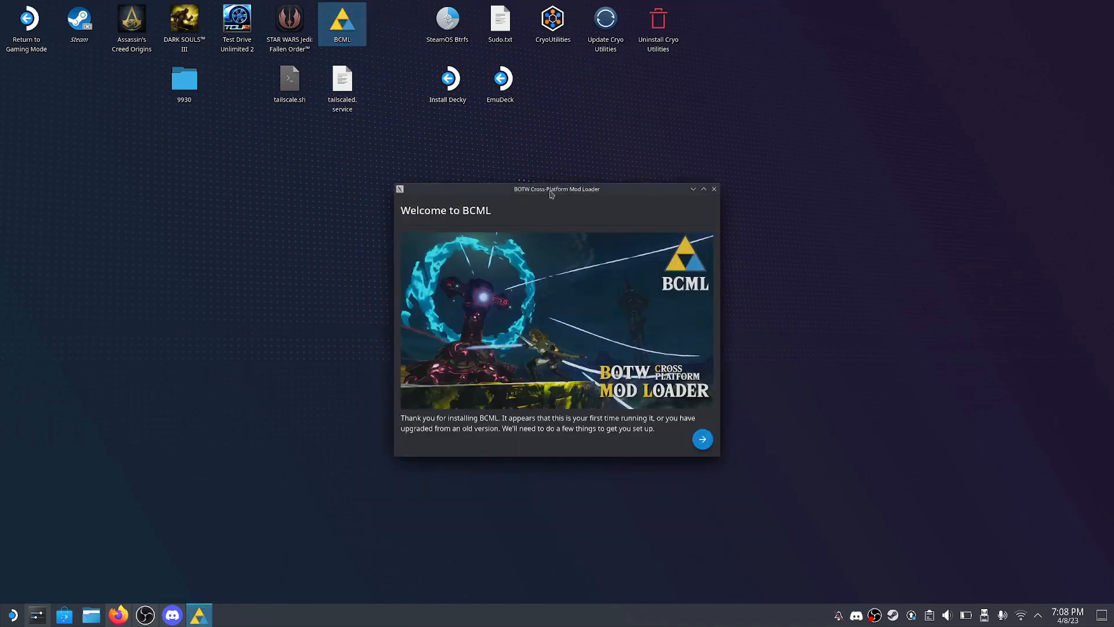
click(702, 438)
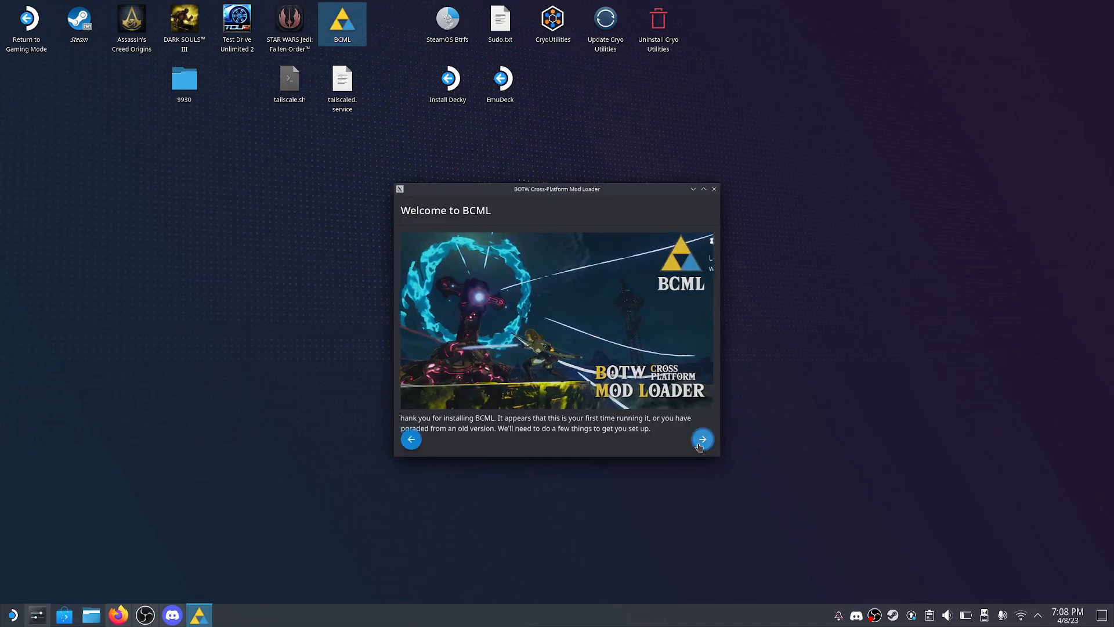
click(701, 438)
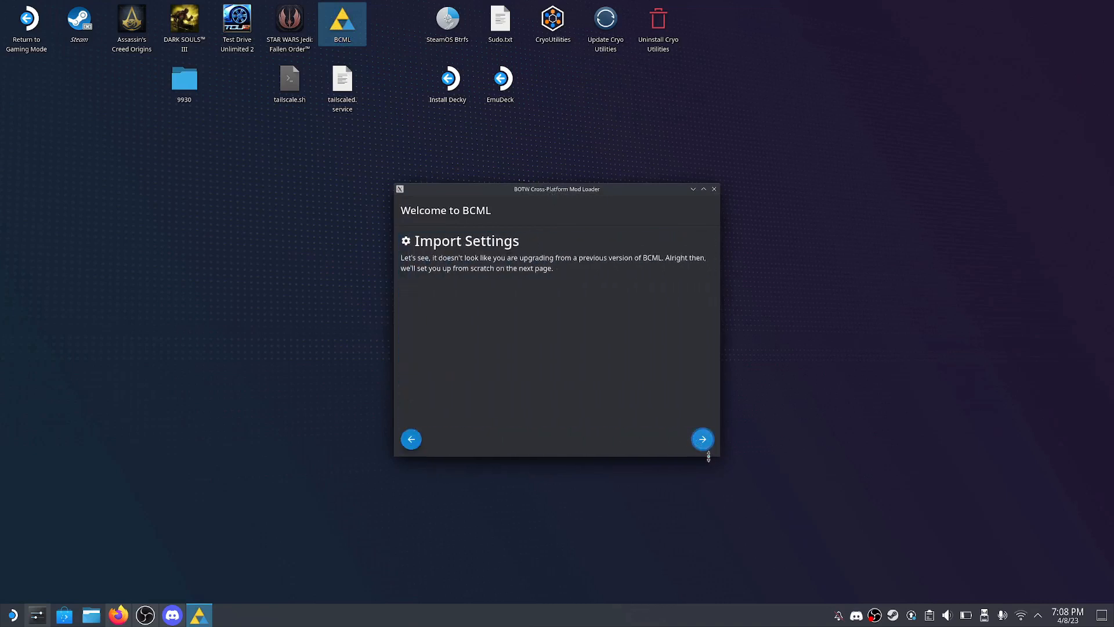
click(702, 438)
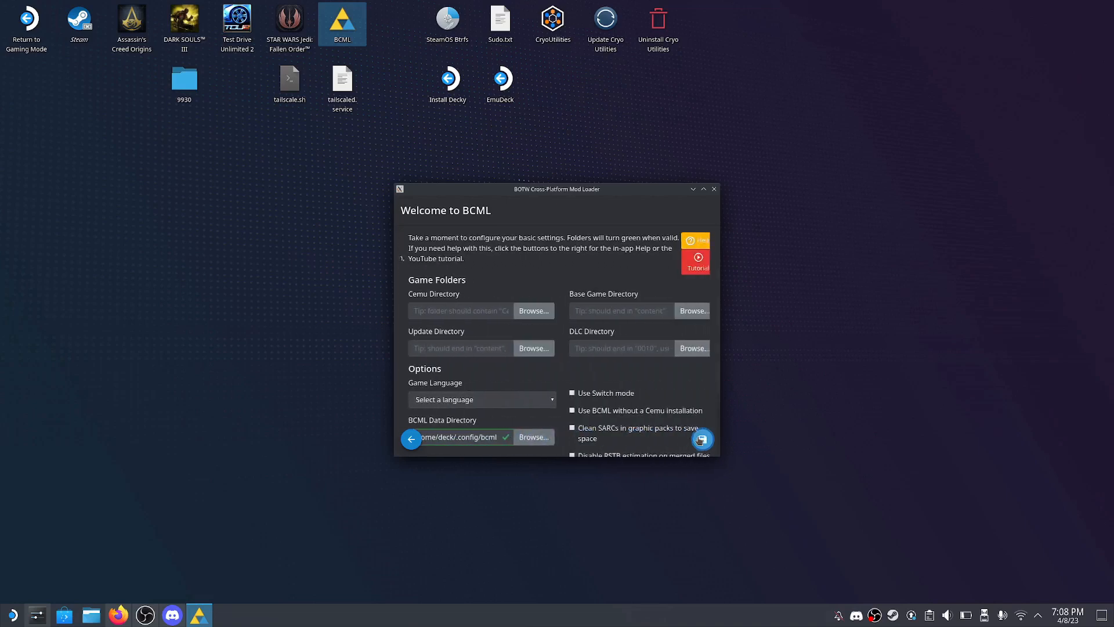
drag(556, 188, 424, 181)
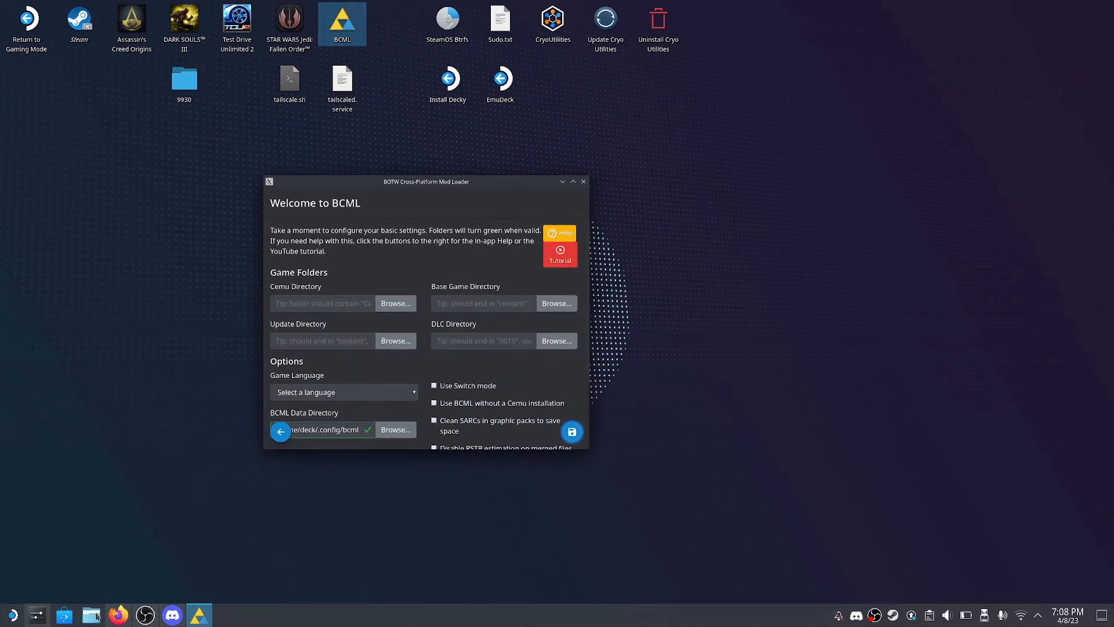
click(396, 431)
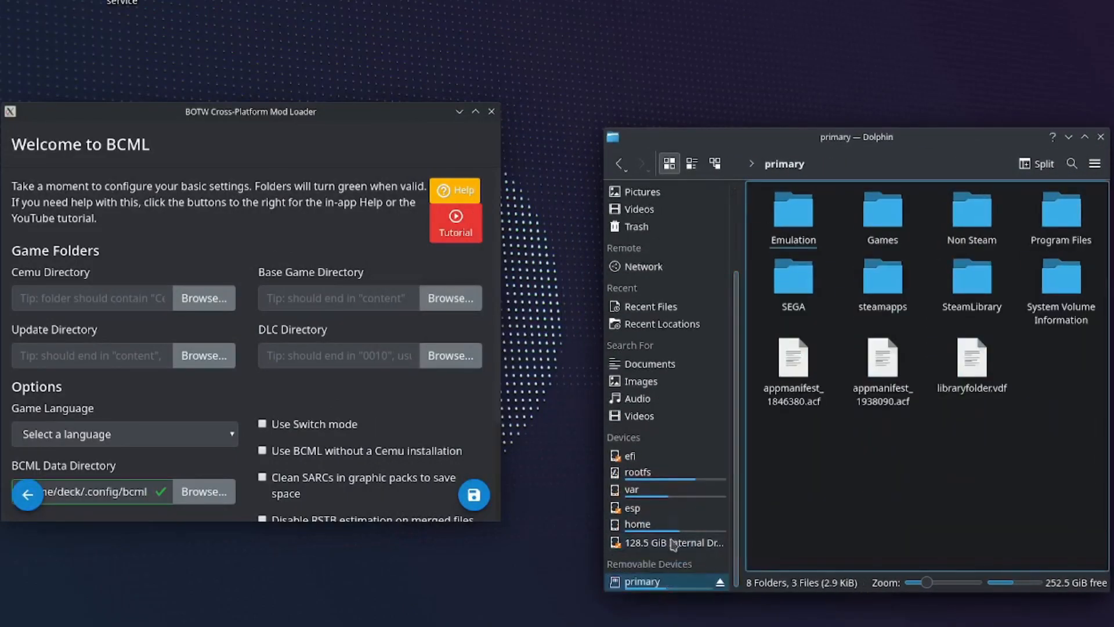
Browse the SD card to Emulation/roms/wiiu in Dolphin.
double_click(793, 212)
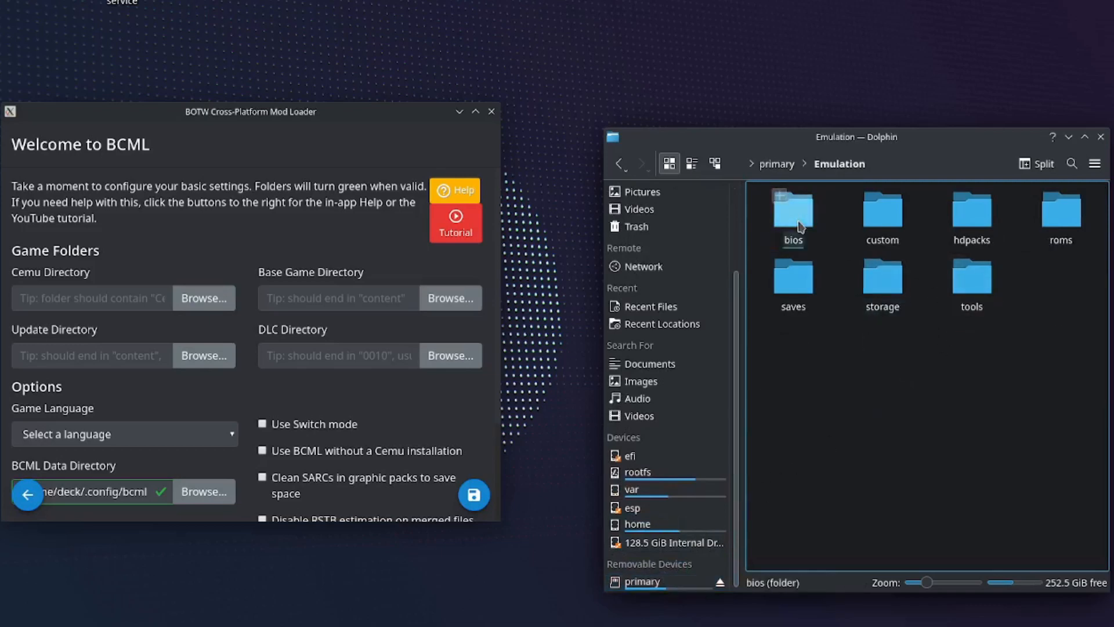
double_click(1059, 211)
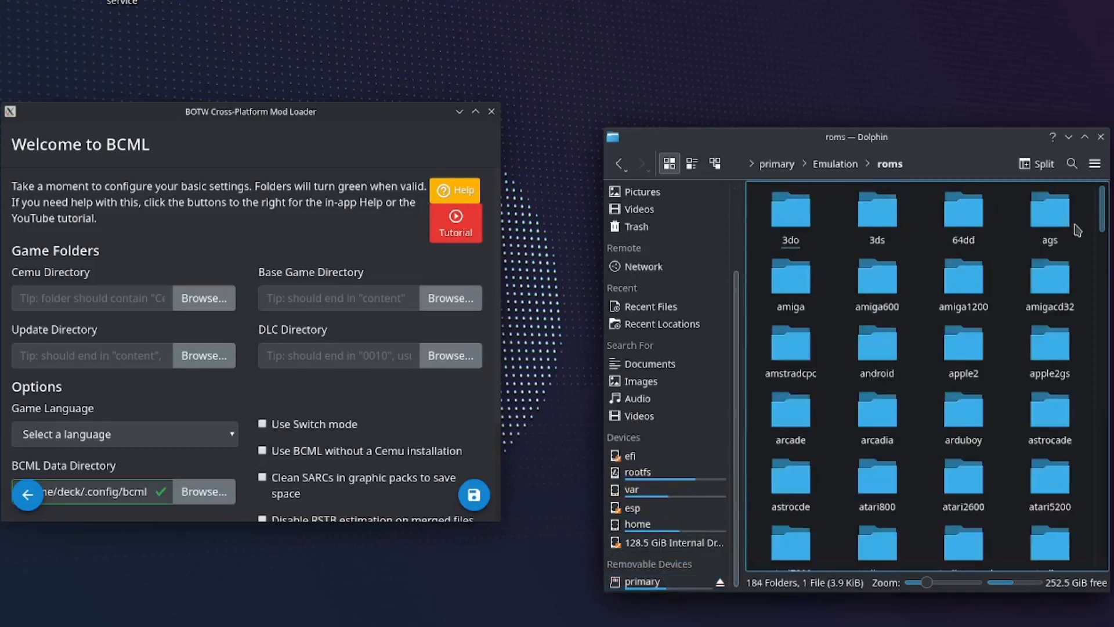
scroll(down, 3)
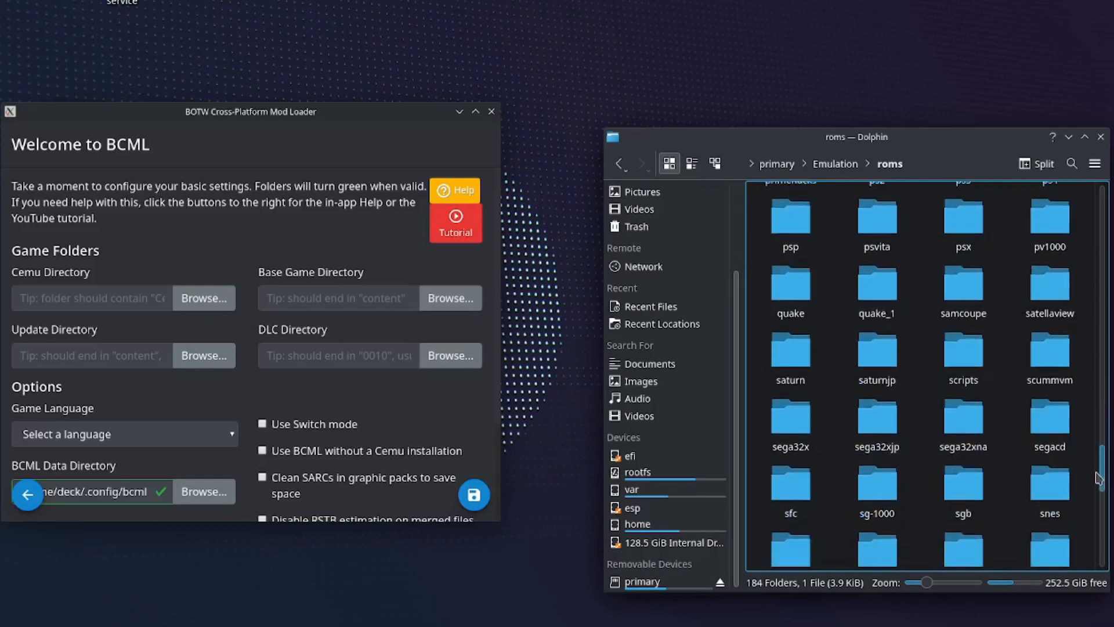
scroll(down, 3)
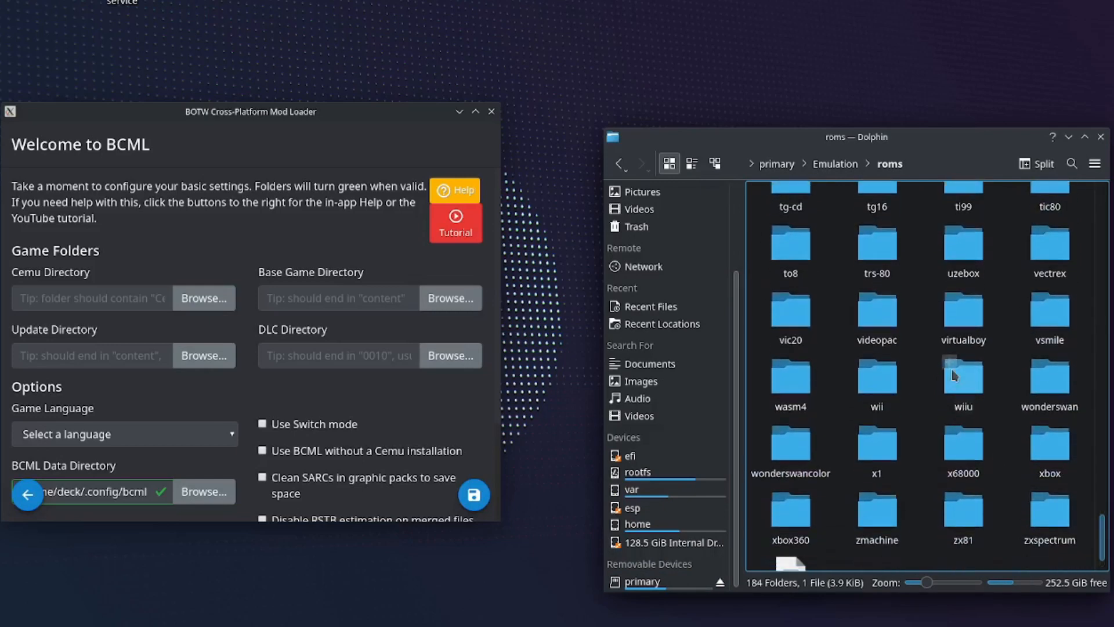
double_click(962, 373)
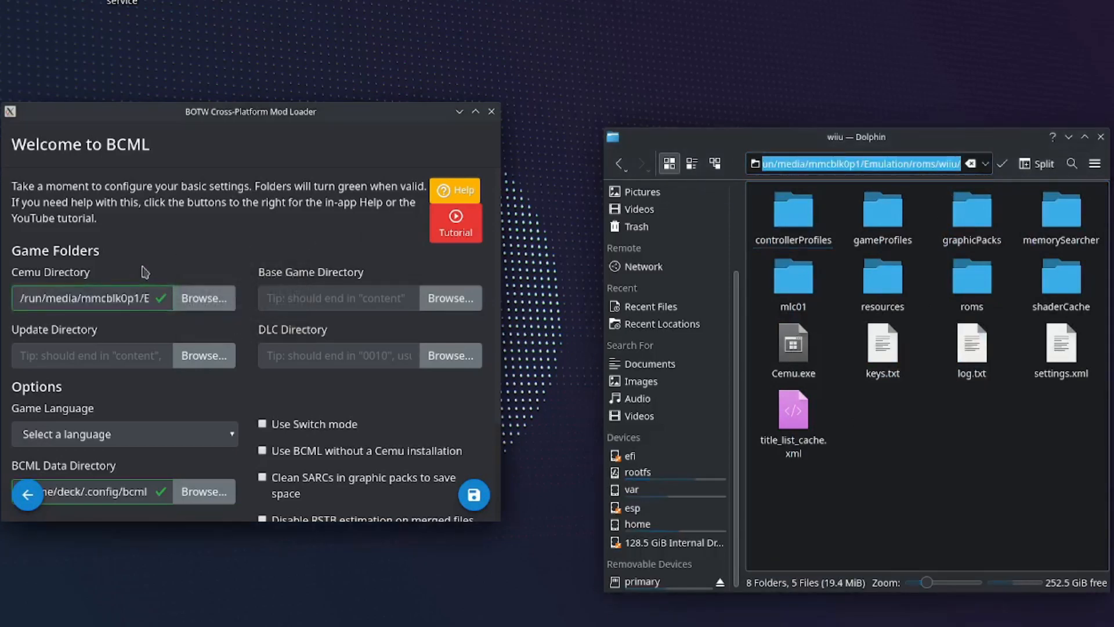
mouse_move(160, 297)
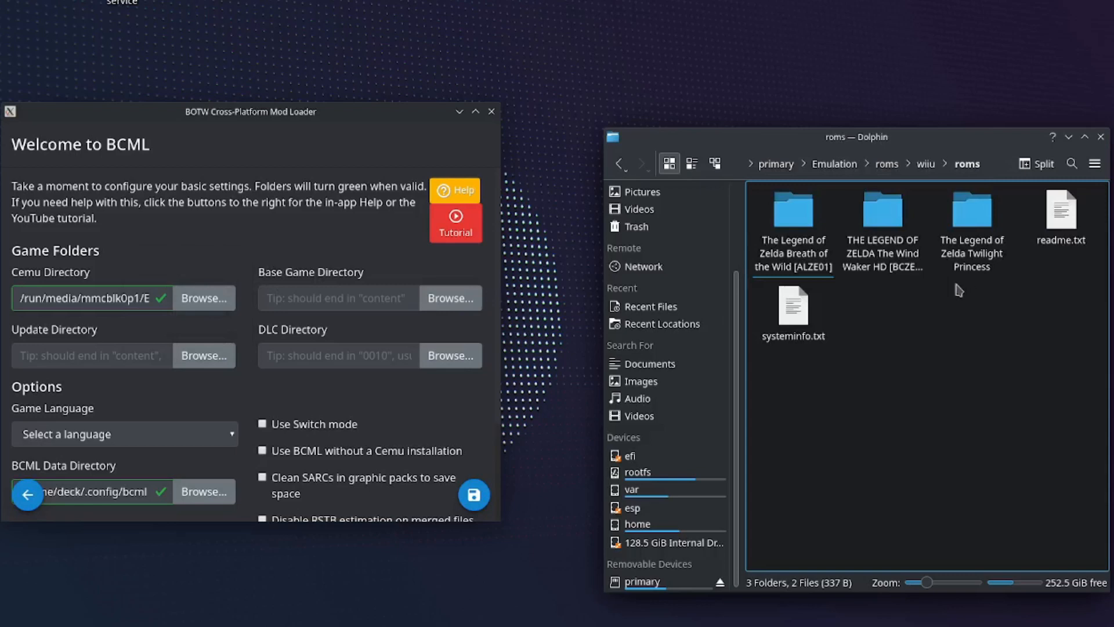
mouse_move(298, 290)
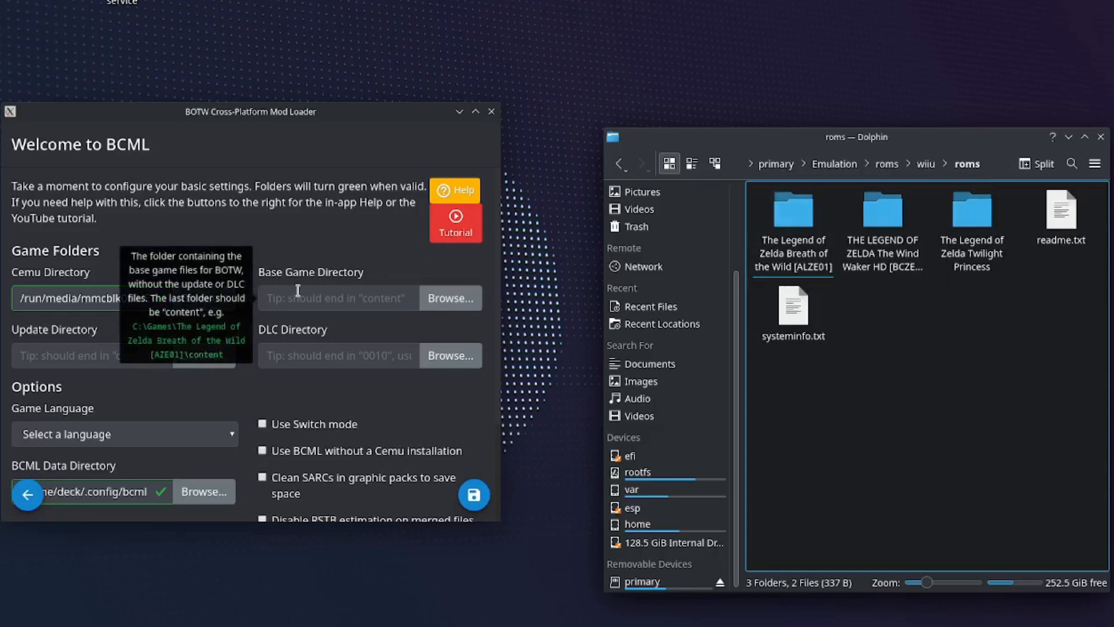
Set BCML's base game directory to the Breath of the Wild content folder path.
double_click(791, 211)
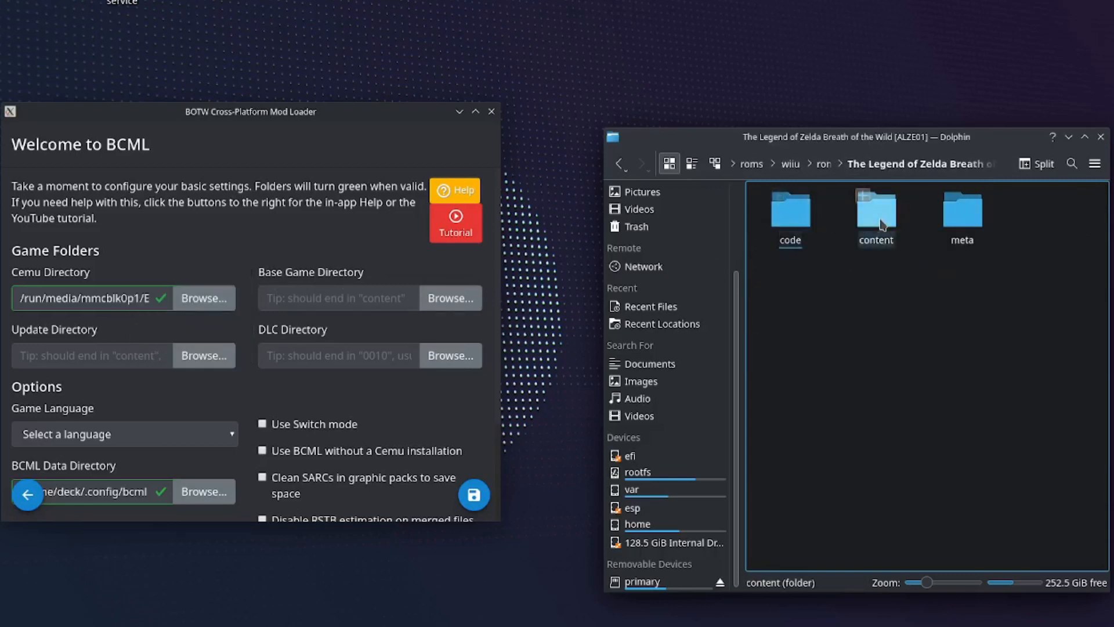
double_click(874, 211)
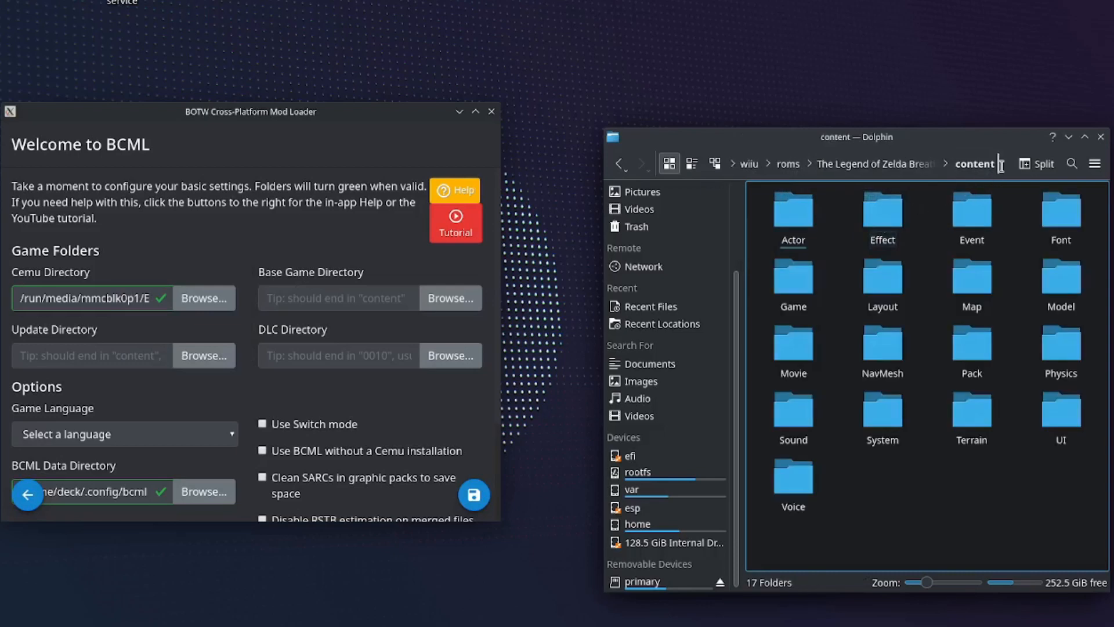
click(1002, 163)
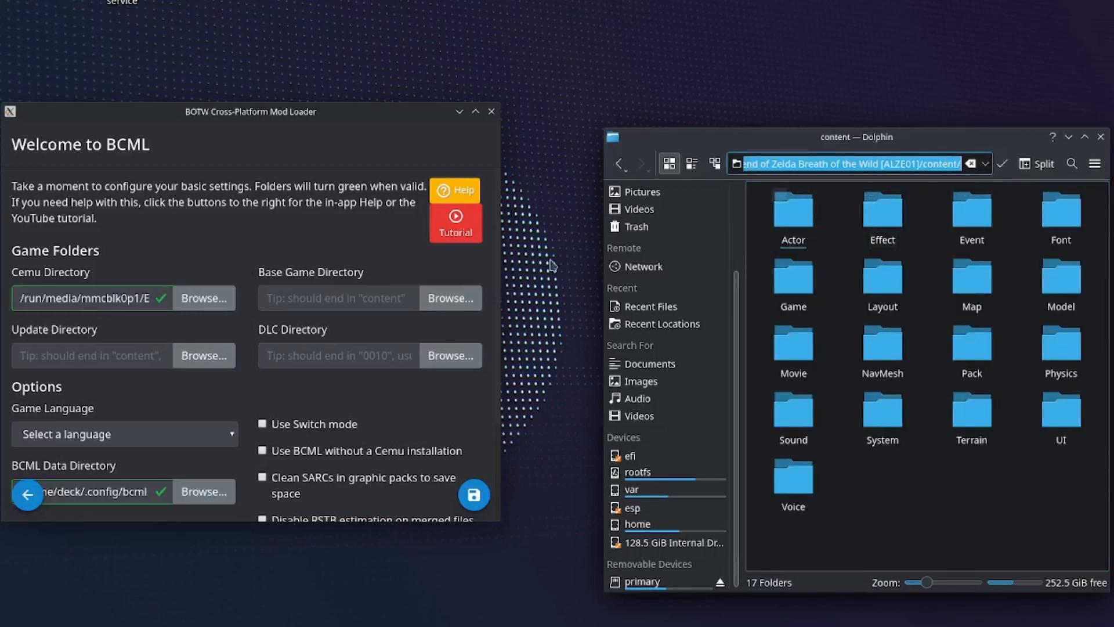
click(450, 297)
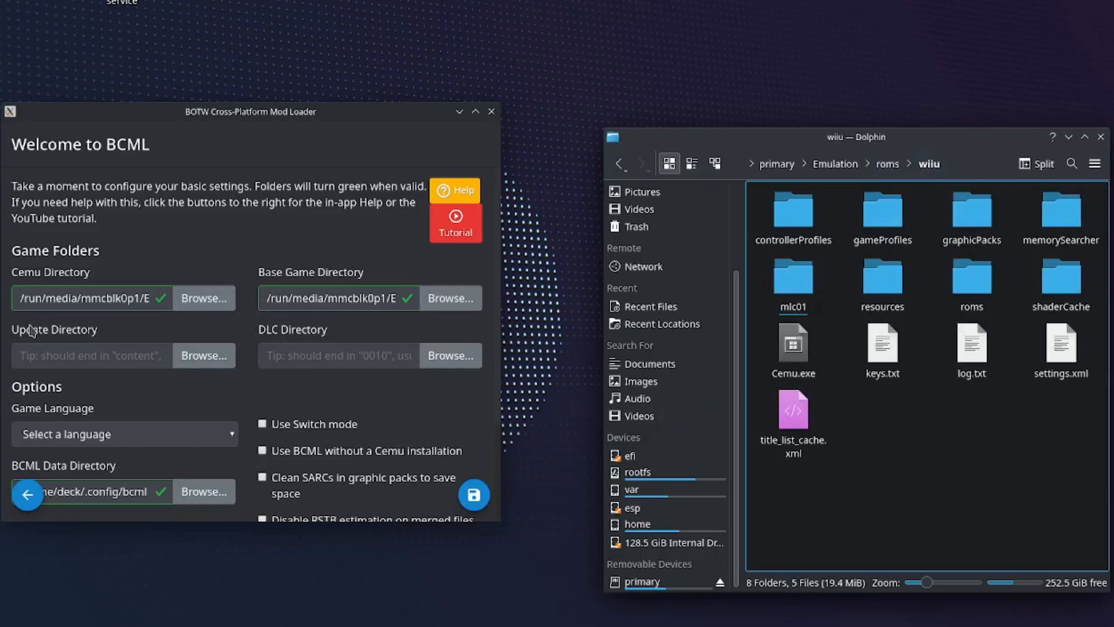
Fill the update directory from mlc01/0005000e/101c9400/content and open the 0005000c DLC folder.
double_click(793, 275)
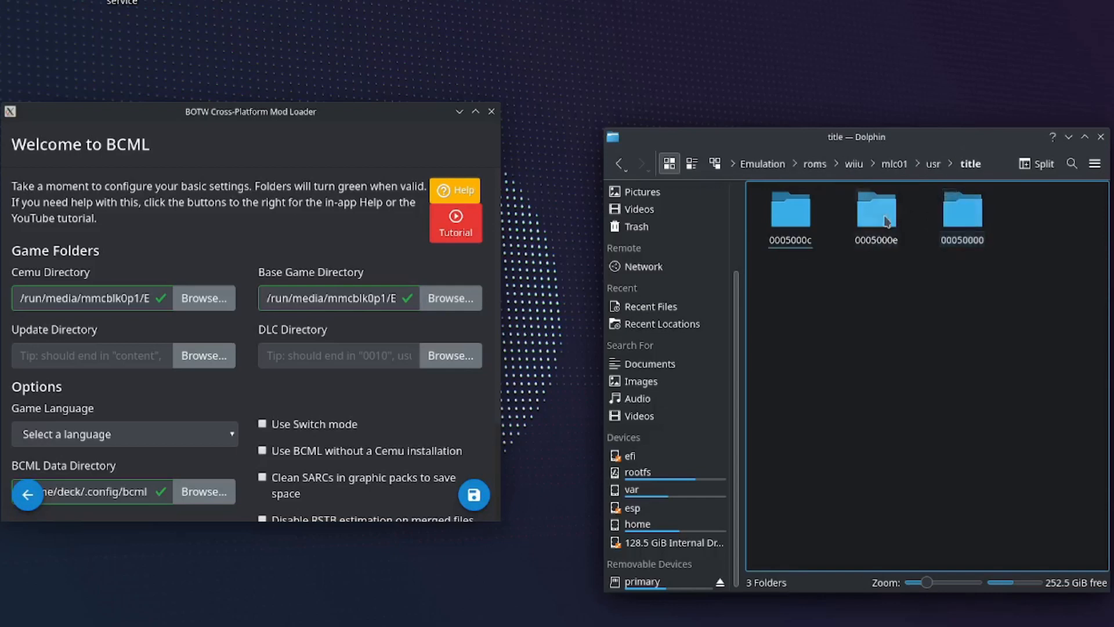
double_click(875, 211)
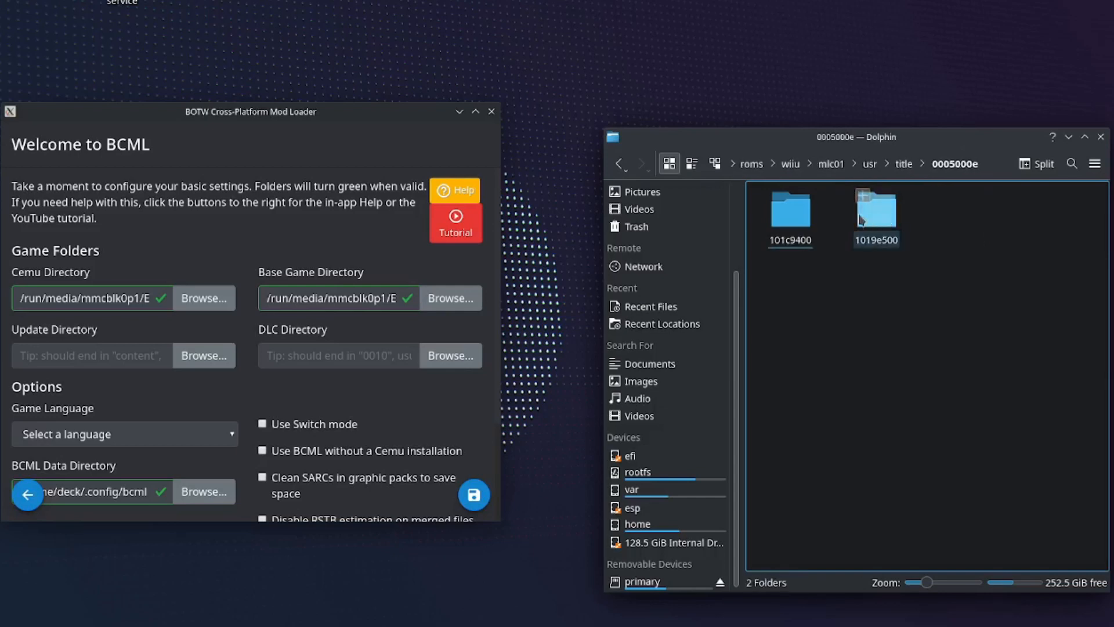
double_click(789, 209)
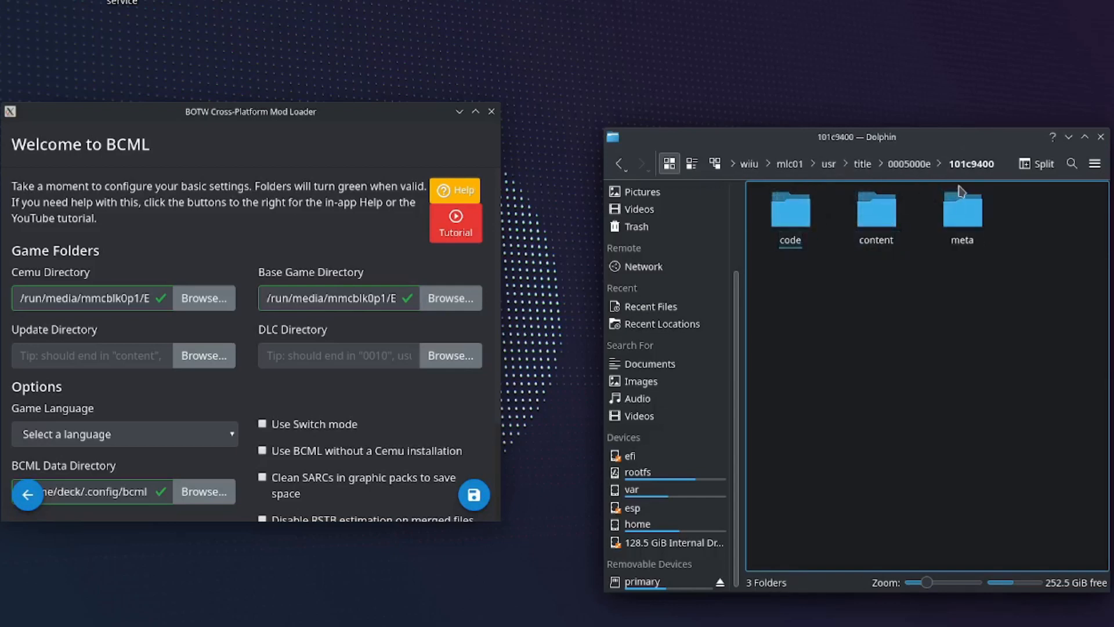
double_click(876, 210)
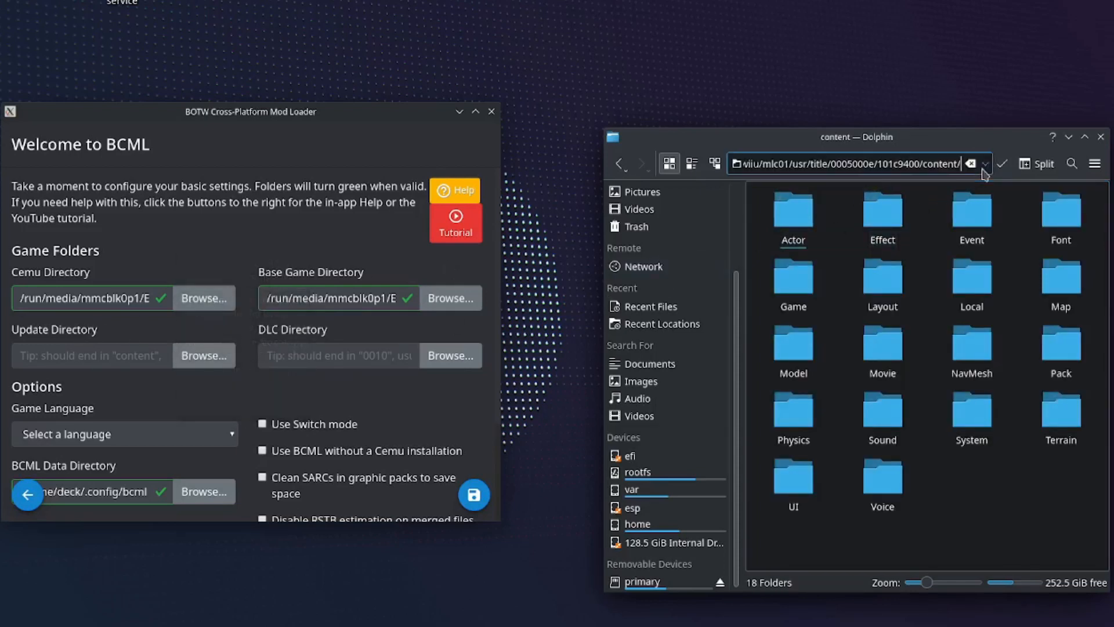
click(846, 164)
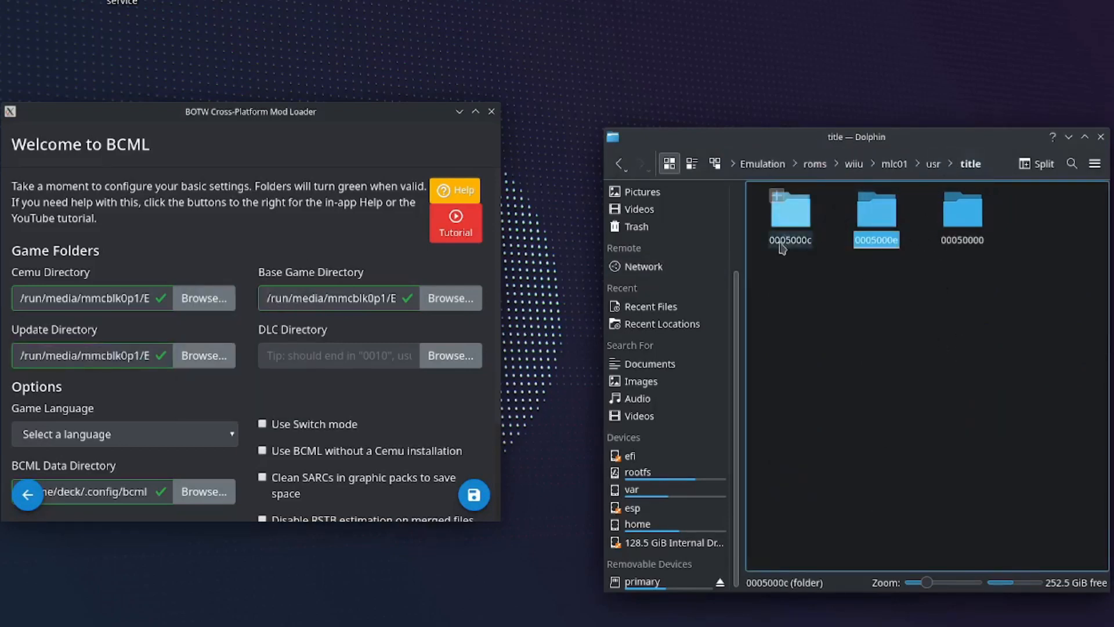
double_click(789, 213)
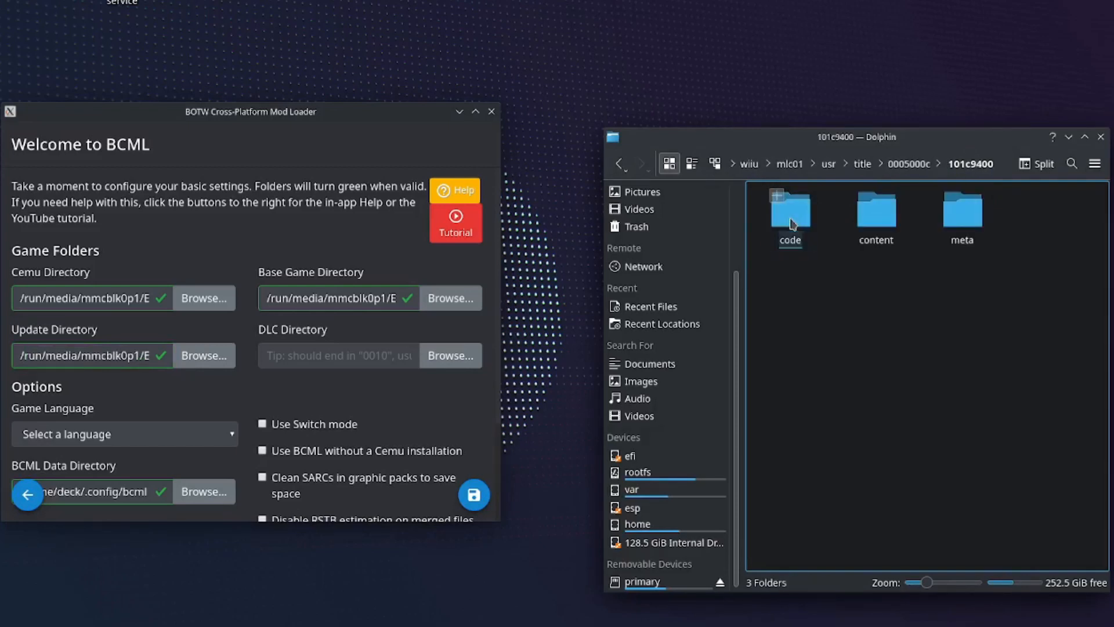
double_click(876, 213)
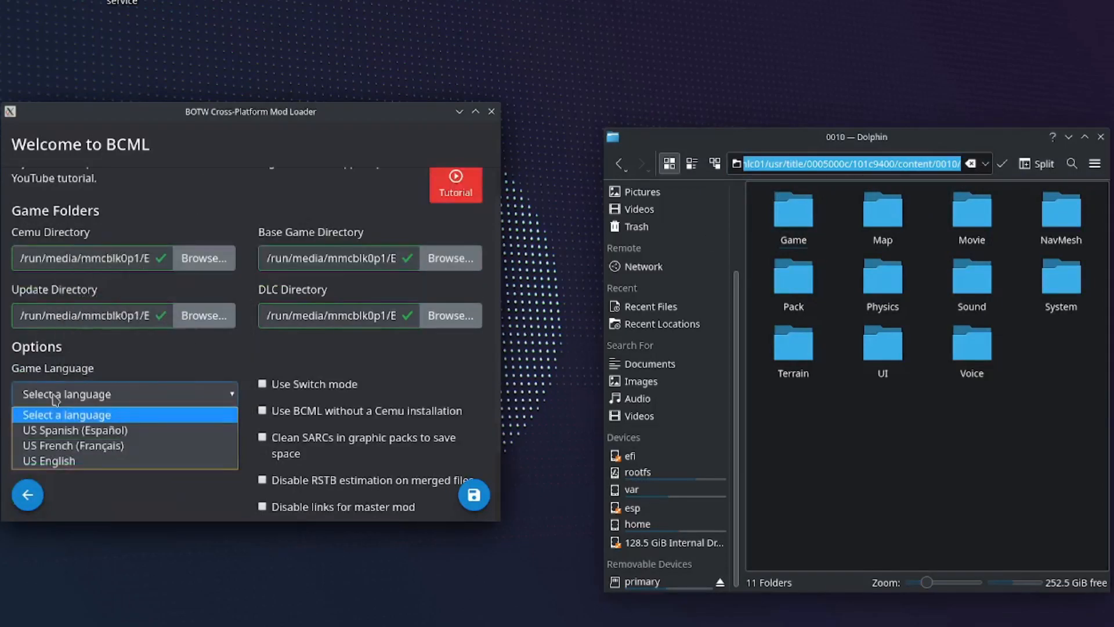
mouse_move(69, 460)
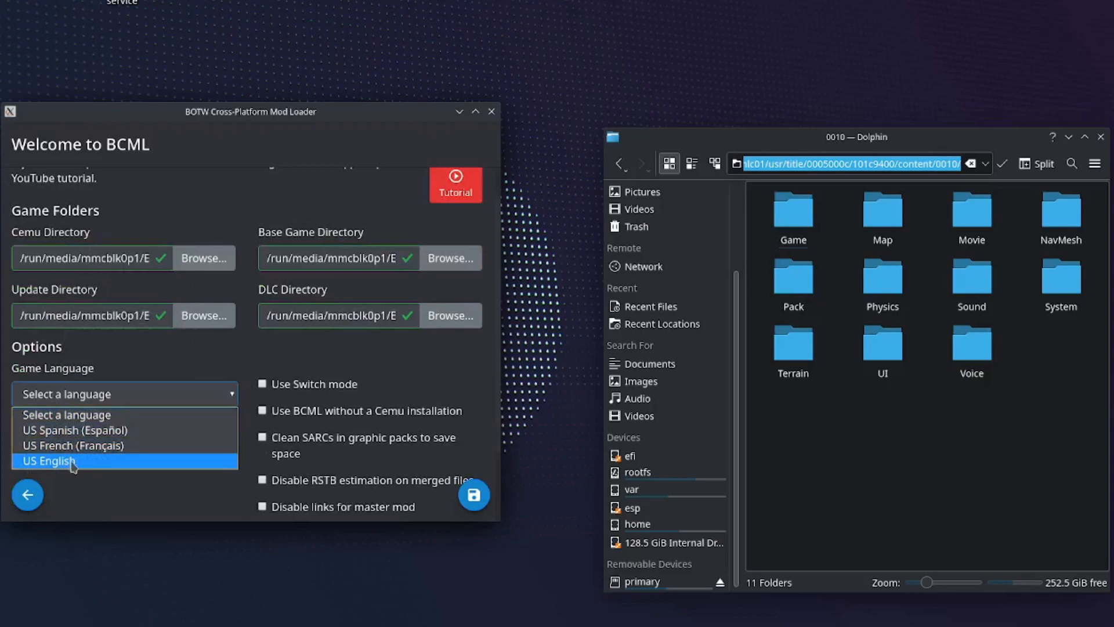
Choose US English as the game language, save the settings, and confirm Setup Complete.
click(48, 460)
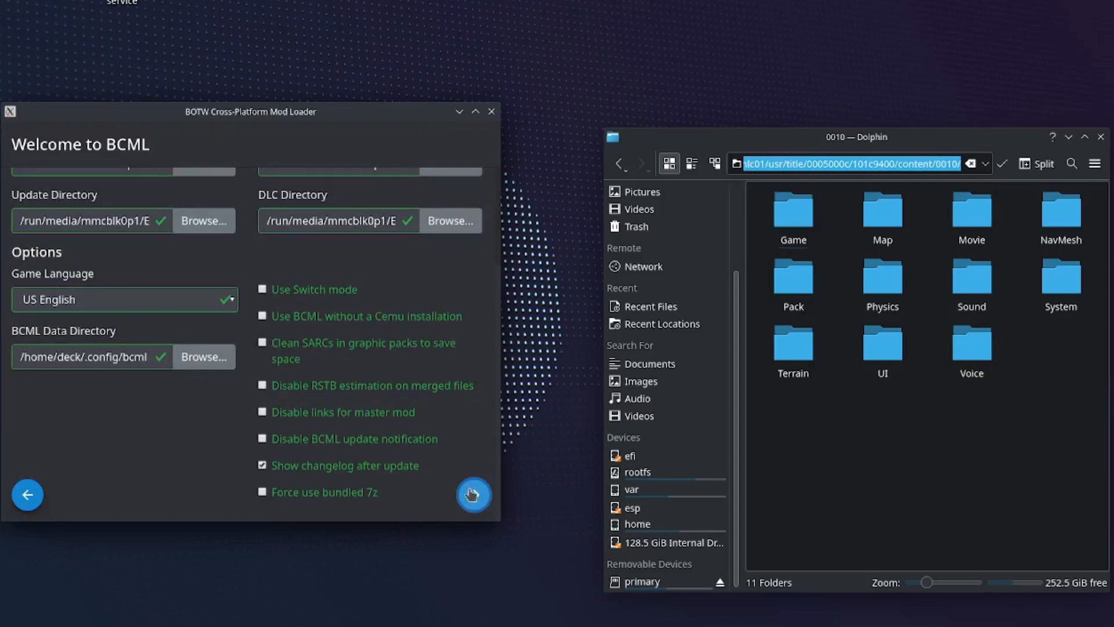
click(474, 495)
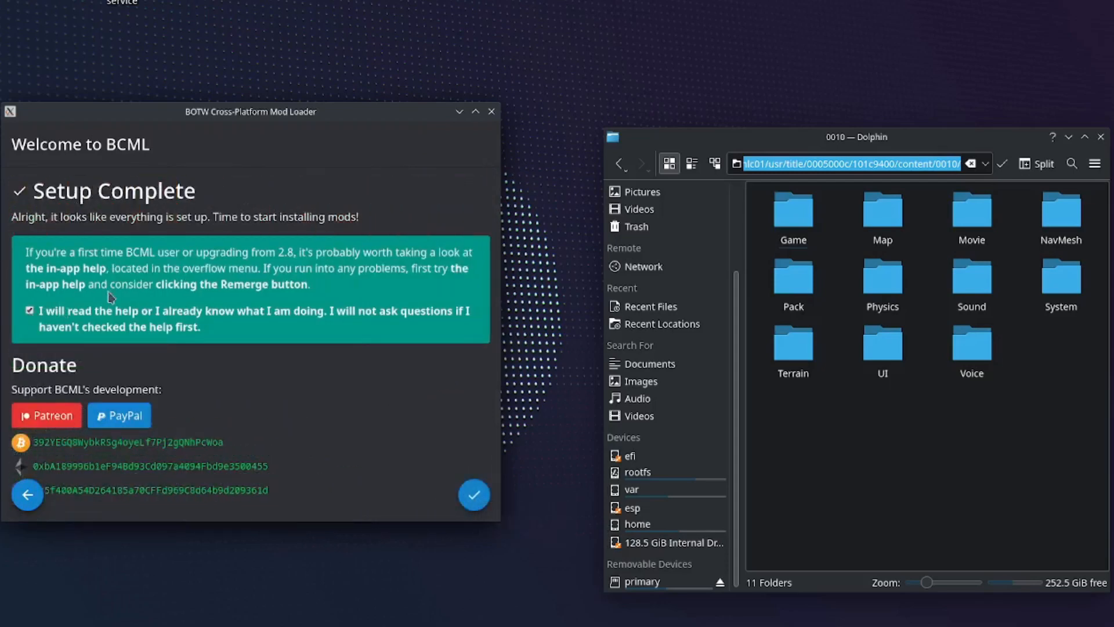
click(473, 495)
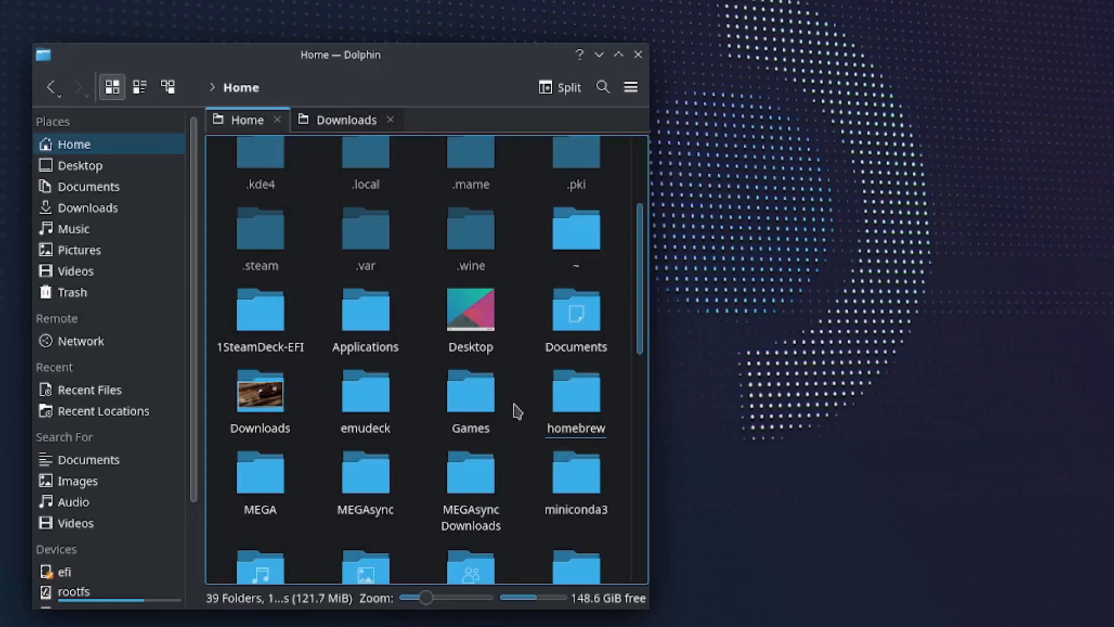
Create a Games2 folder in Home with an Applications folder inside it.
right_click(515, 411)
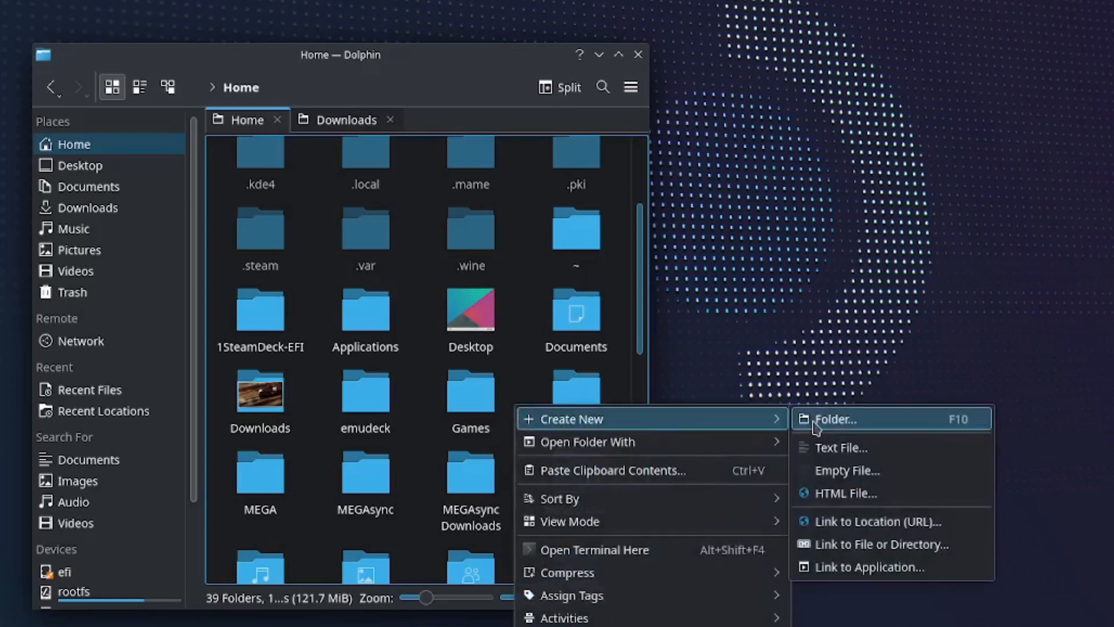
click(835, 419)
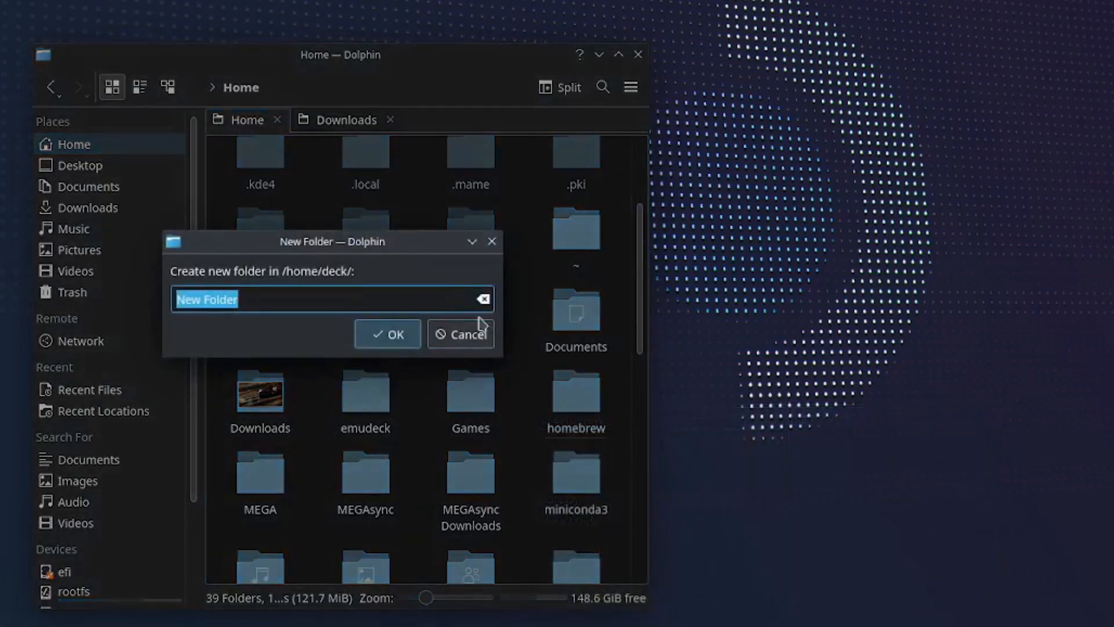
text(Games2)
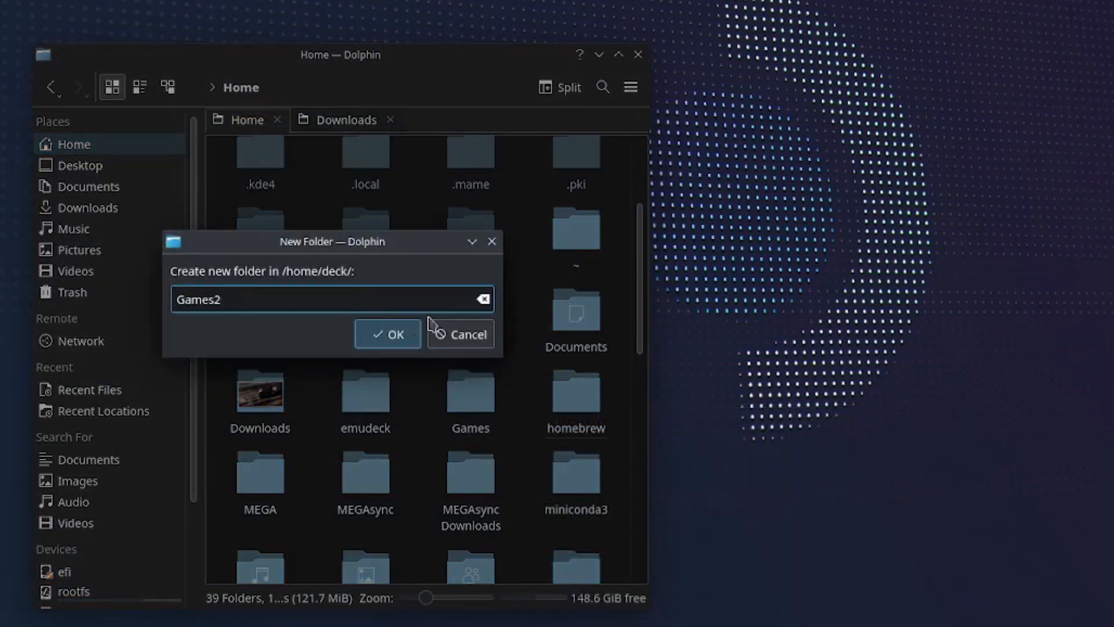
click(389, 334)
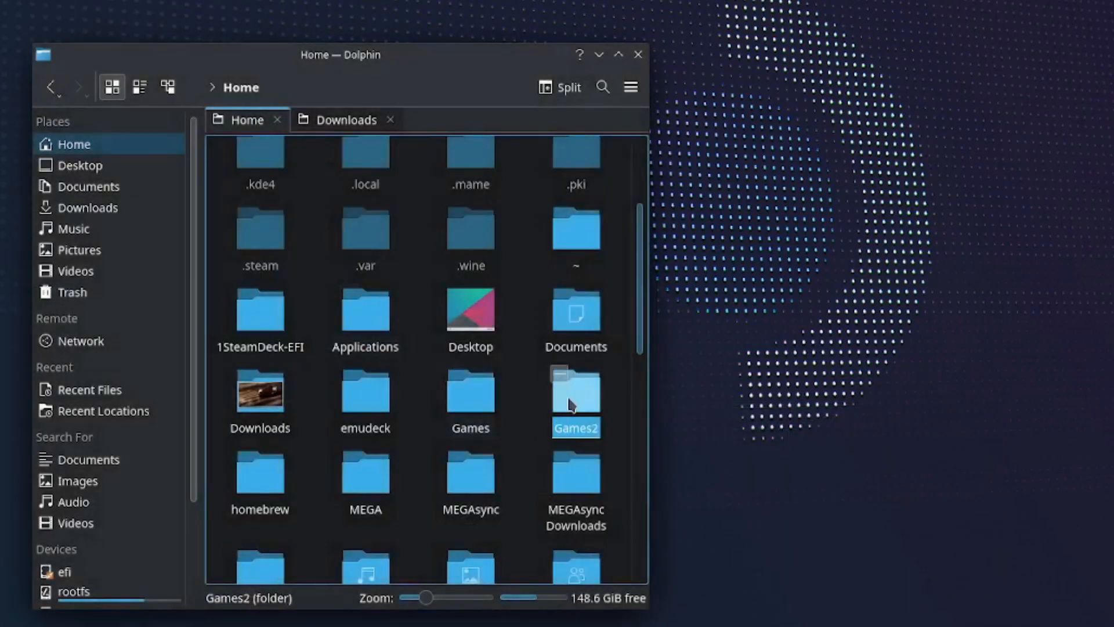
click(723, 334)
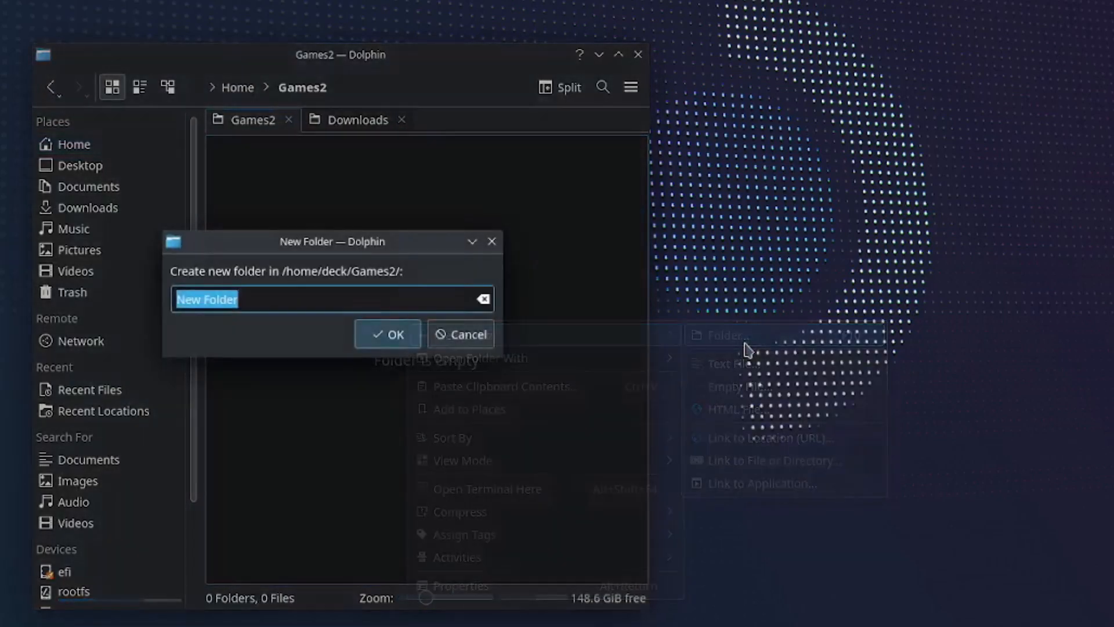
text(Applications)
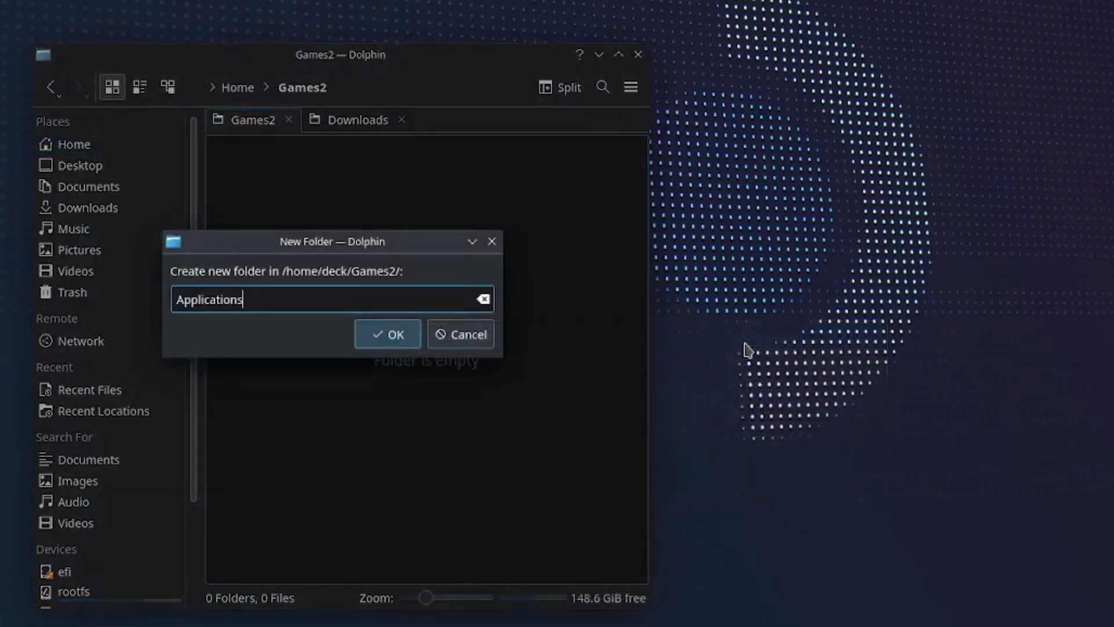
click(387, 335)
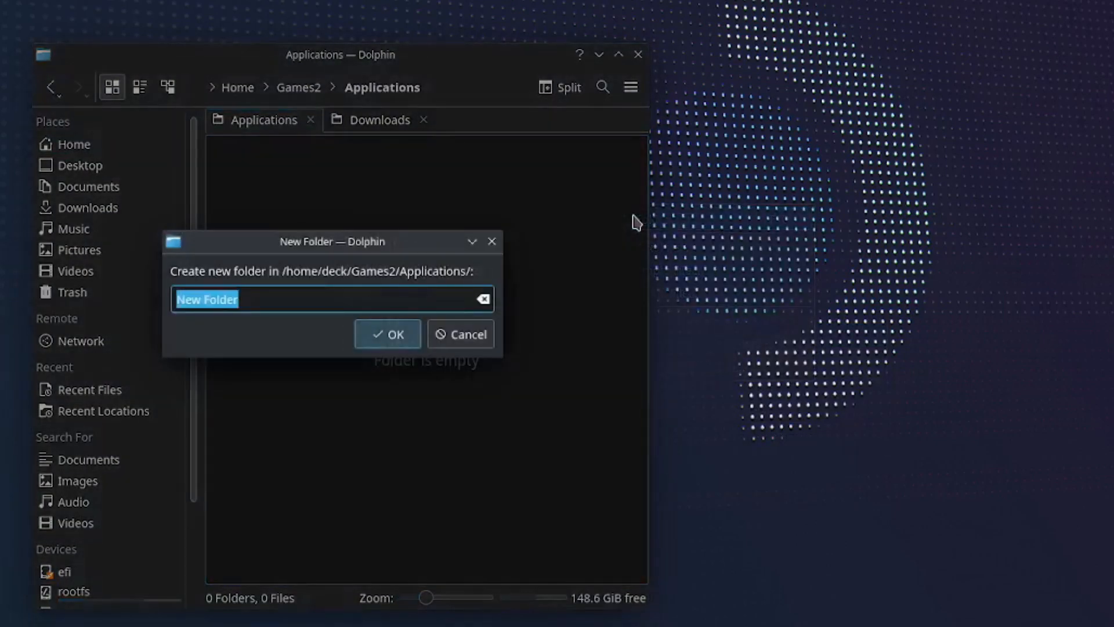
Create the BOTWM folder and download BOTWM.zip from the latest Hotfix release.
text(BOTWM)
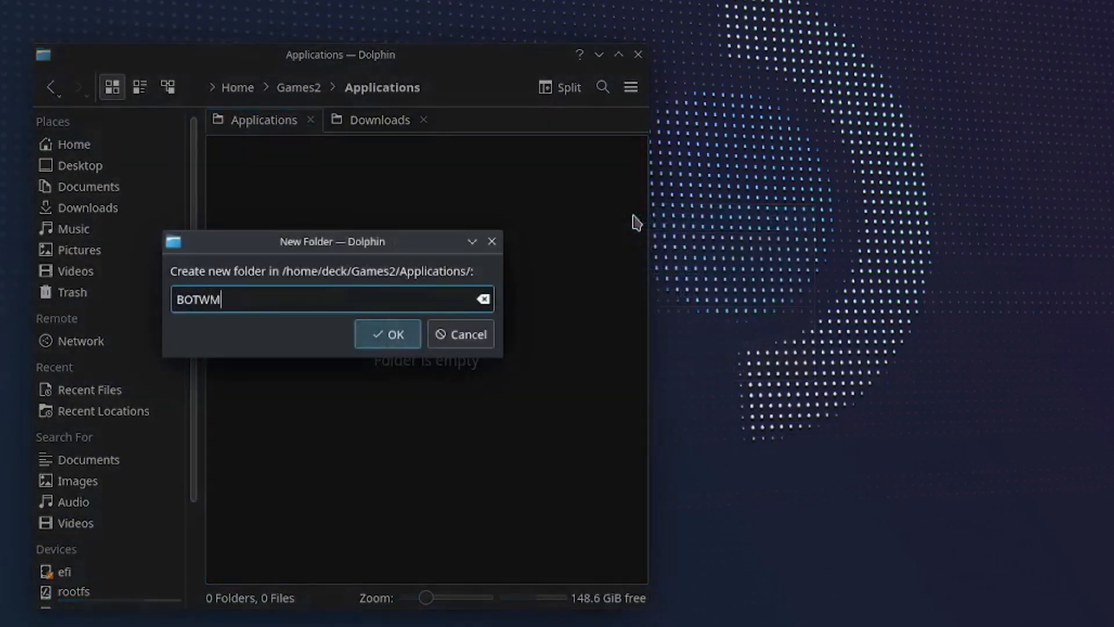
click(387, 334)
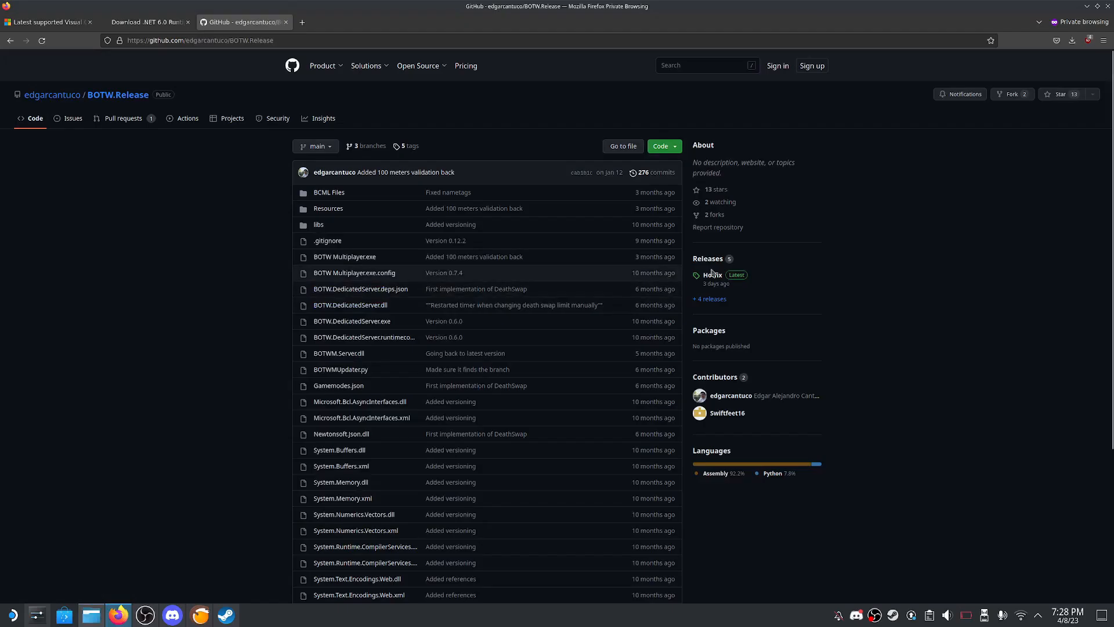
click(712, 275)
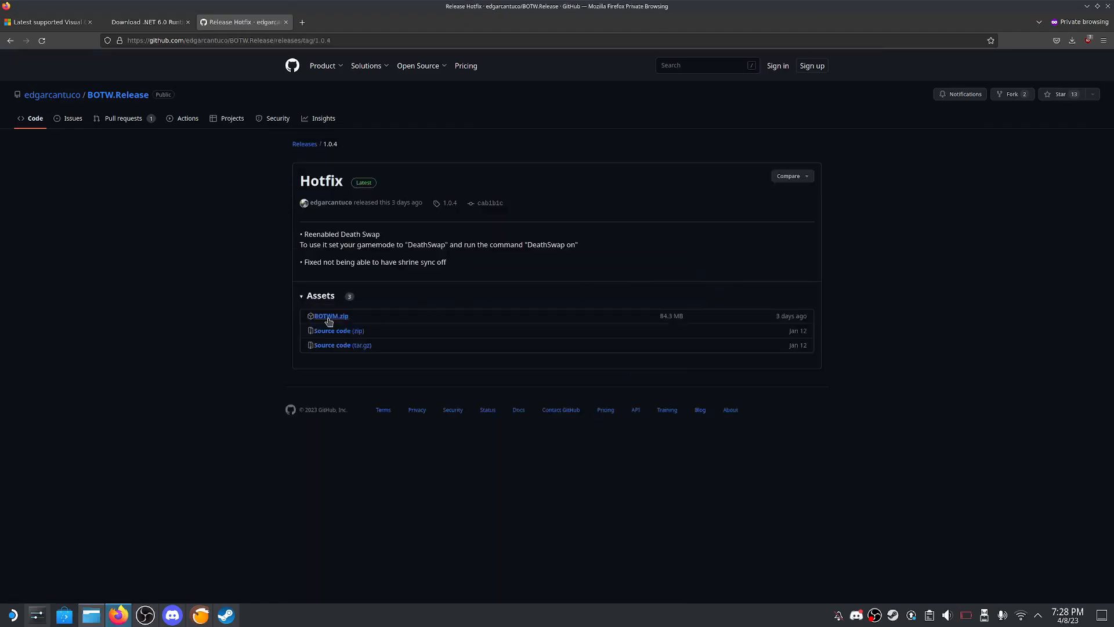
click(90, 615)
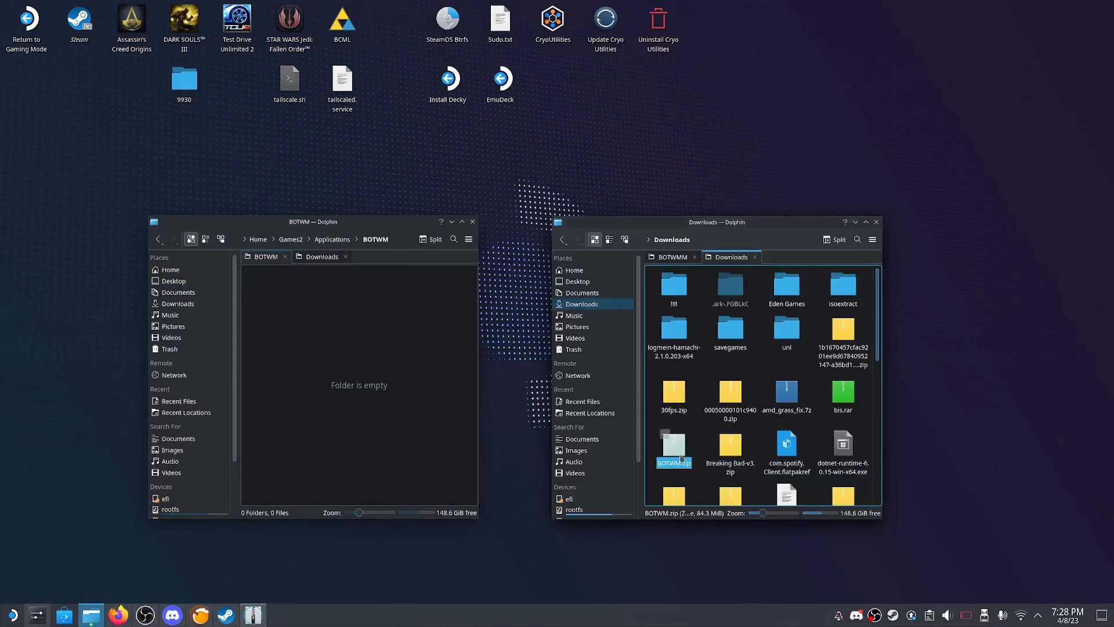
Open BOTWM.zip in Ark and extract its nine items into the BOTWM folder.
double_click(673, 449)
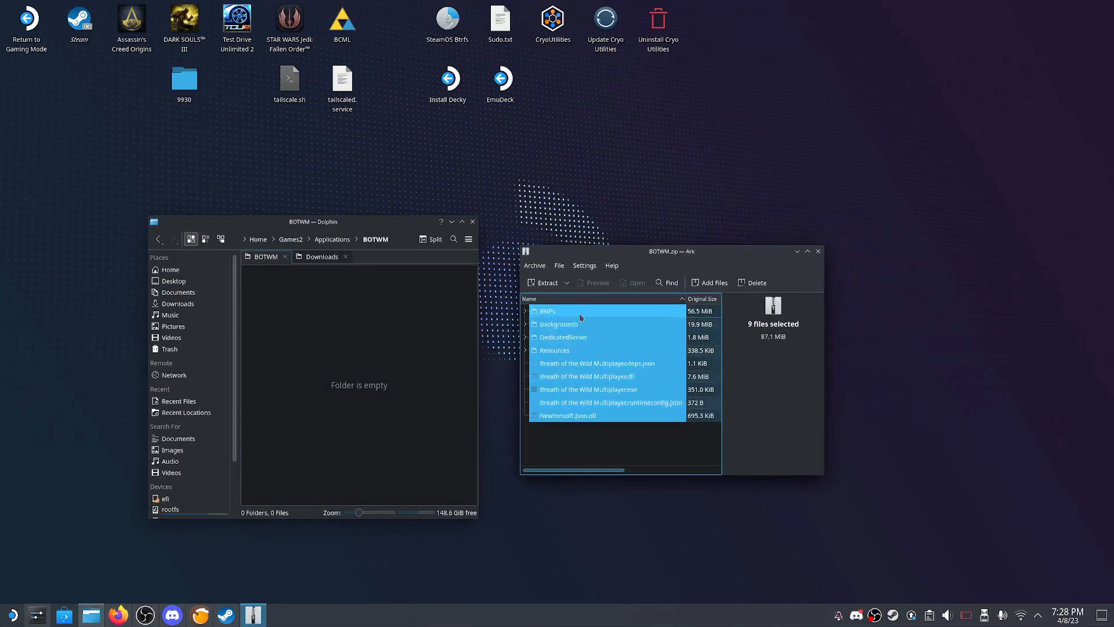
click(544, 282)
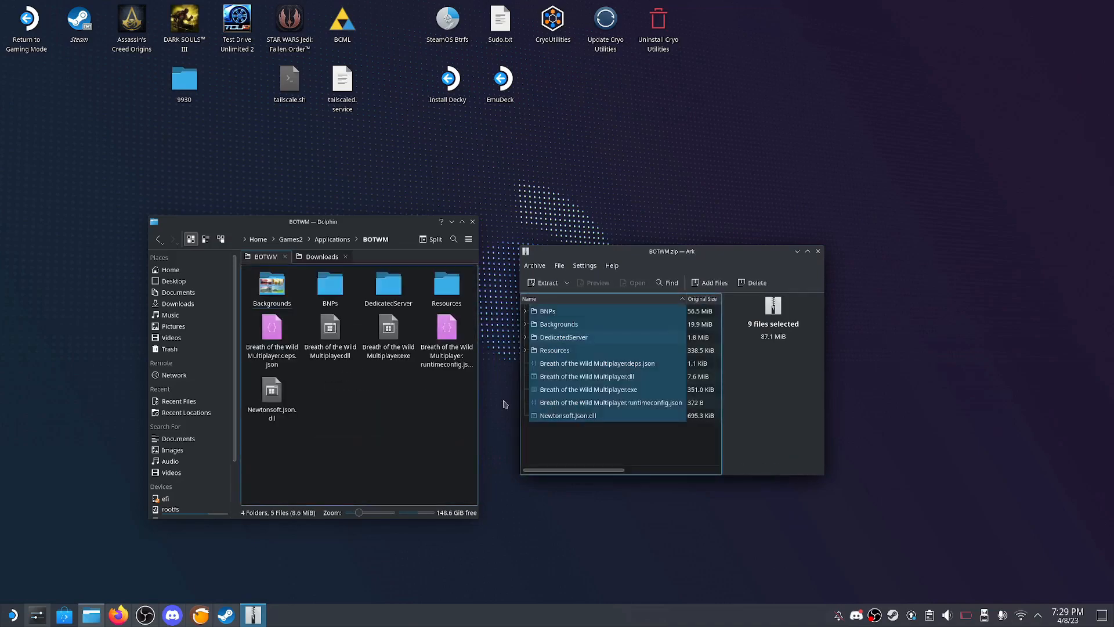
click(225, 614)
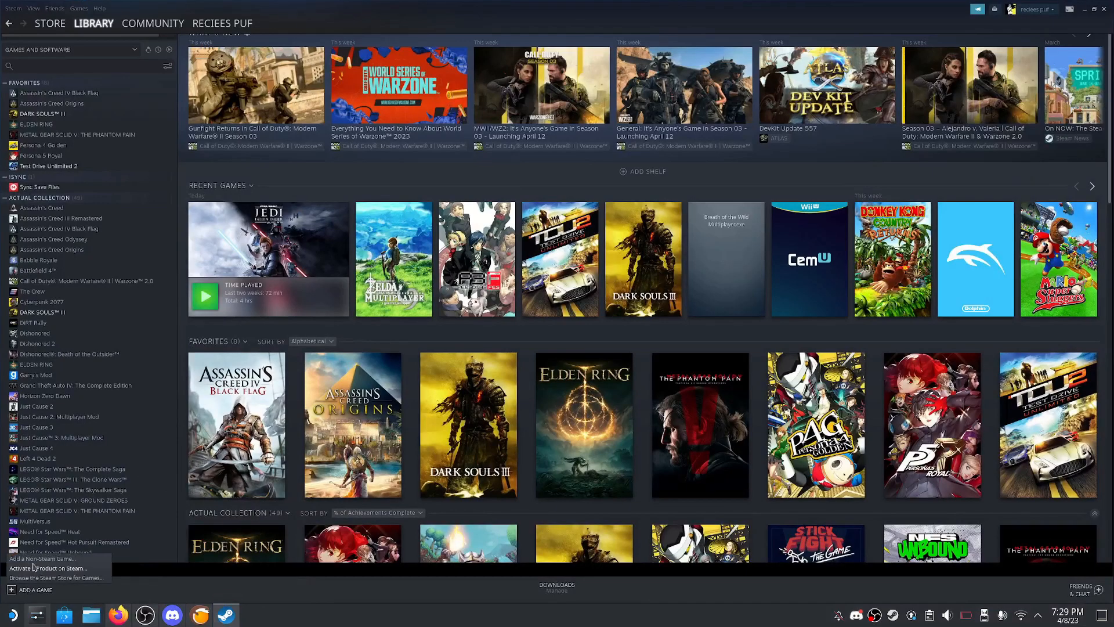
Add Breath of the Wild Multiplayer.exe from Games2/Applications/BOTWM as a non-Steam game.
click(47, 558)
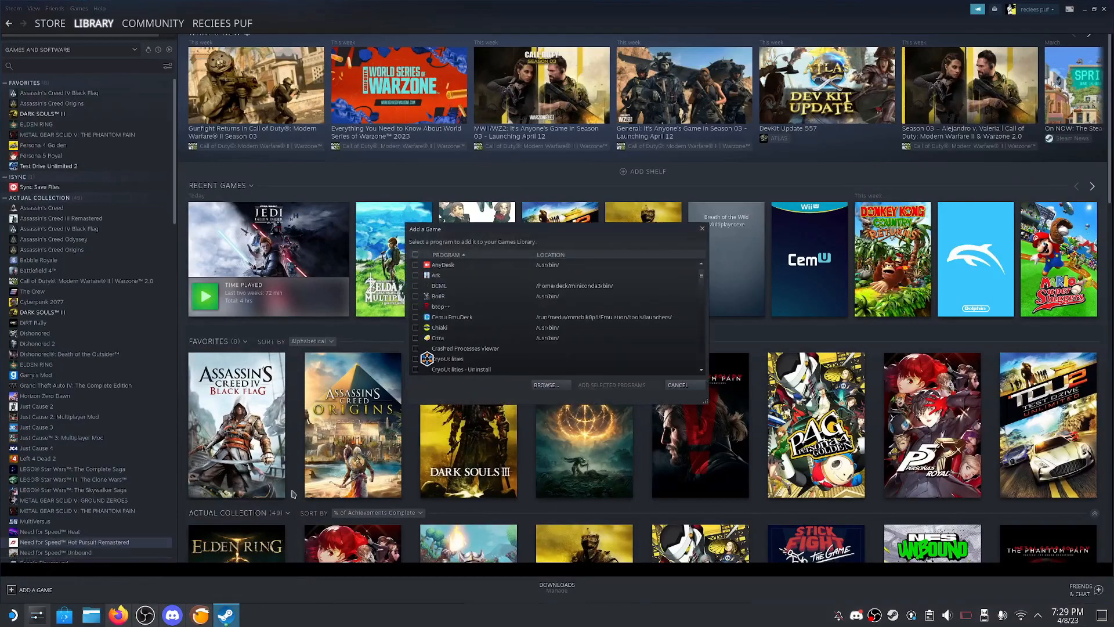
click(548, 384)
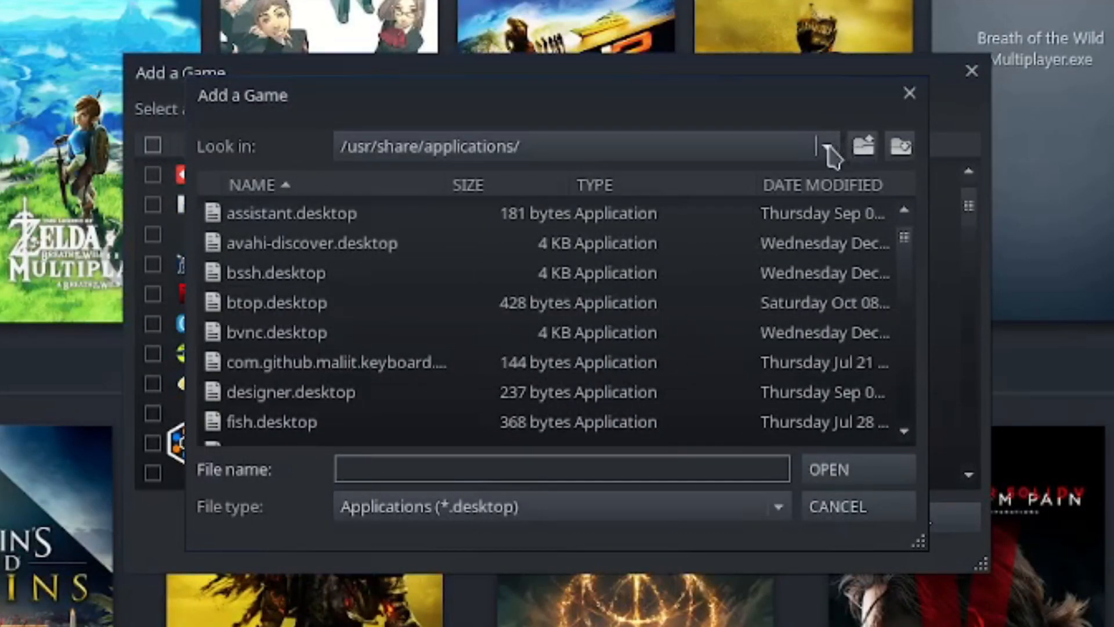
click(825, 145)
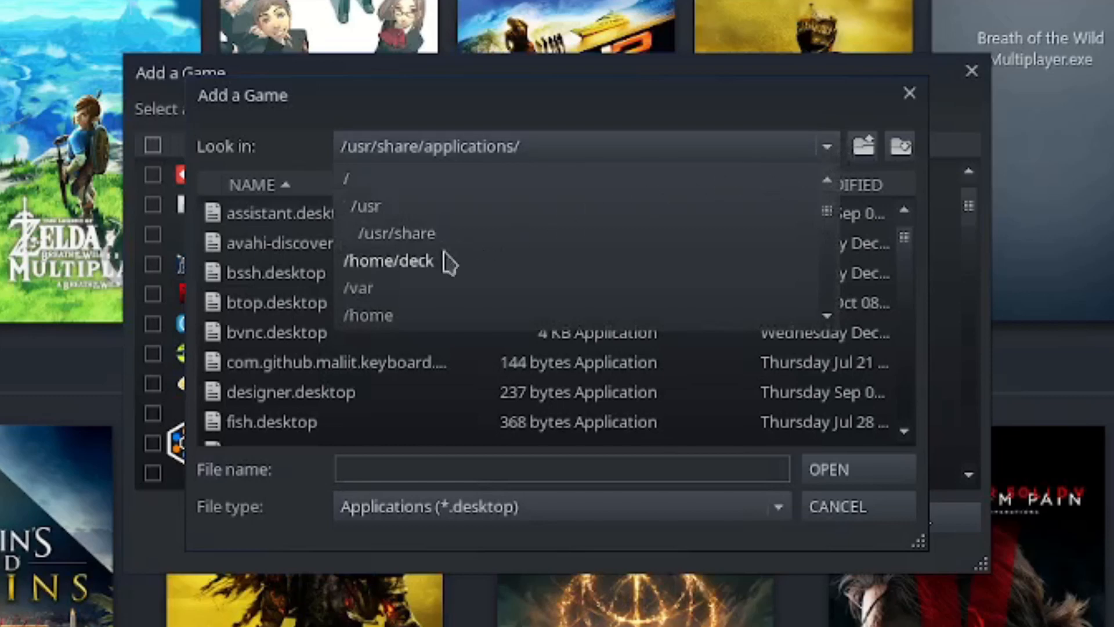
click(388, 261)
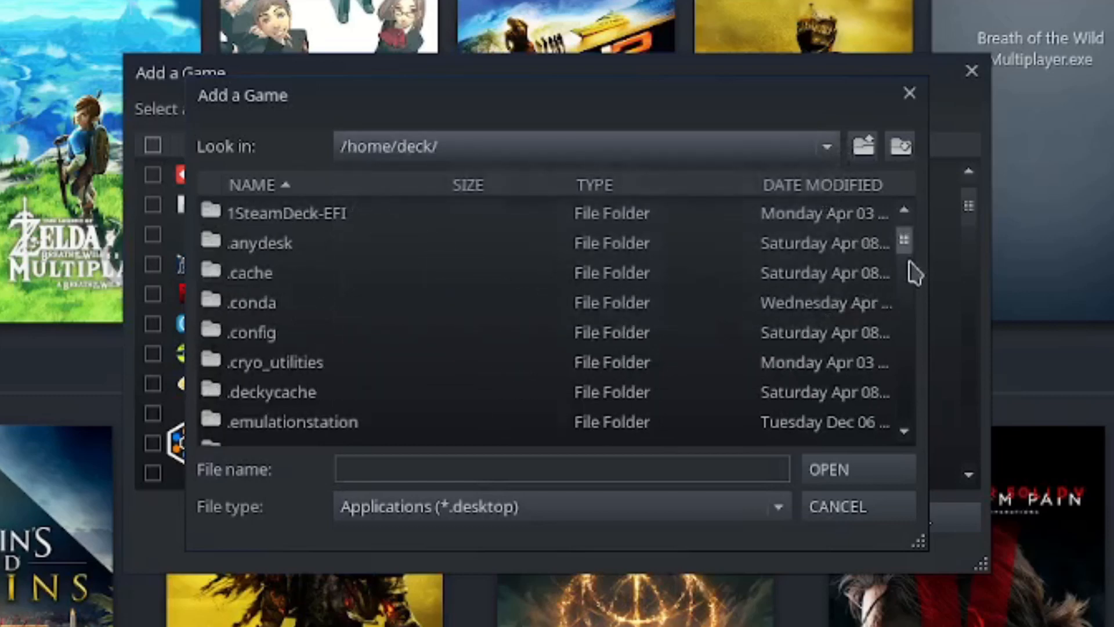
scroll(down, 3)
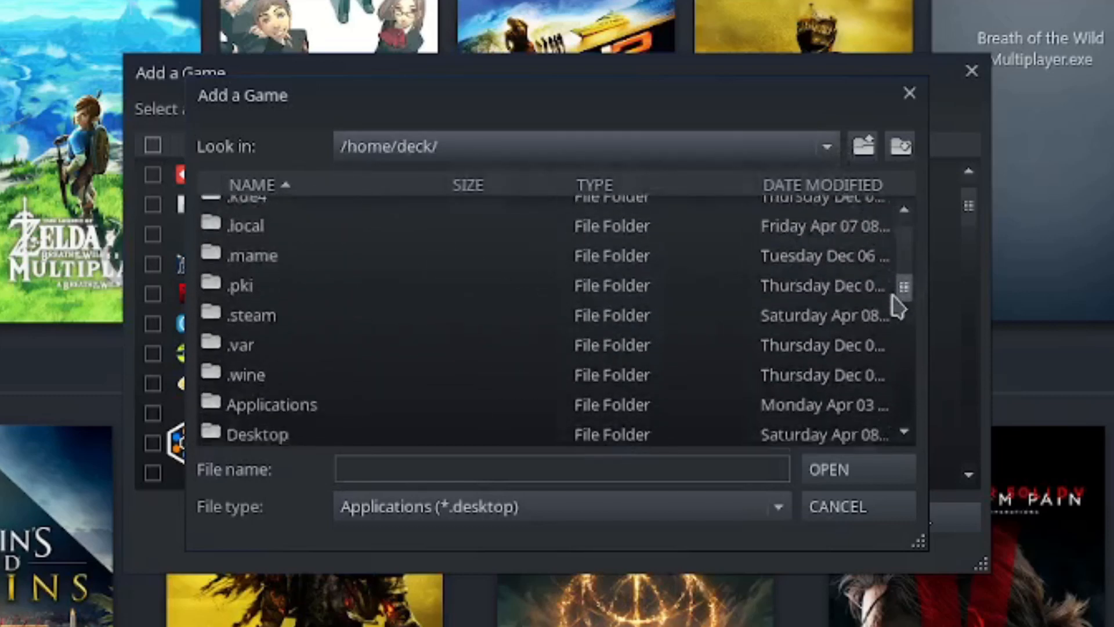
click(255, 380)
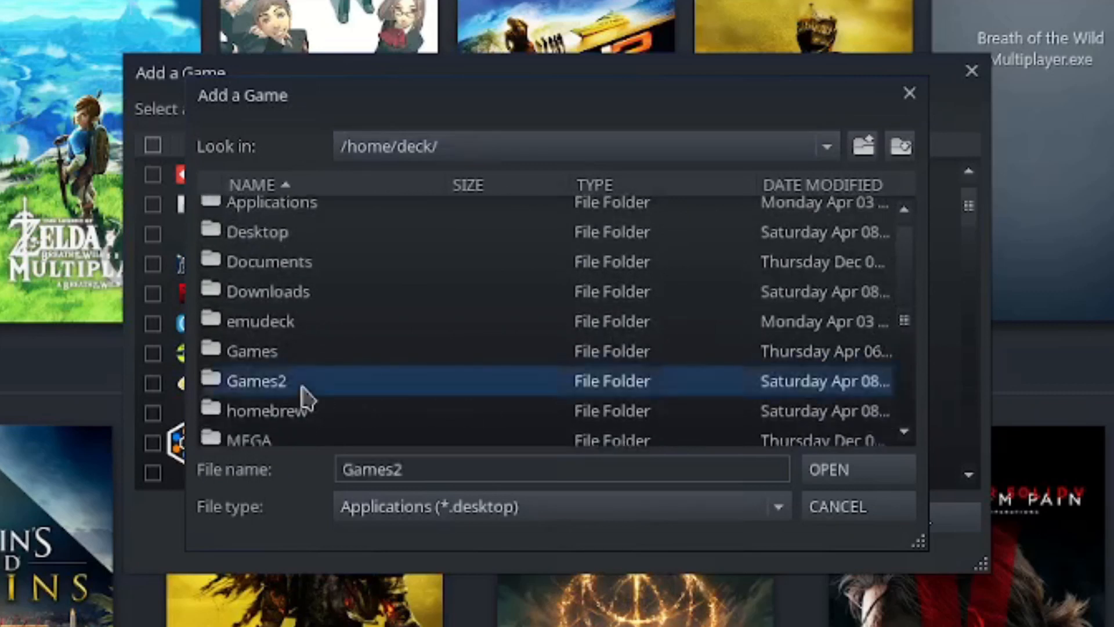
double_click(256, 380)
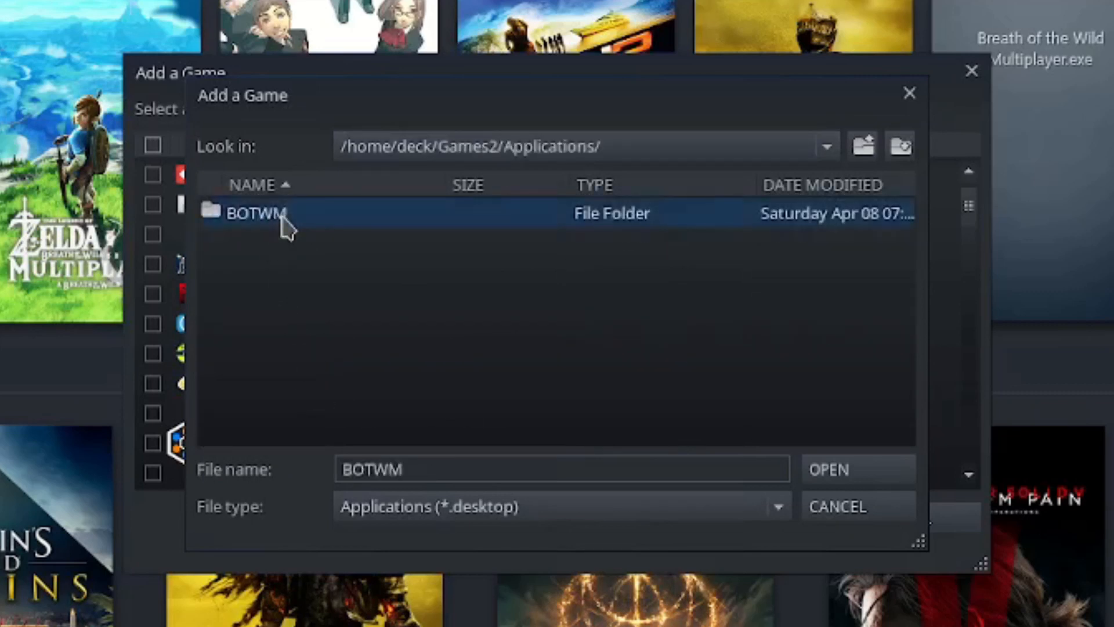
double_click(256, 213)
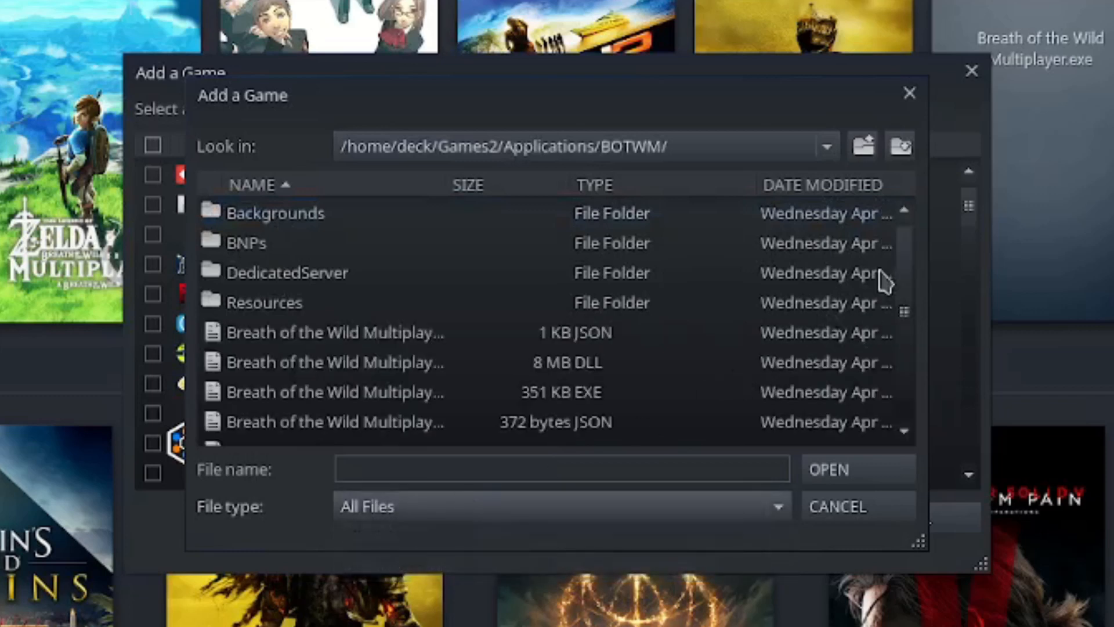
scroll(down, 3)
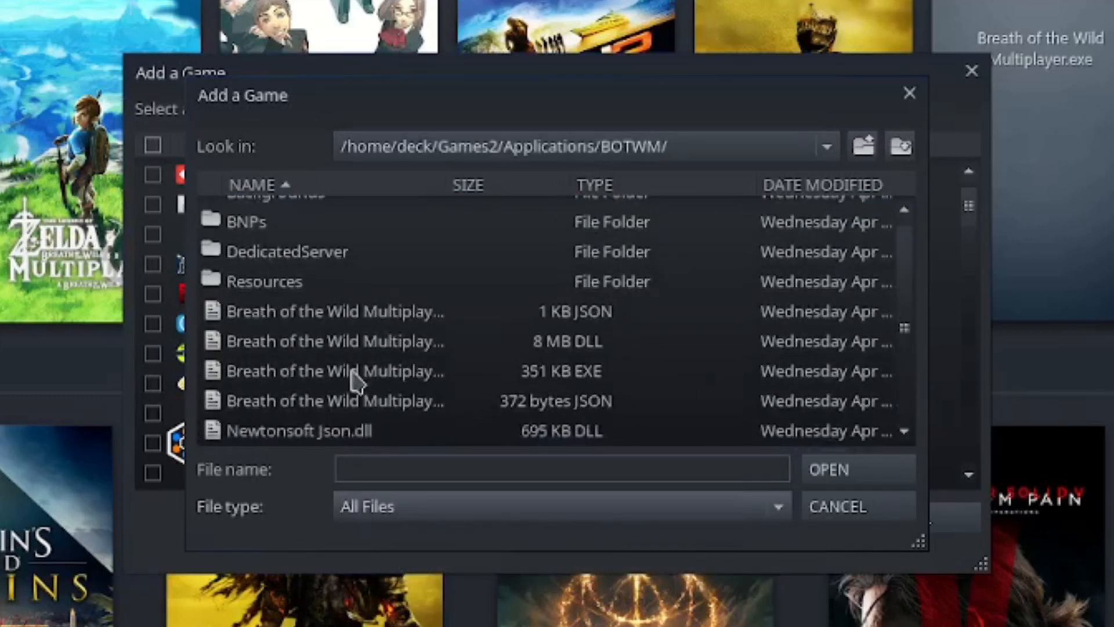
click(825, 469)
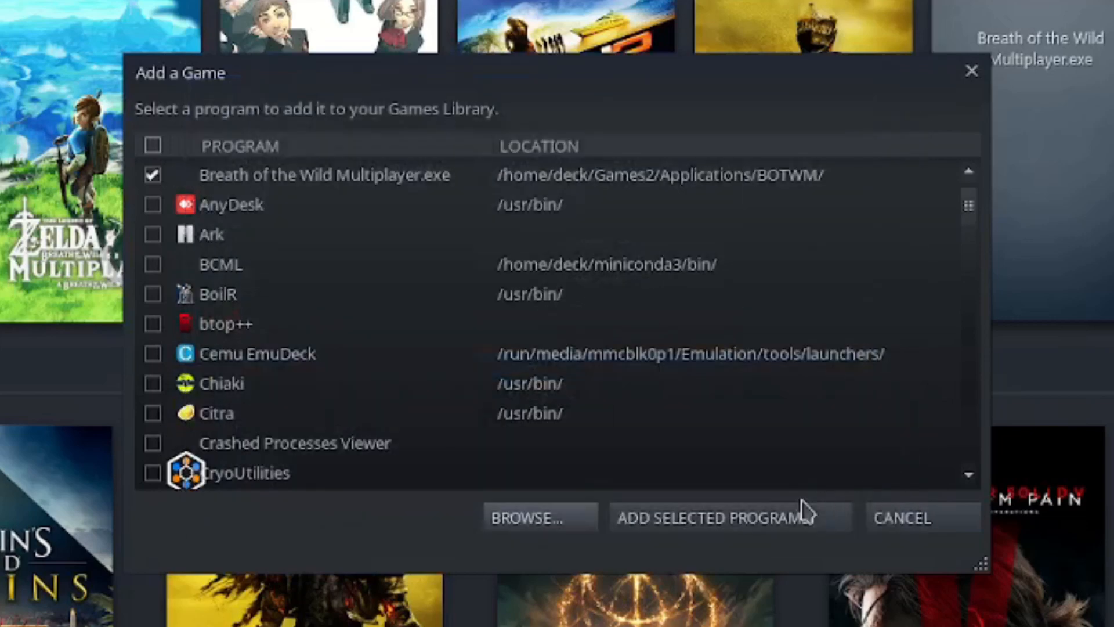
click(718, 517)
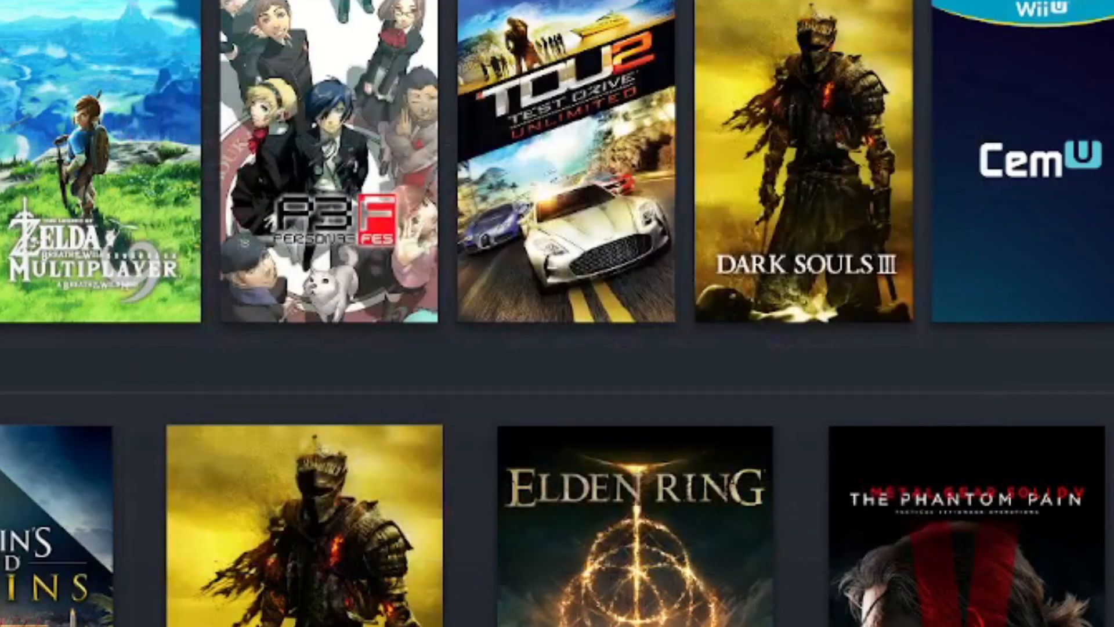
Force Proton Experimental for Breath of the Wild Multiplayer.exe, launch it, and answer the .NET prompt.
right_click(149, 277)
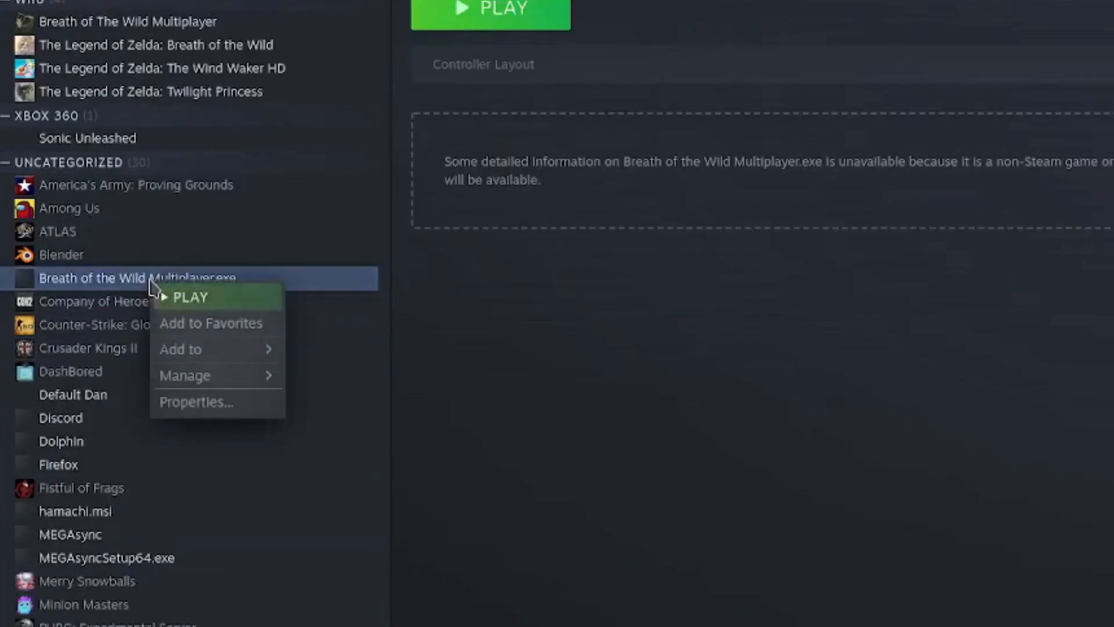
mouse_move(196, 402)
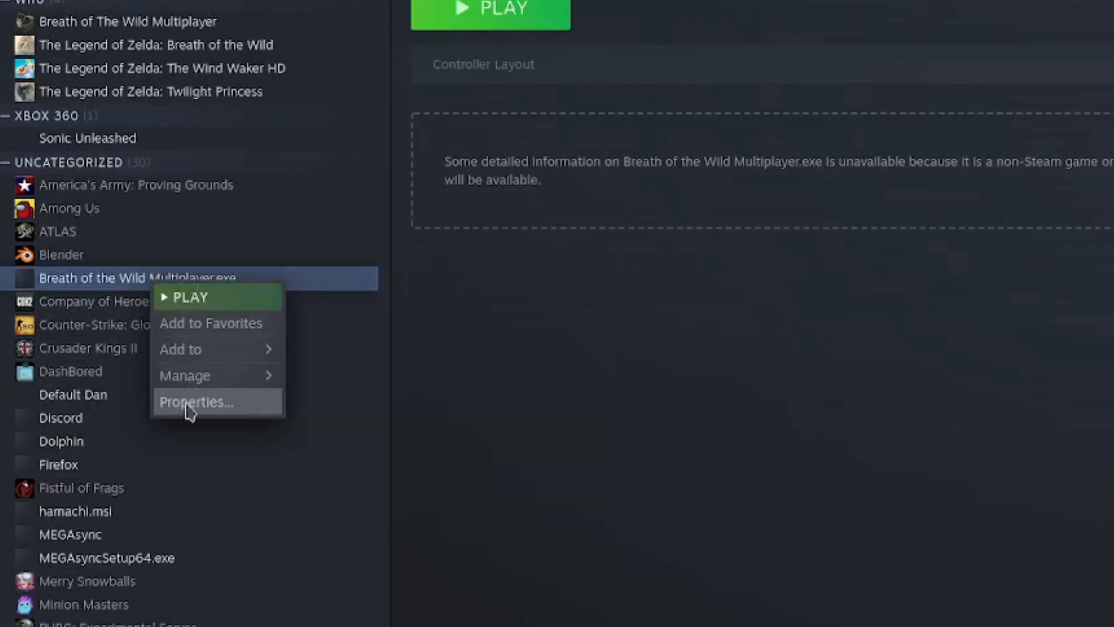
click(196, 402)
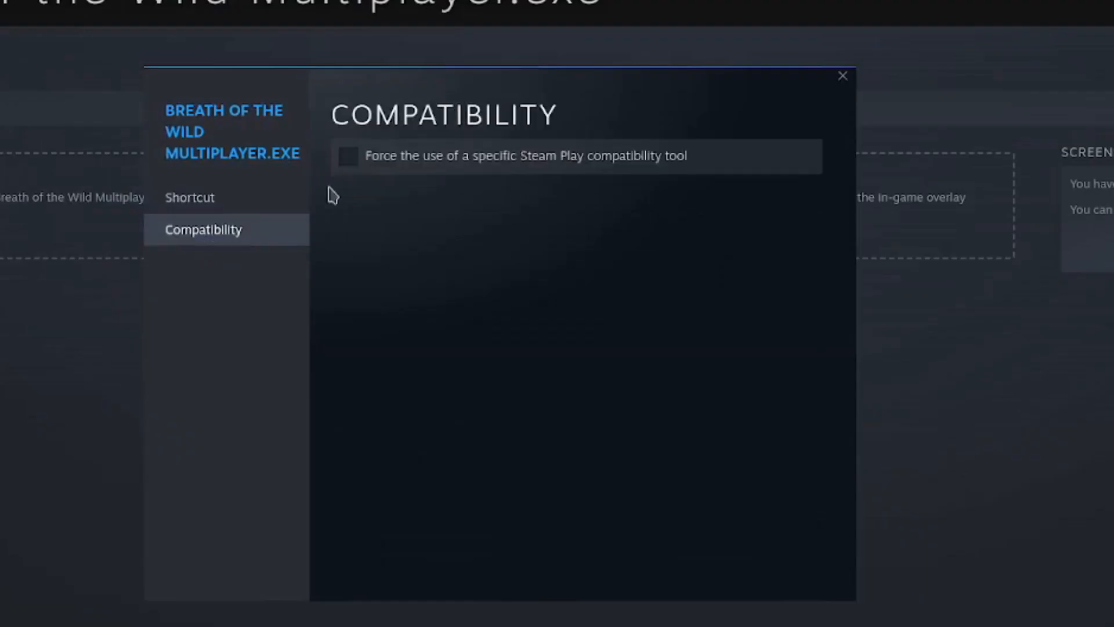
click(349, 156)
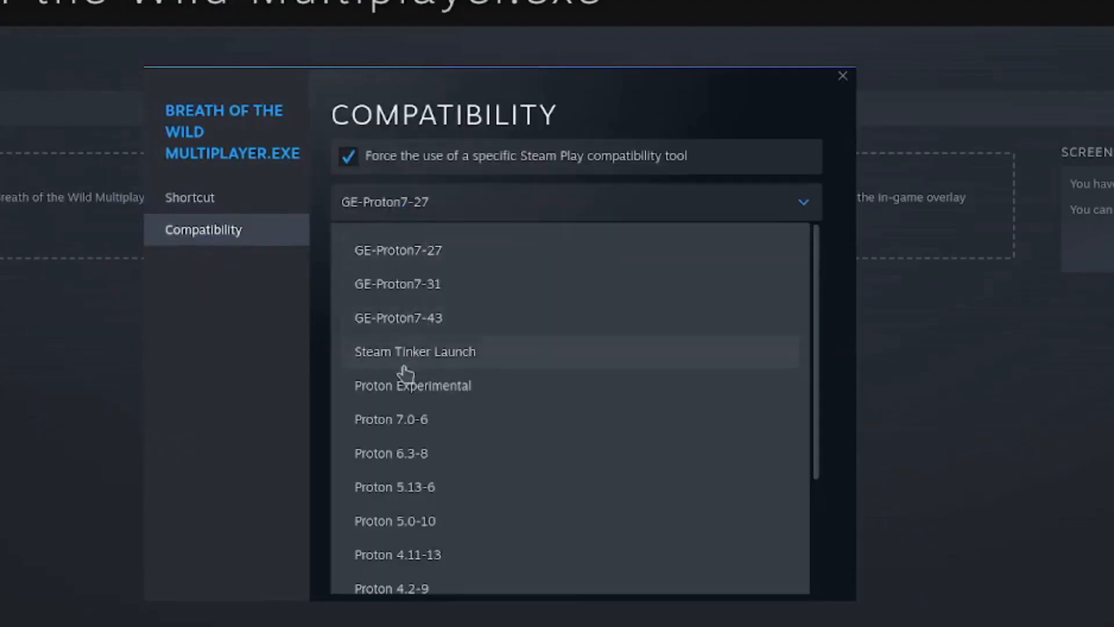
click(412, 385)
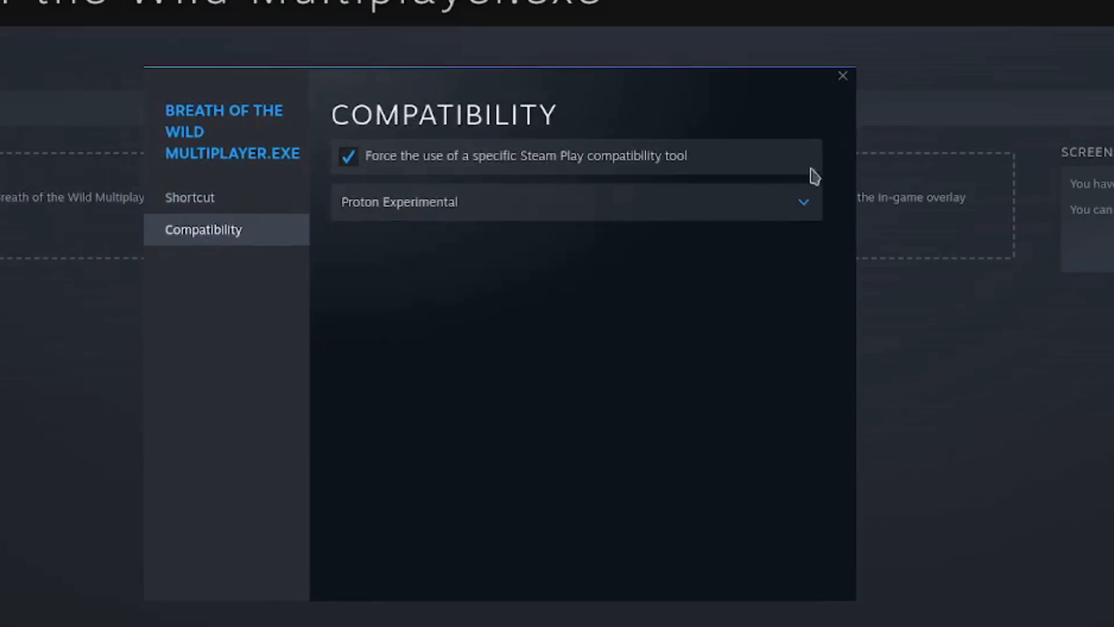
click(842, 76)
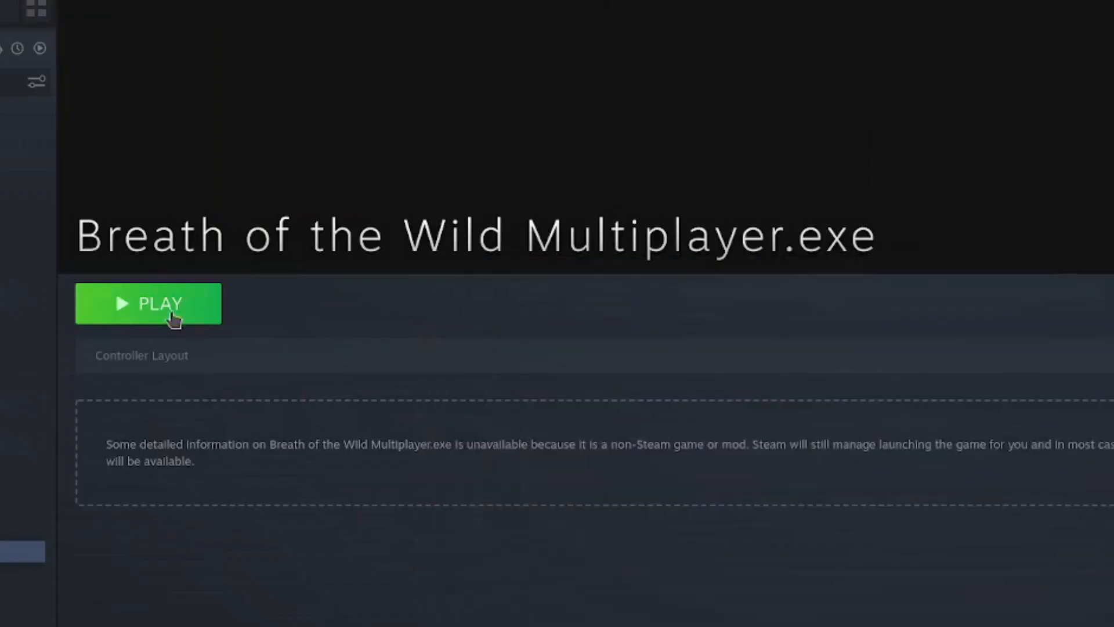
click(148, 303)
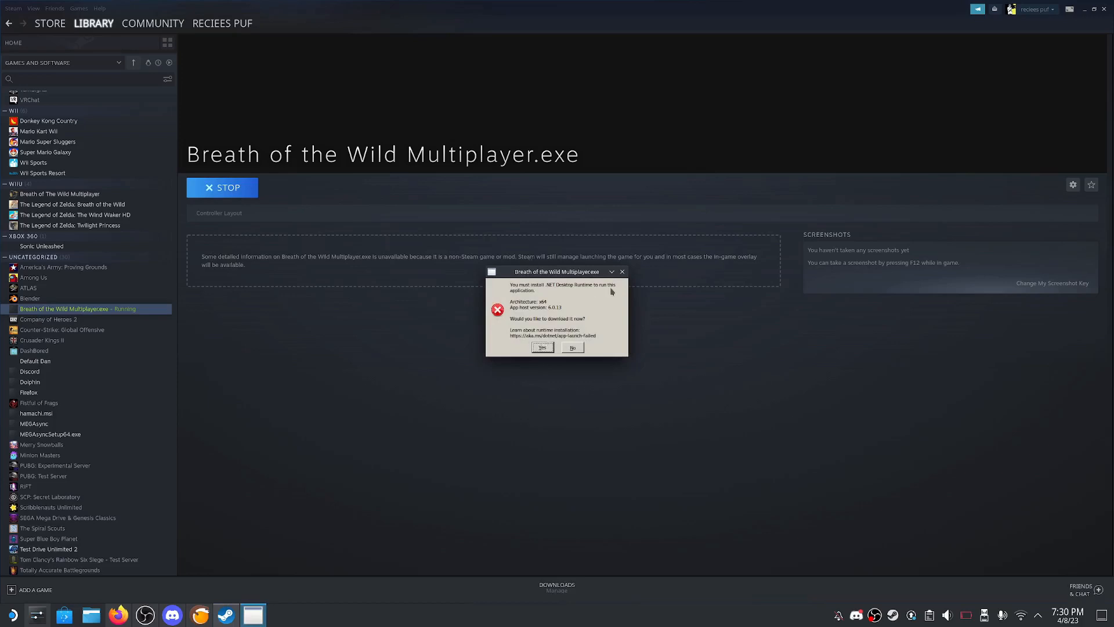
click(571, 348)
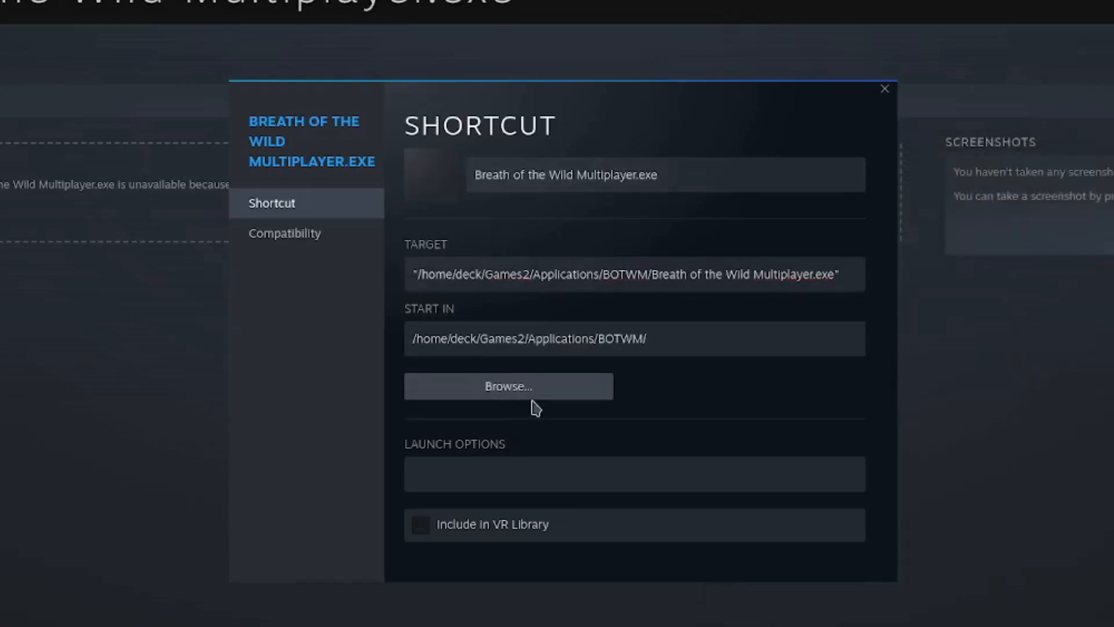
Run the windowsdesktop-runtime installer from /home/deck/Downloads and start installing Desktop Runtime 6.0.15.
click(509, 385)
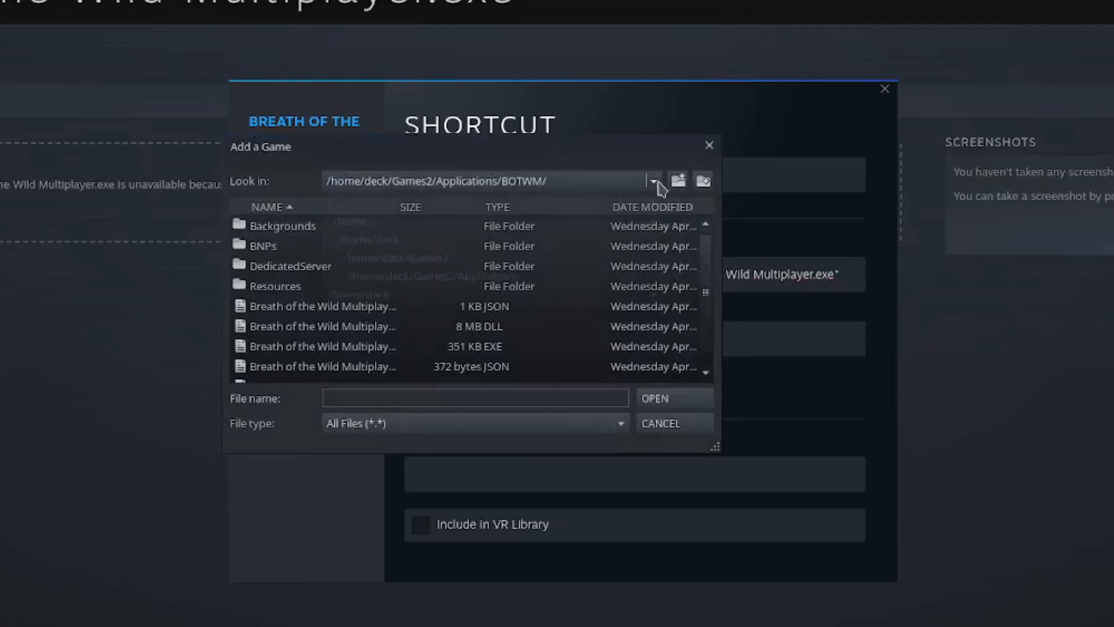
click(649, 181)
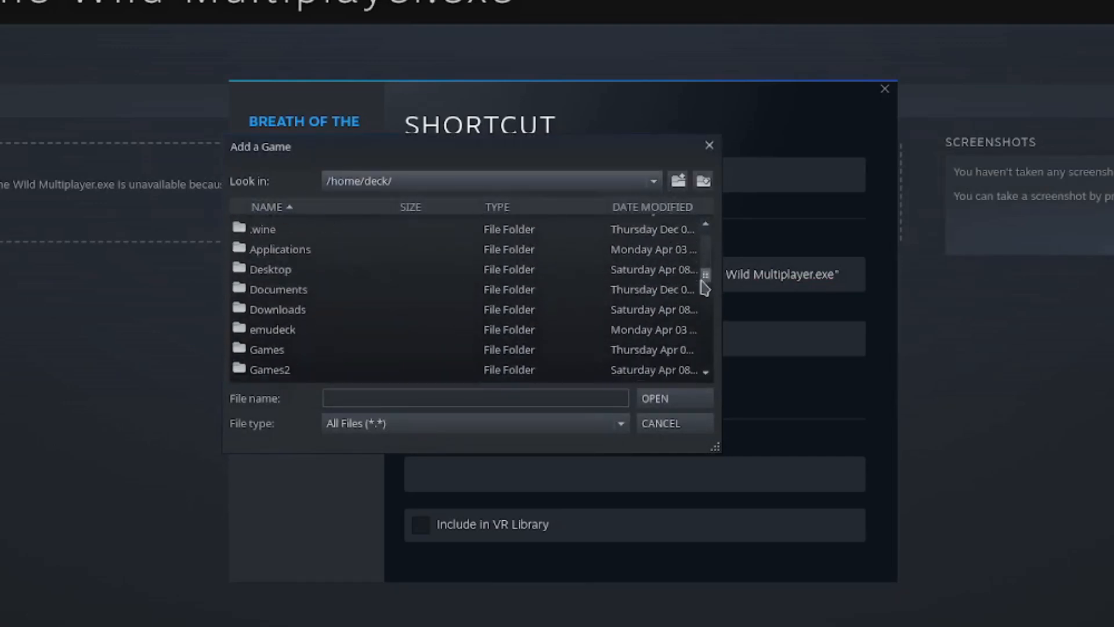
double_click(277, 309)
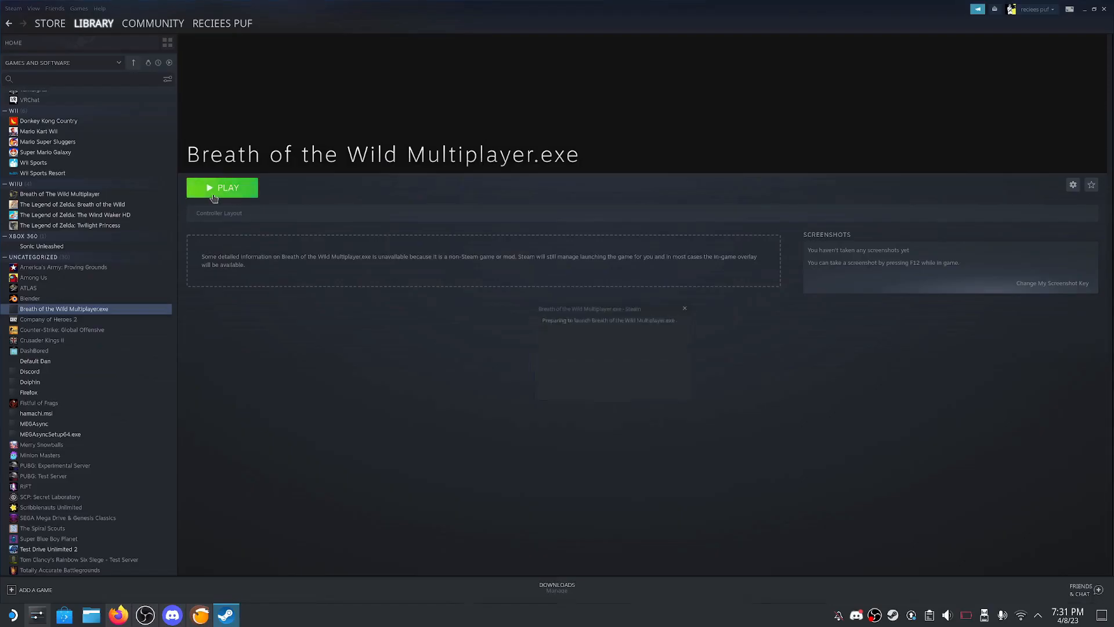
click(222, 188)
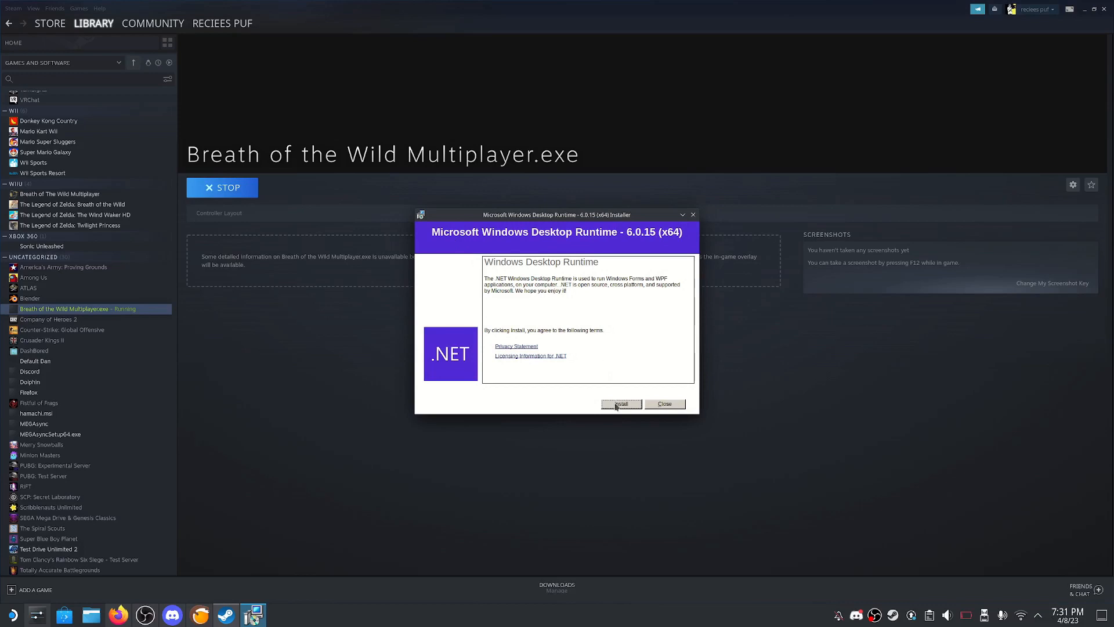
click(620, 404)
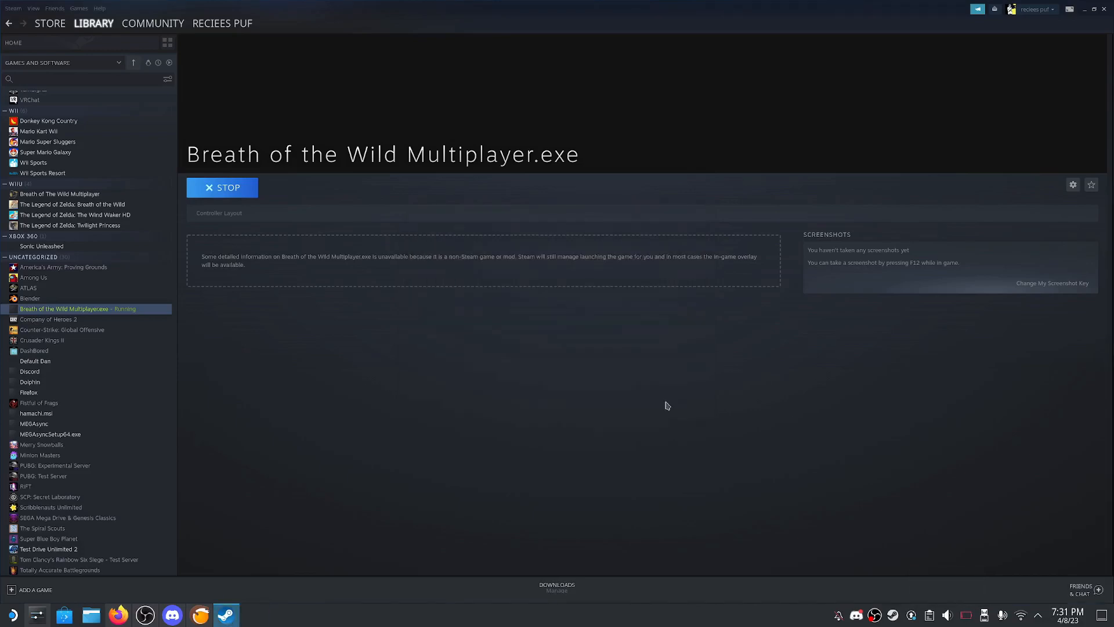
Open the shortcut's properties and browse for a new target in the BOTWM folder.
click(1073, 184)
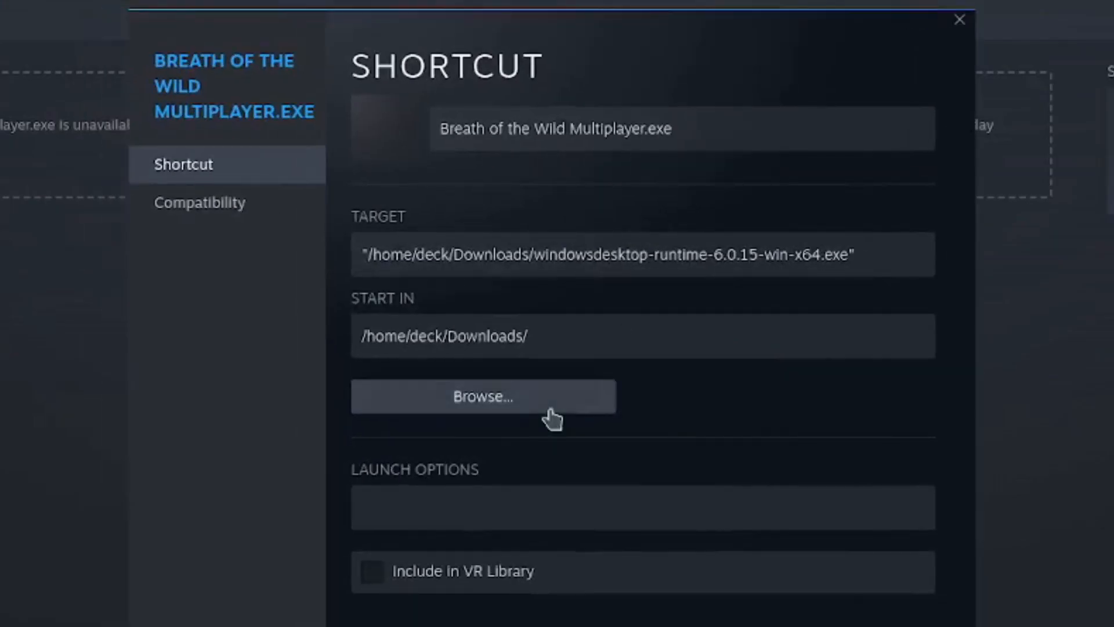
click(484, 396)
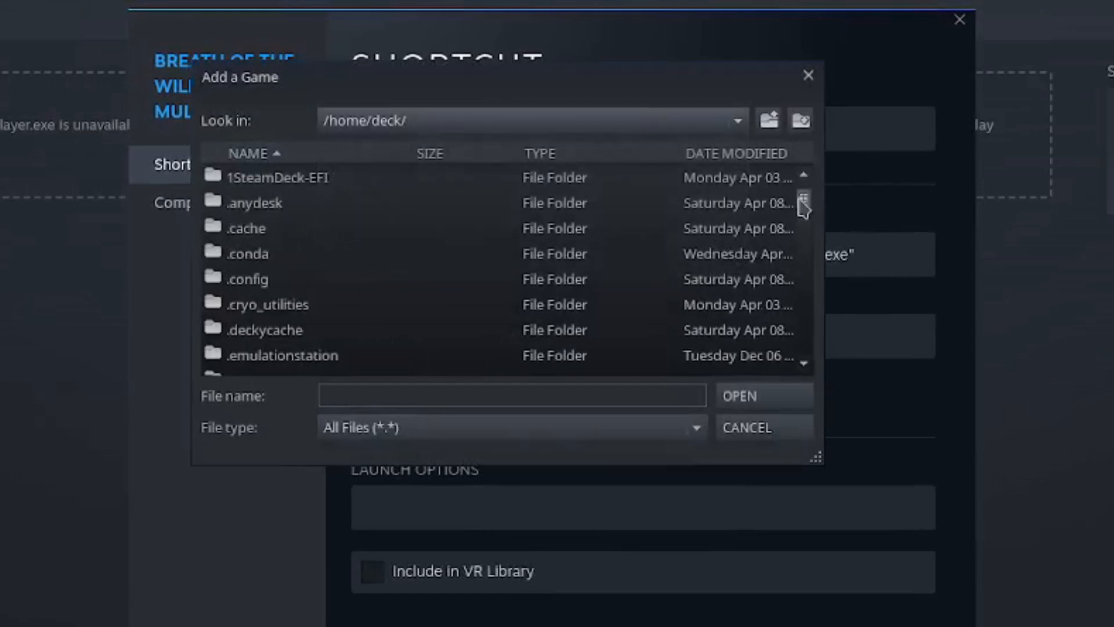
scroll(down, 3)
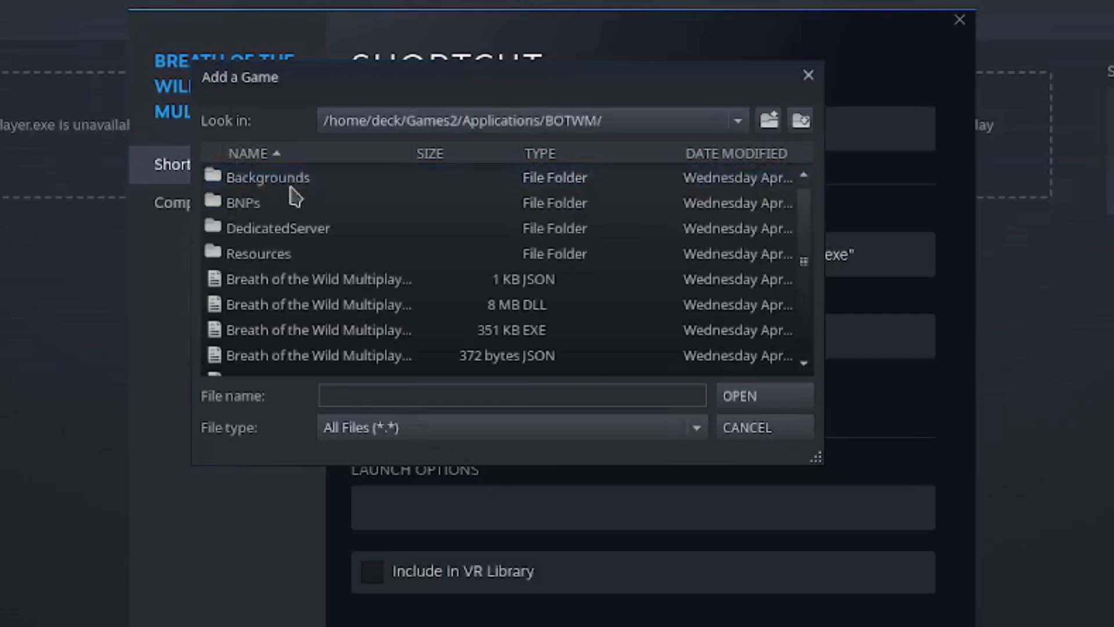
mouse_move(538, 340)
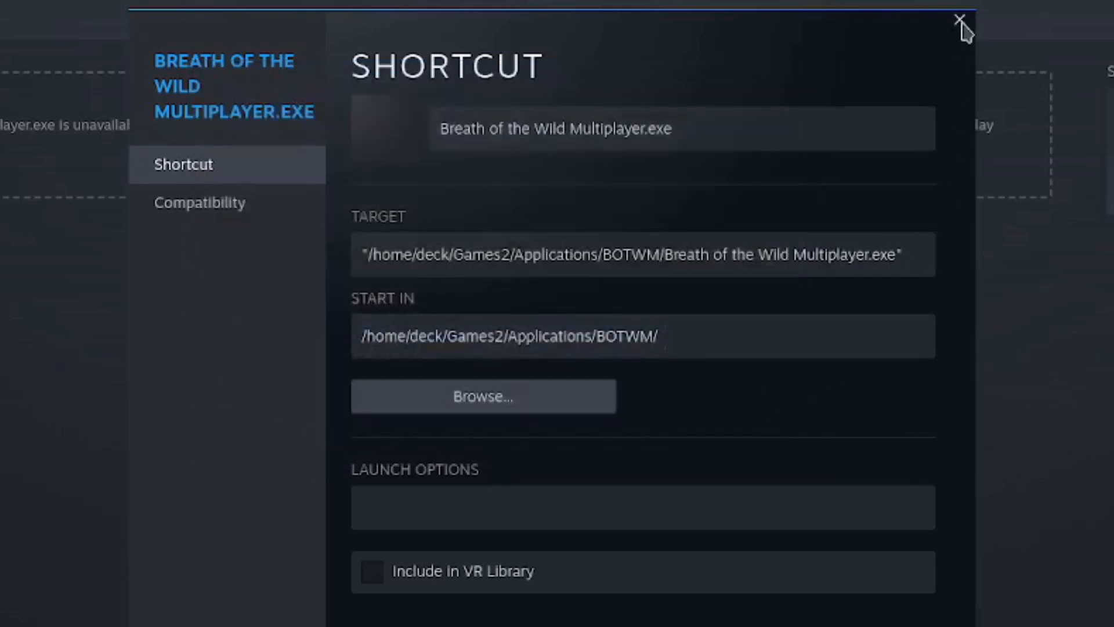
Close the shortcut properties and set the player name to Steam Deck.
click(960, 21)
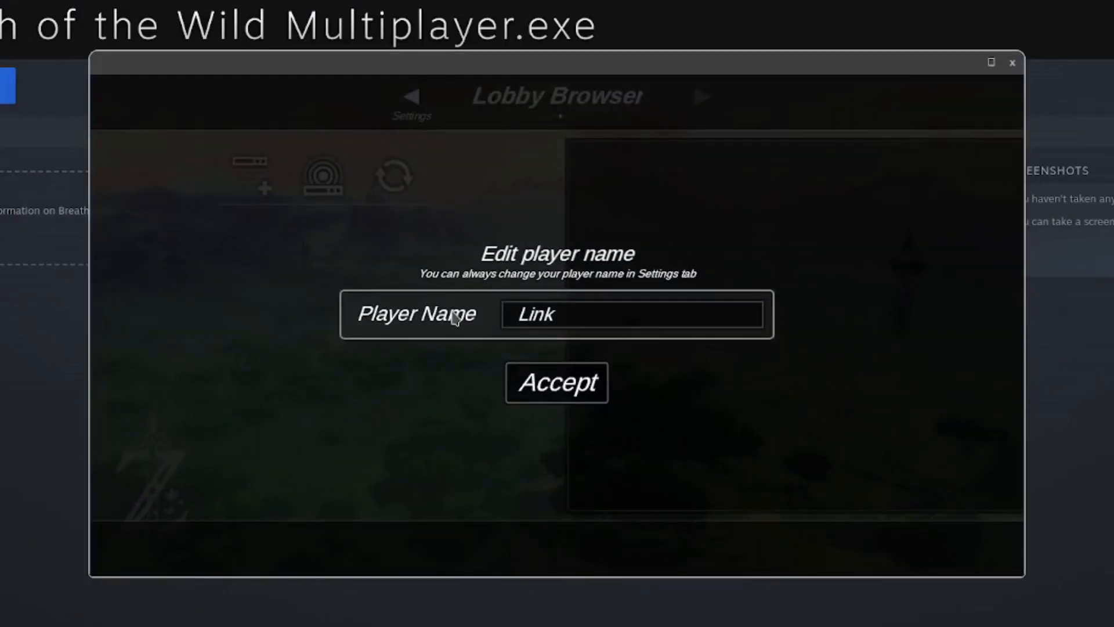
mouse_move(632, 310)
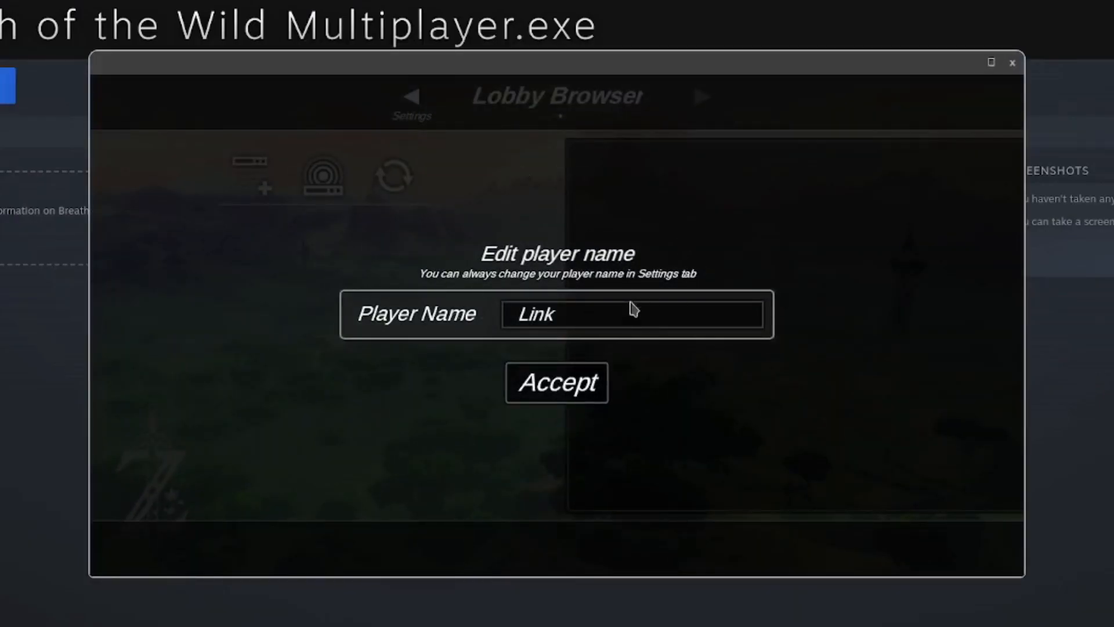
click(632, 314)
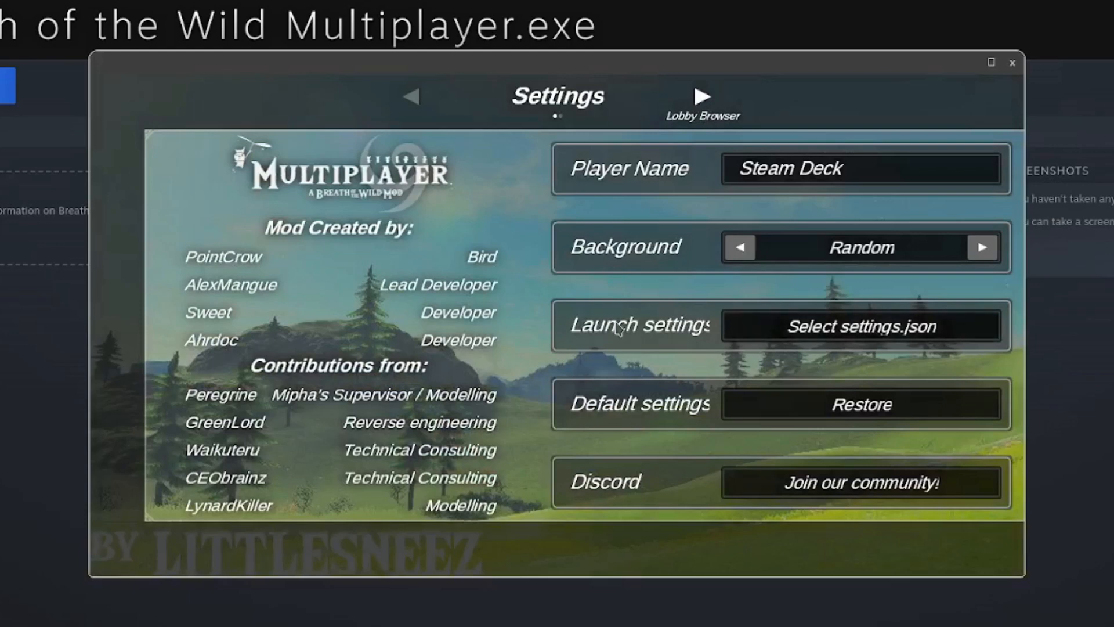
mouse_move(744, 134)
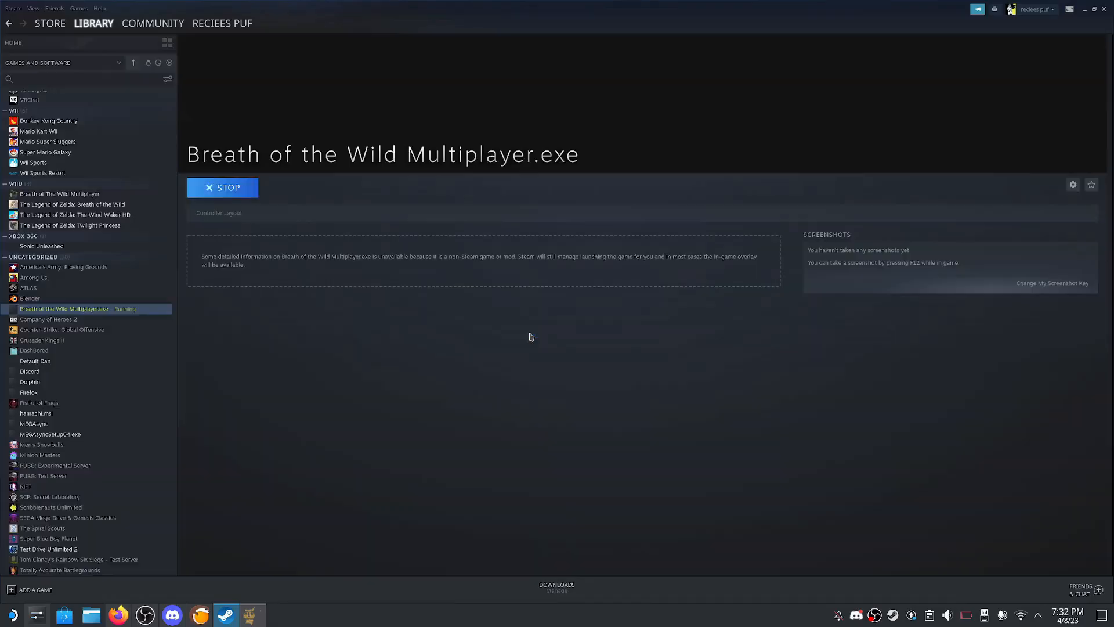
click(222, 187)
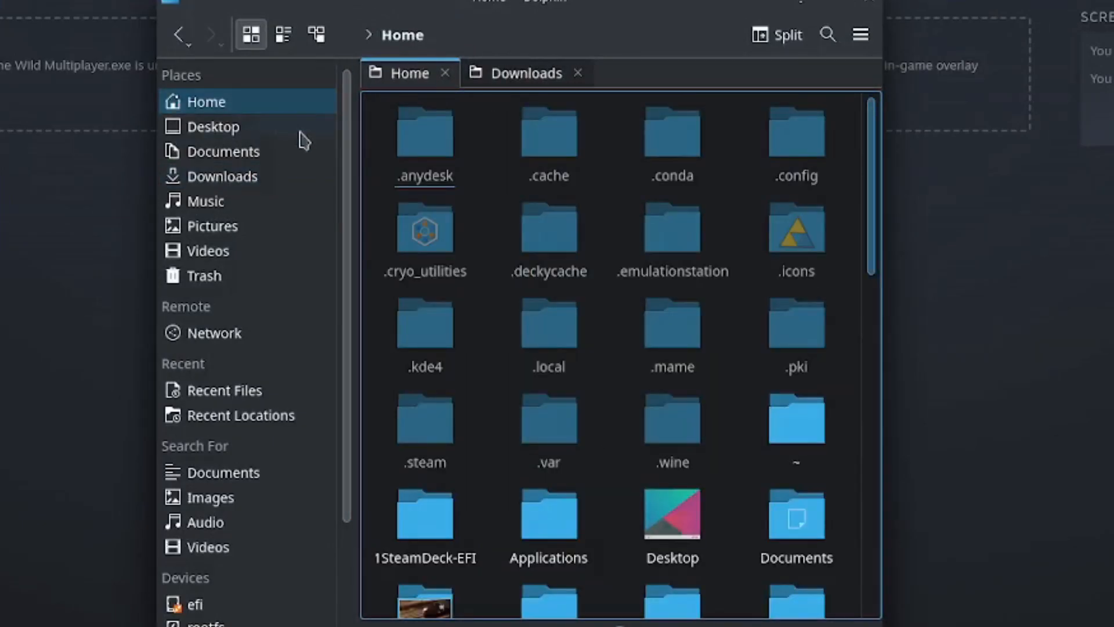
mouse_move(719, 188)
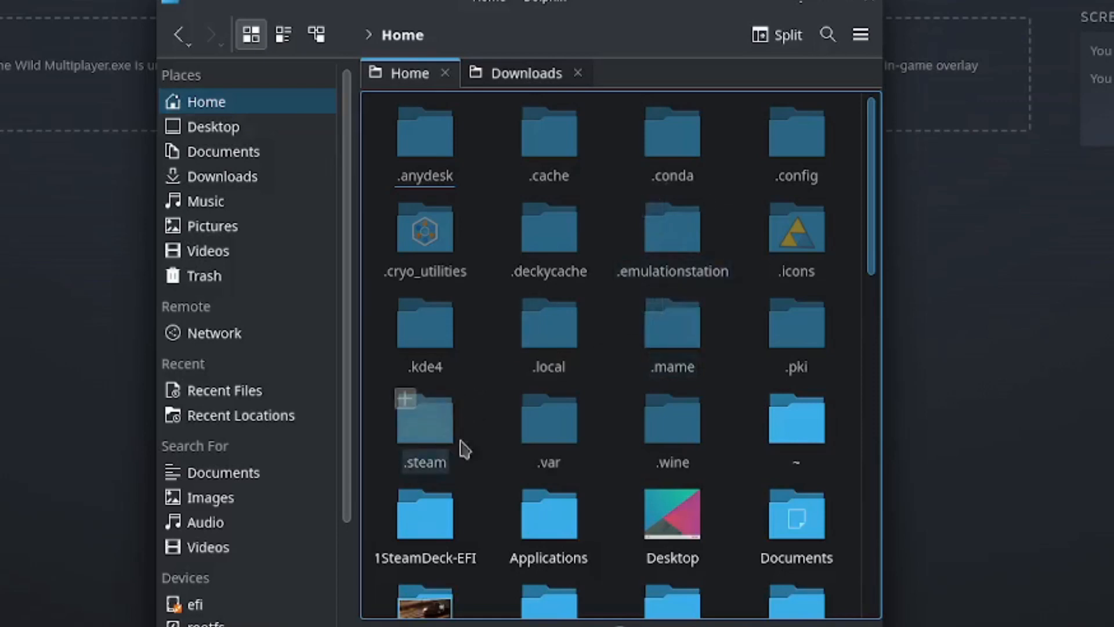
click(860, 35)
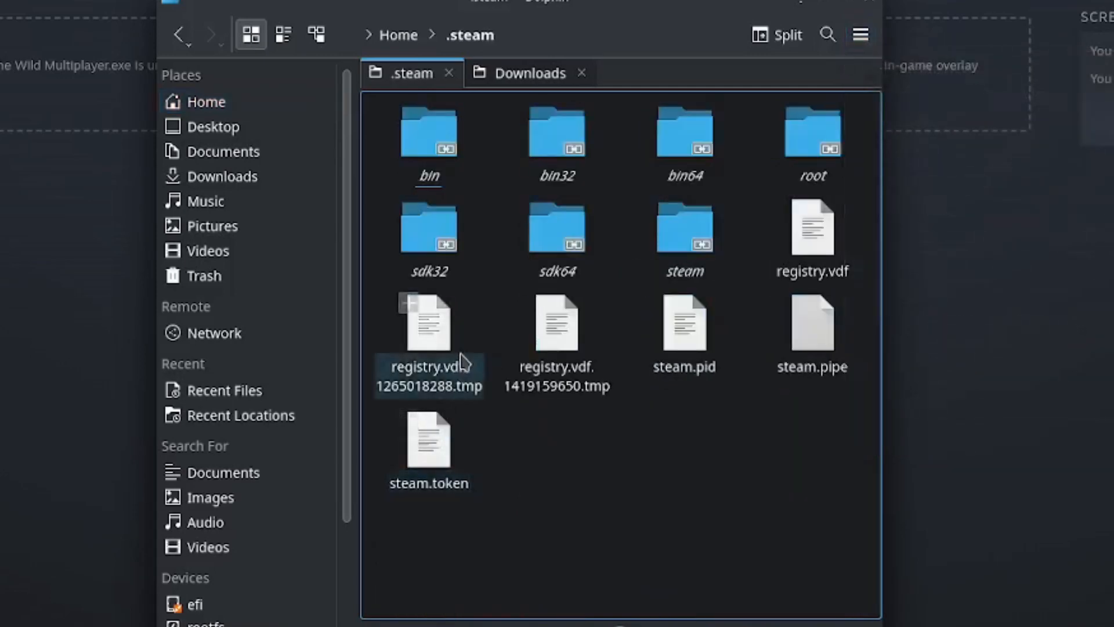
double_click(683, 228)
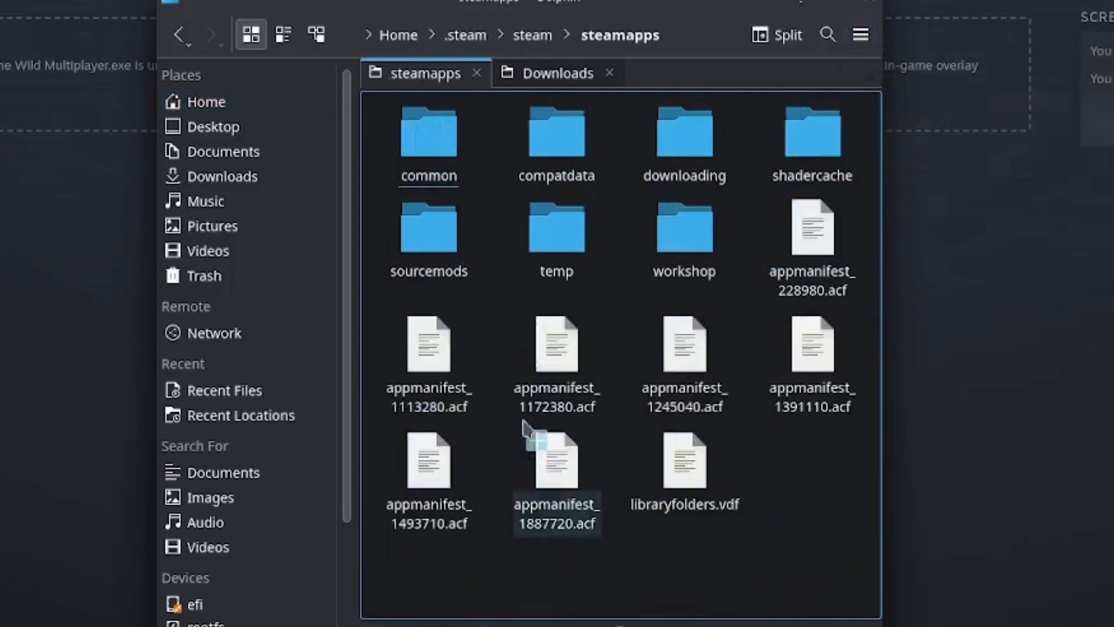
double_click(557, 132)
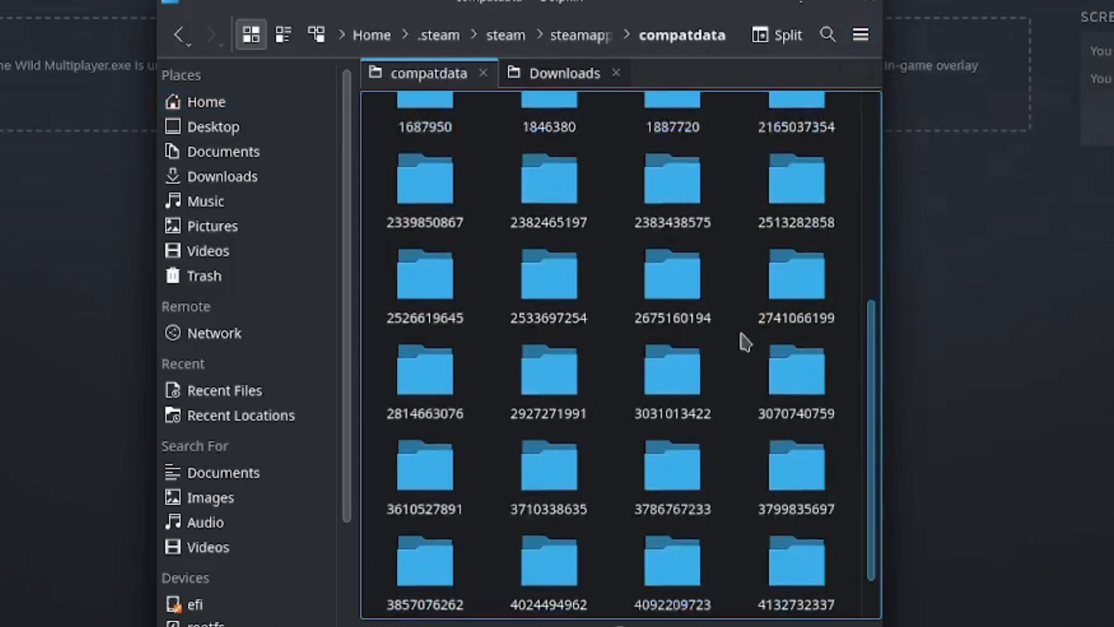
right_click(654, 569)
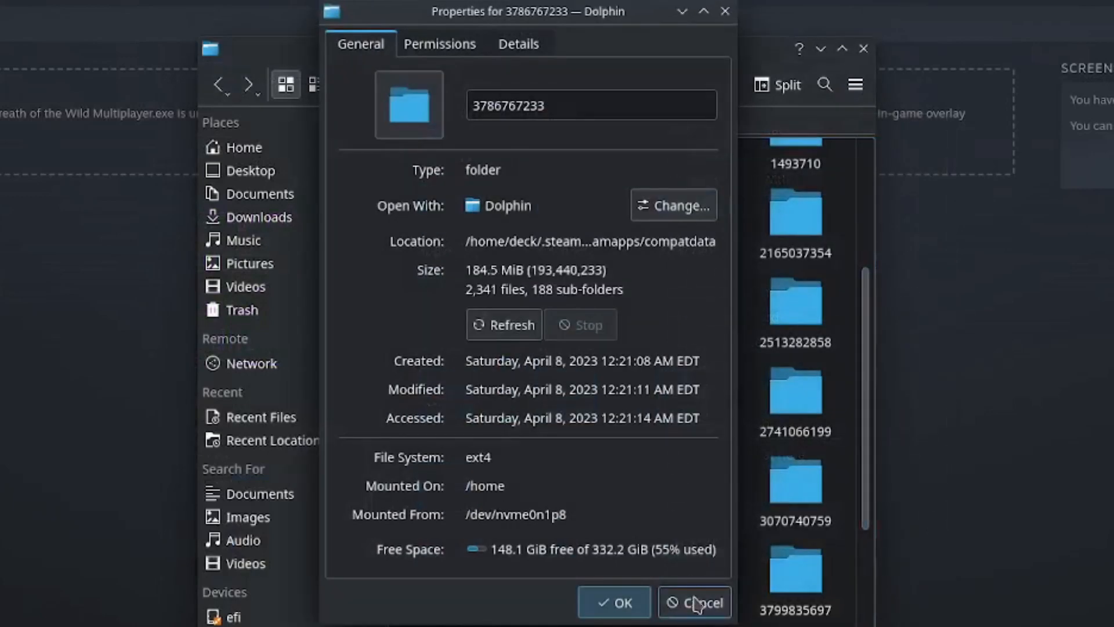
click(695, 602)
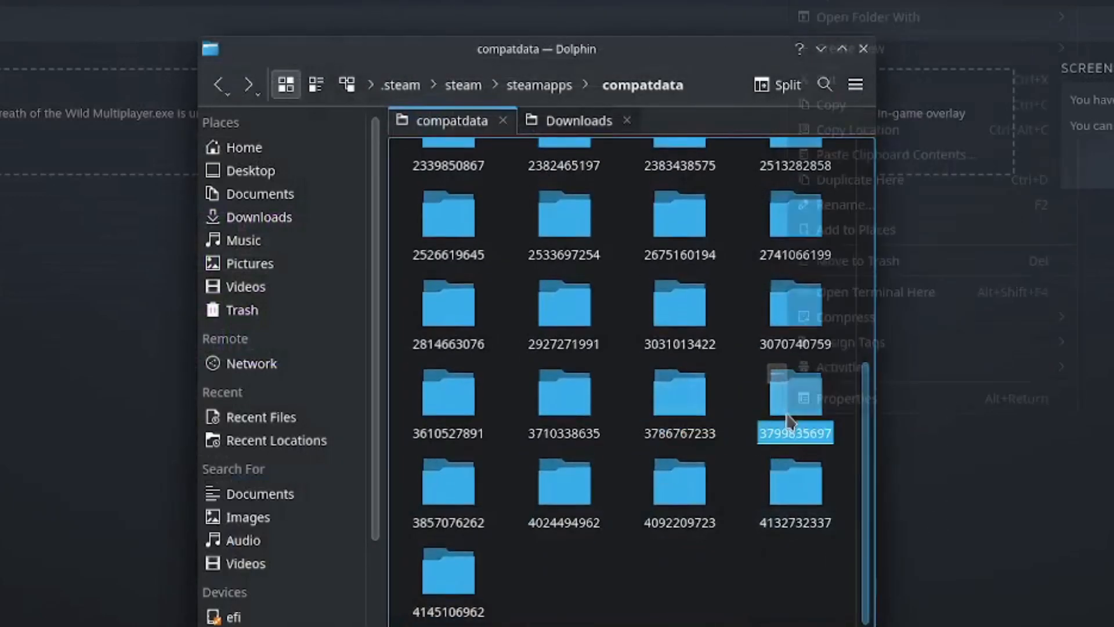
click(843, 398)
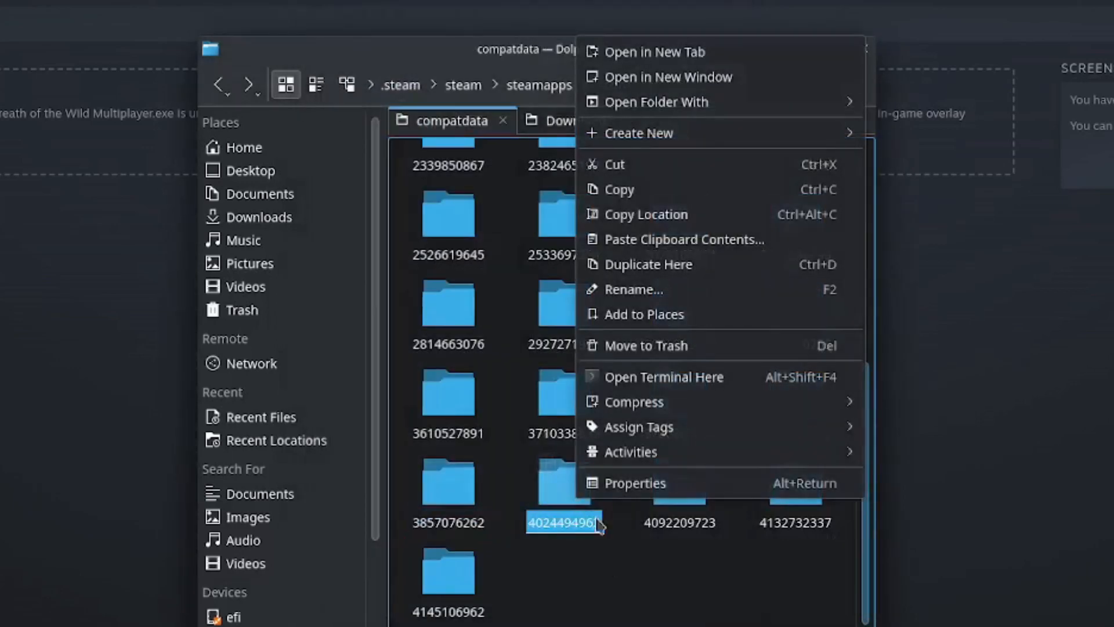
click(635, 483)
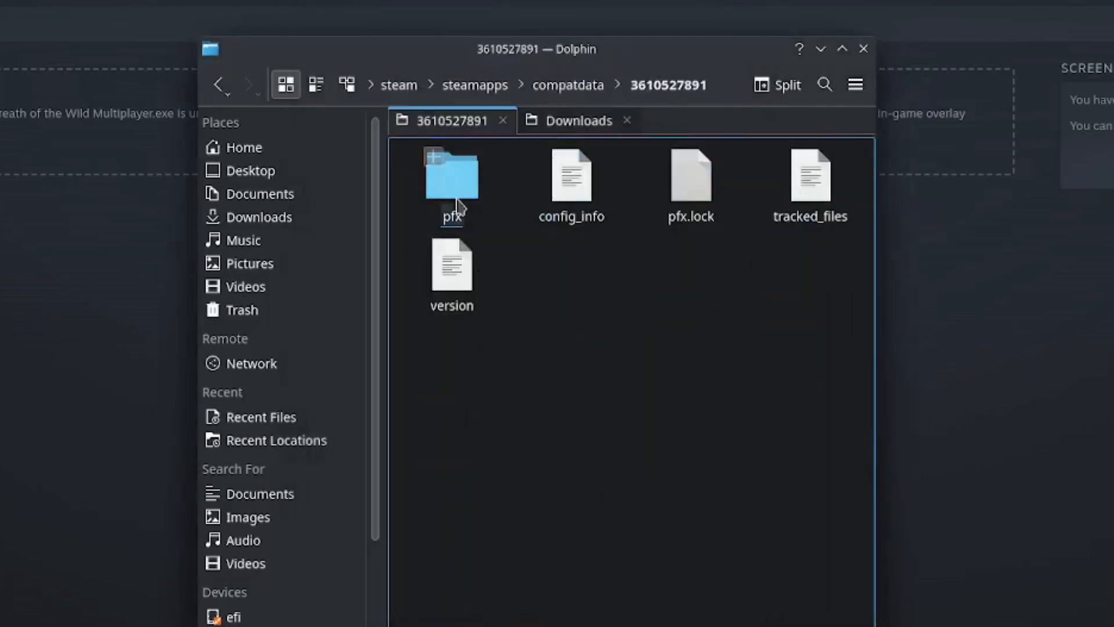
Open pfx/drive_c/users/steamuser/AppData/Local and the multiplayer app's folders down to 1.0.0.0.
double_click(451, 173)
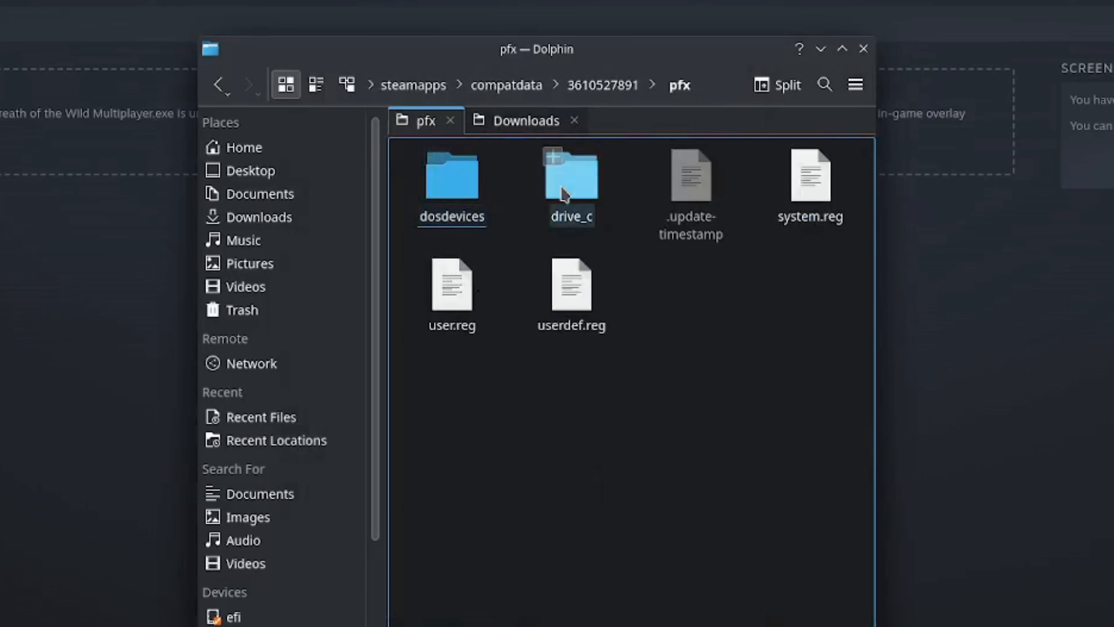
double_click(570, 174)
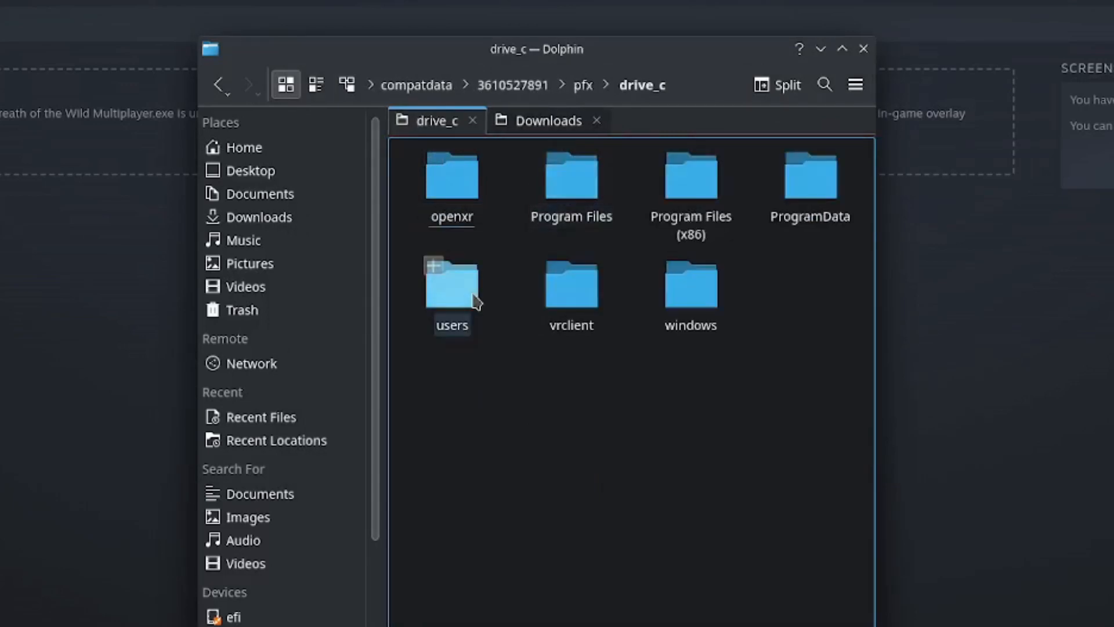
double_click(452, 284)
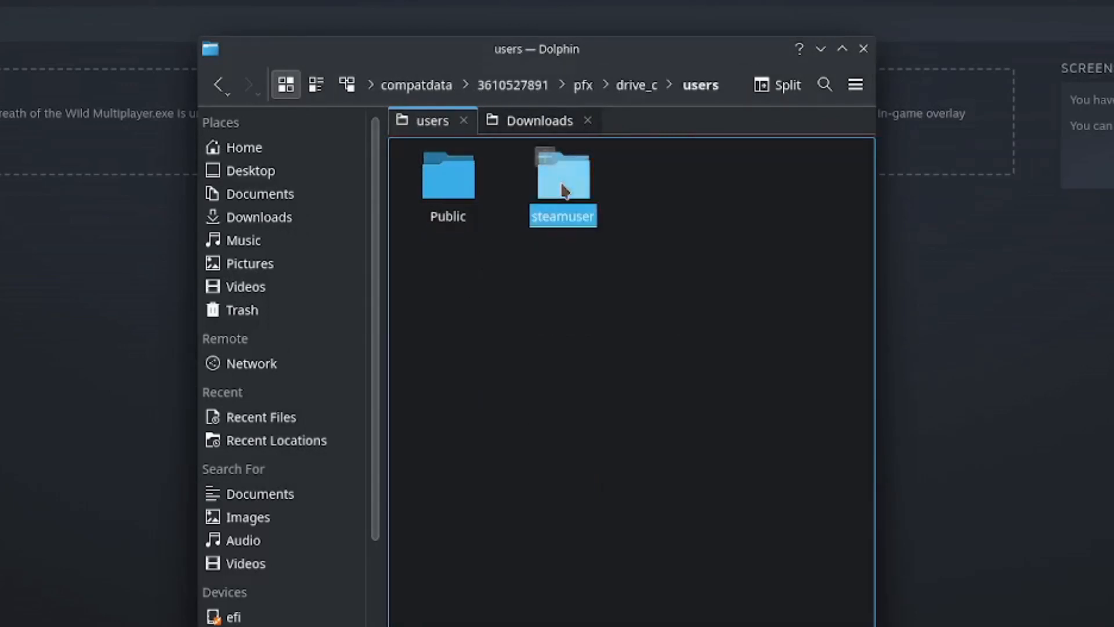
double_click(562, 174)
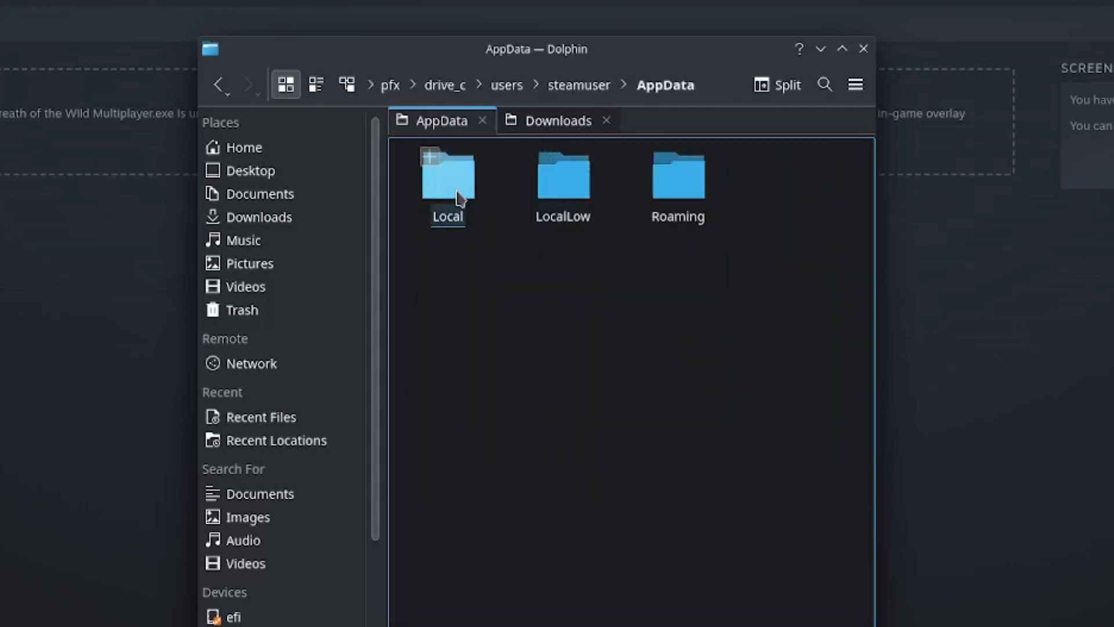
double_click(447, 174)
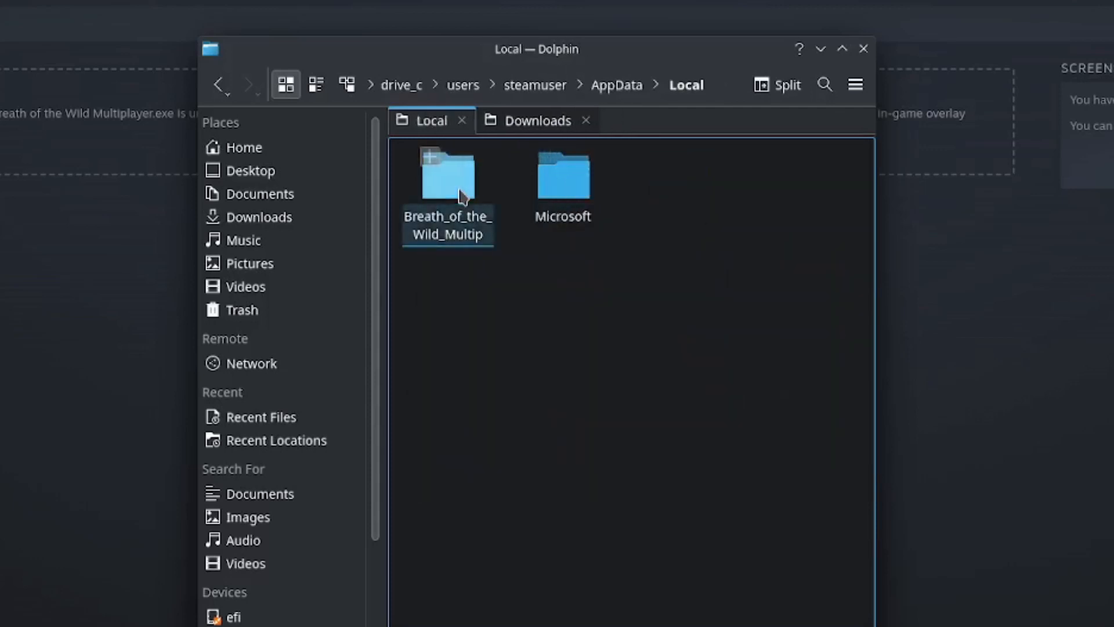
double_click(447, 174)
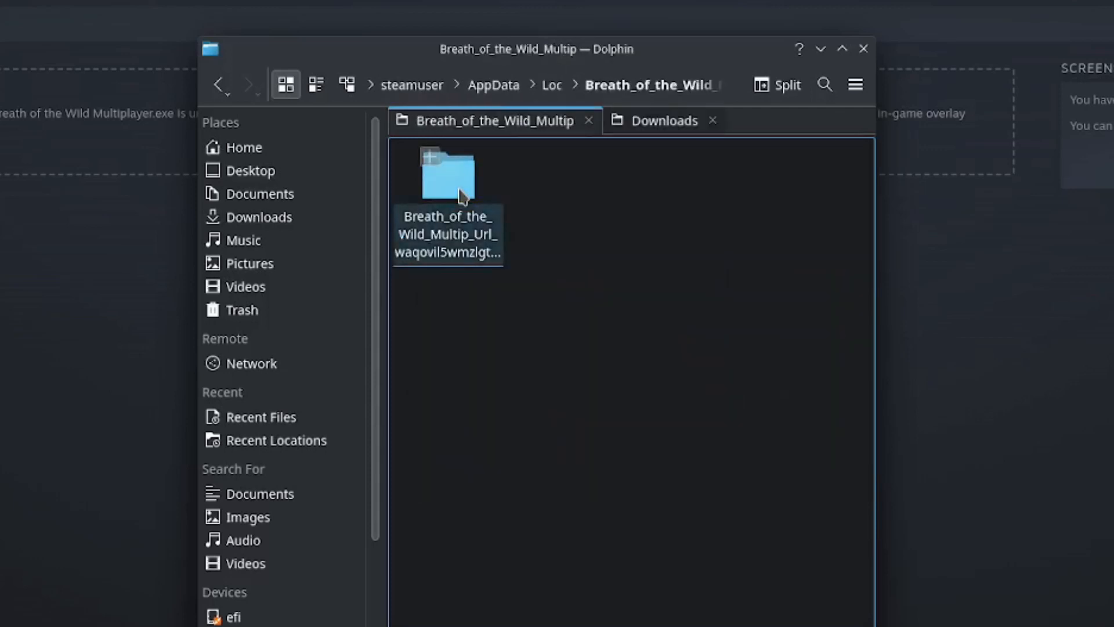
double_click(447, 175)
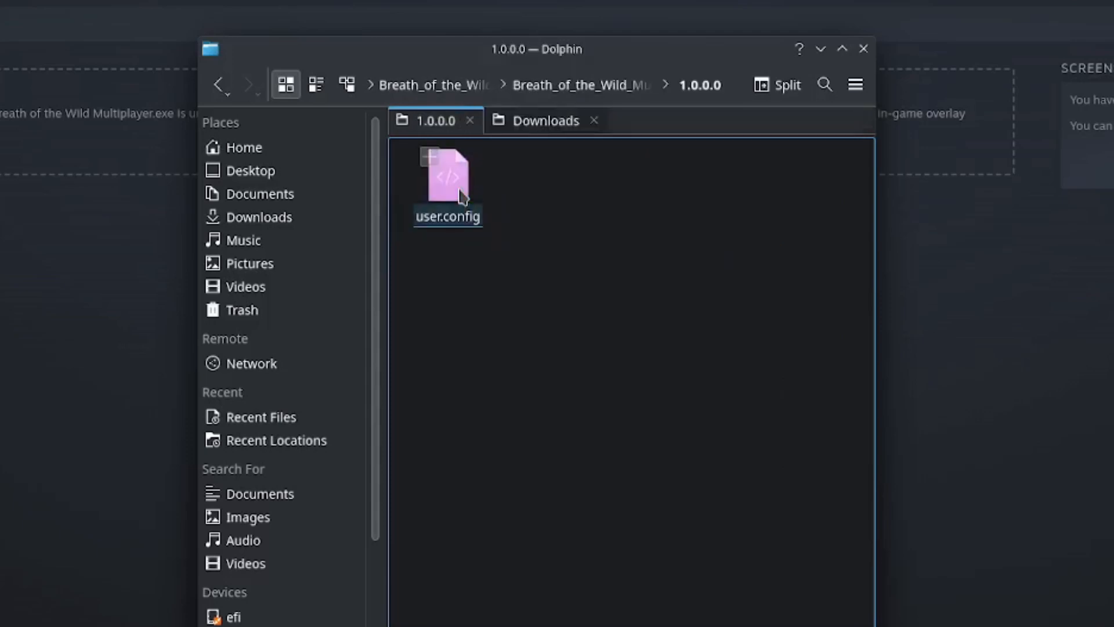
Open user.config in Kate and check the playerName setting, Steam Deck.
double_click(447, 176)
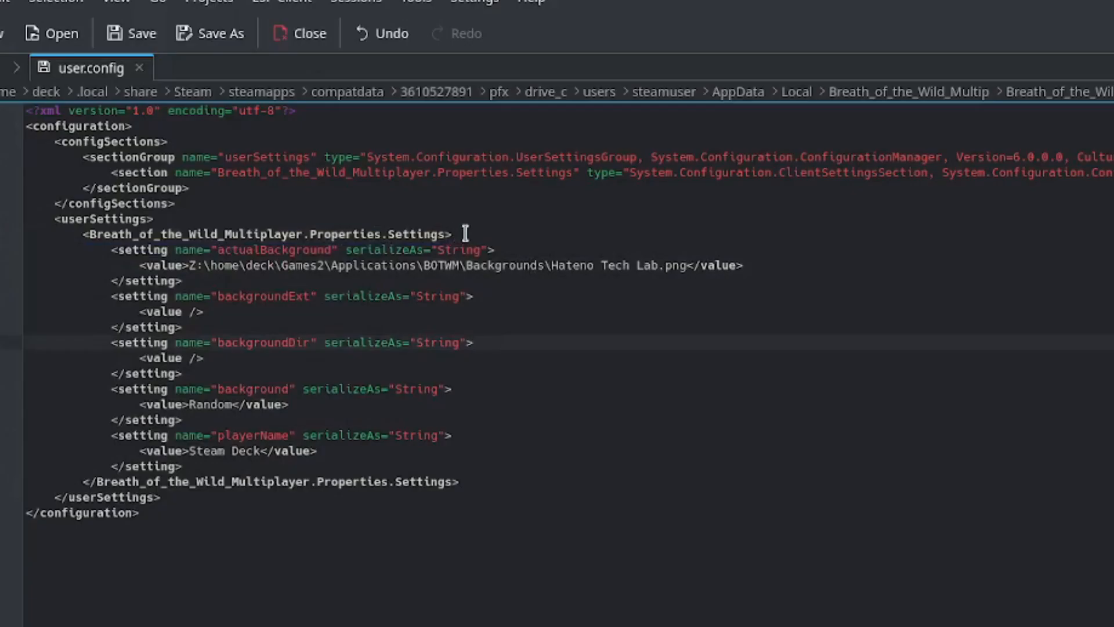
double_click(267, 234)
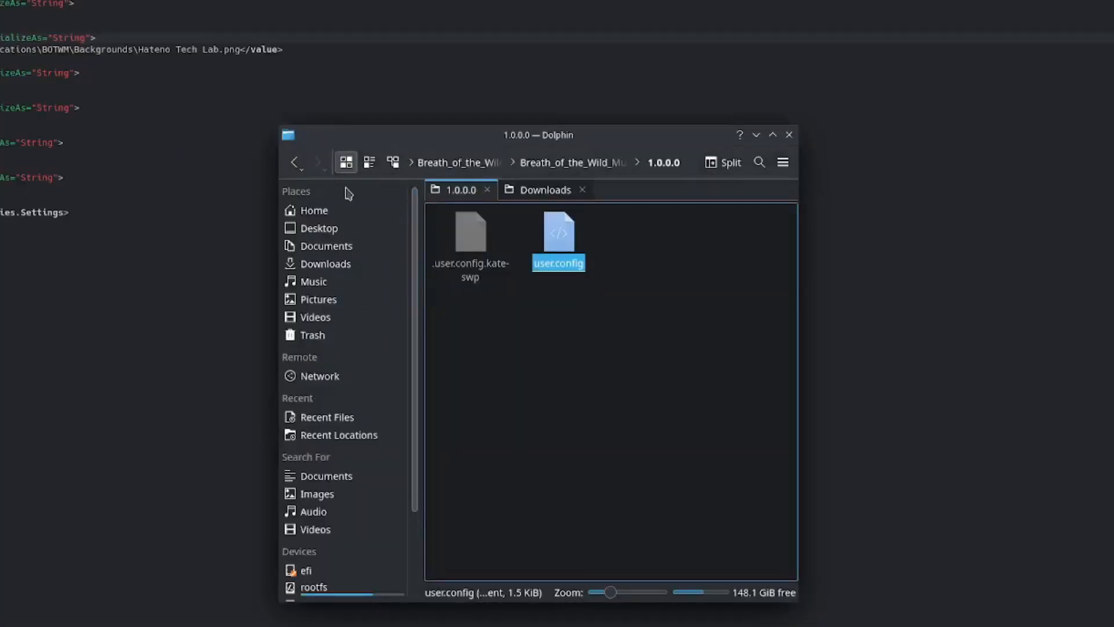
Go from Home into .config/bcml and bring up the actions for bcml.log.
click(313, 209)
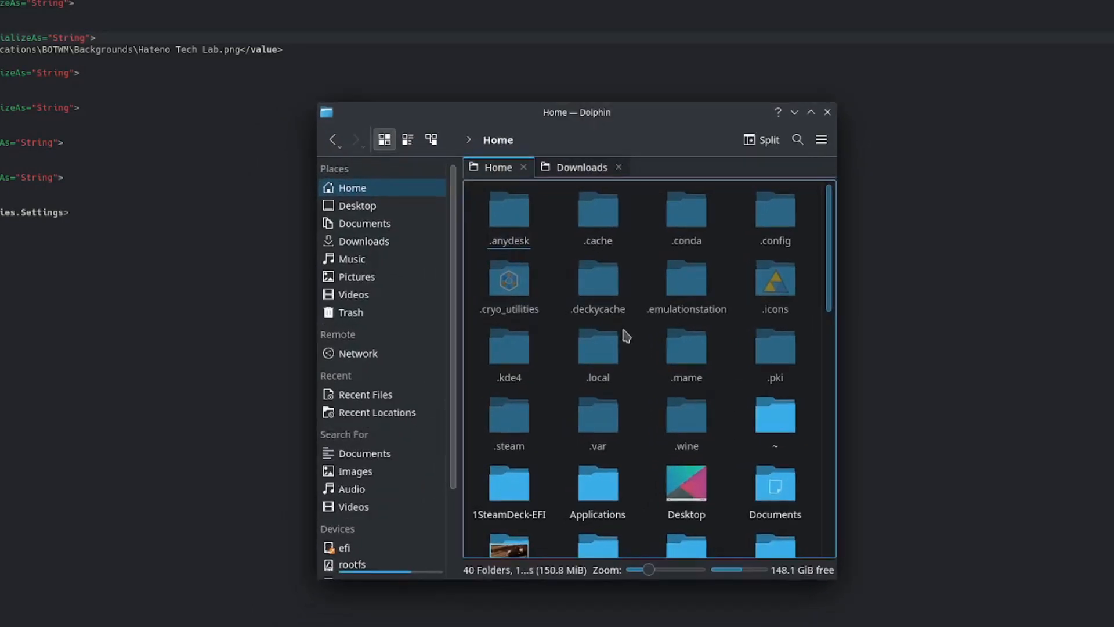
mouse_move(744, 290)
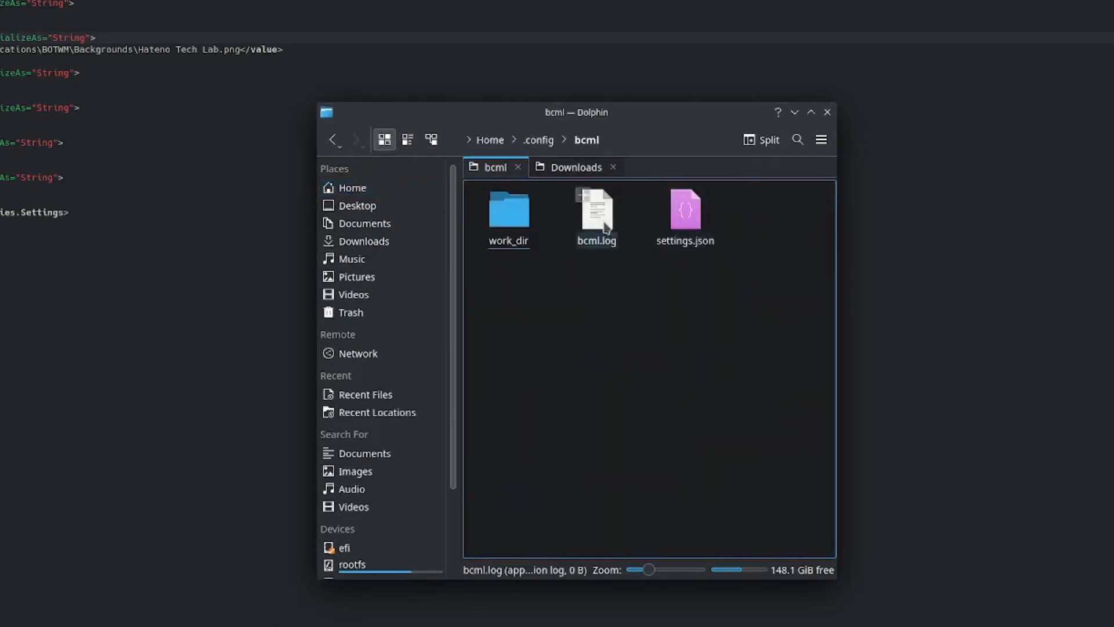
right_click(684, 209)
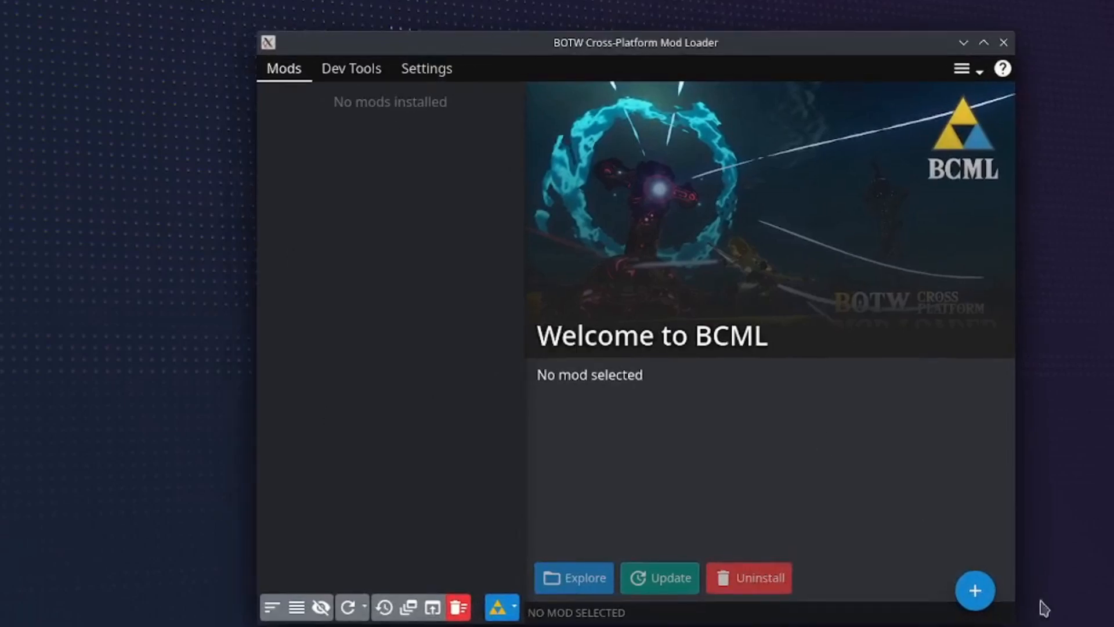
Install BreathoftheWildMultiplayer.bnp from Games2/BOTWM in BCML and review the listed mods' details.
click(974, 590)
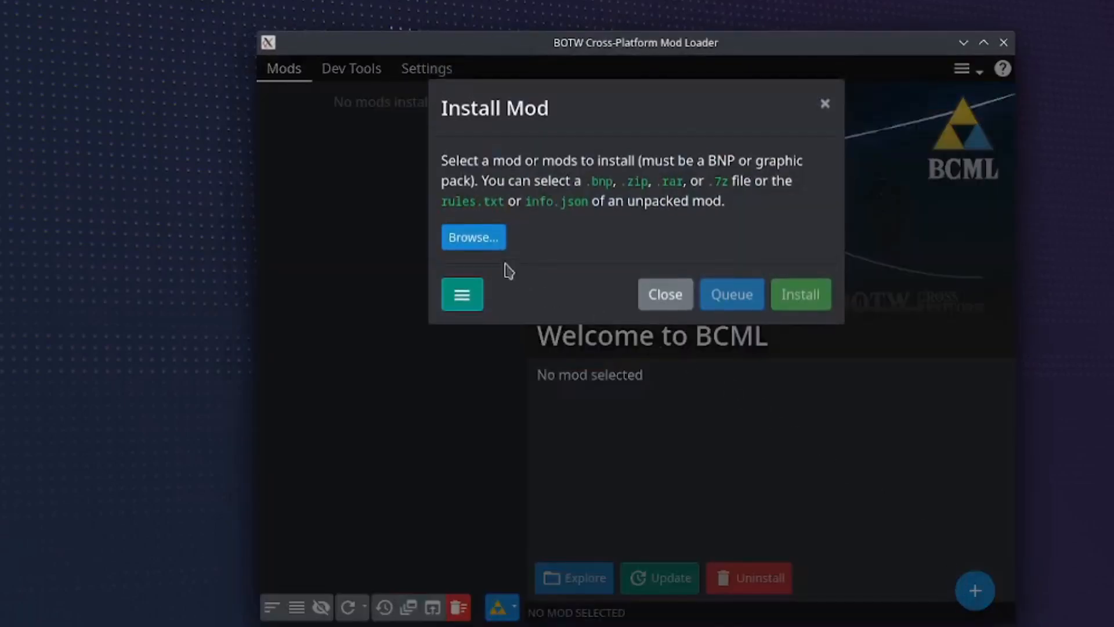
click(472, 237)
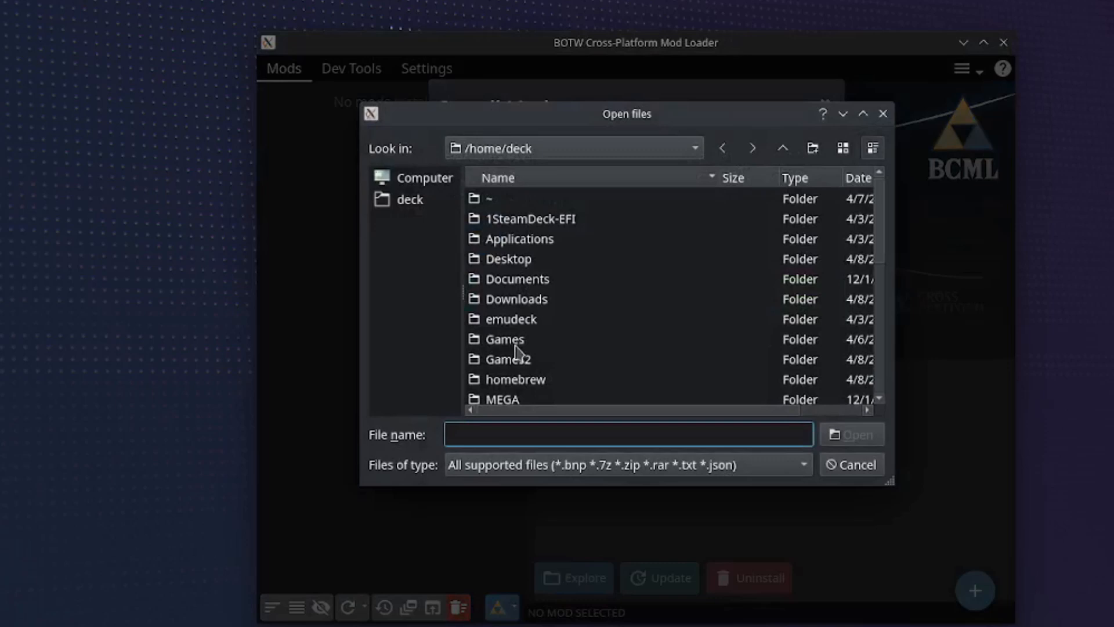
double_click(506, 359)
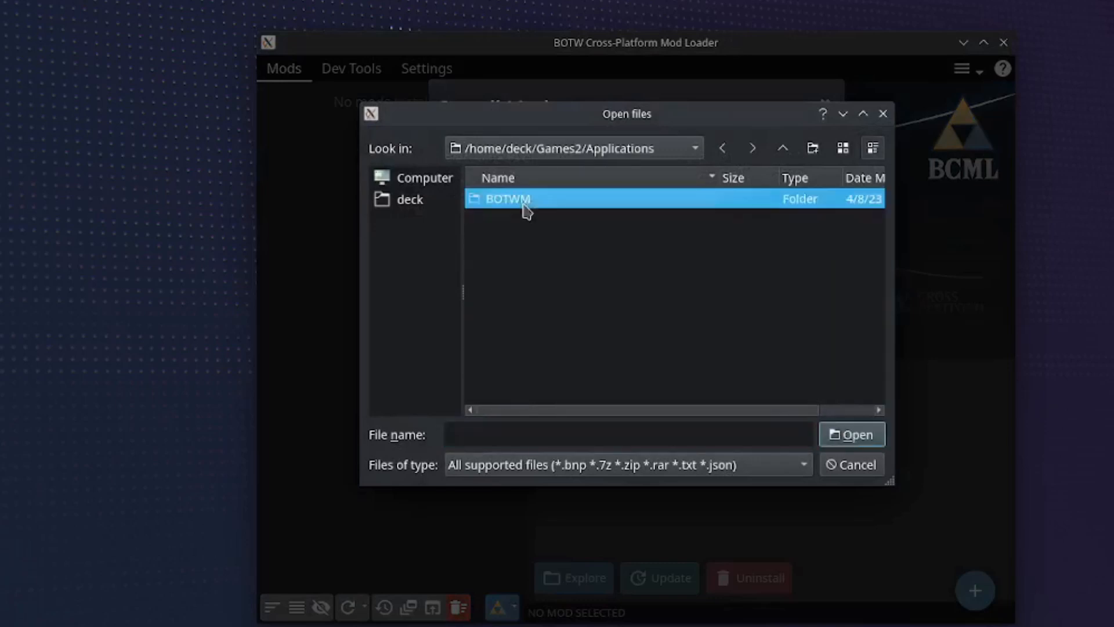
double_click(508, 199)
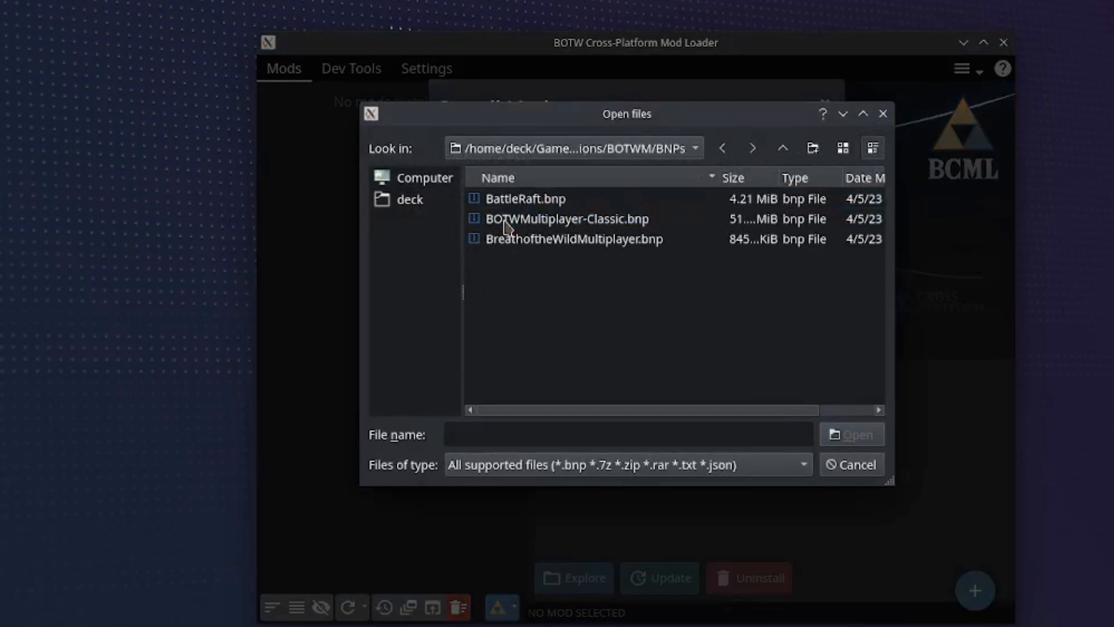
click(573, 238)
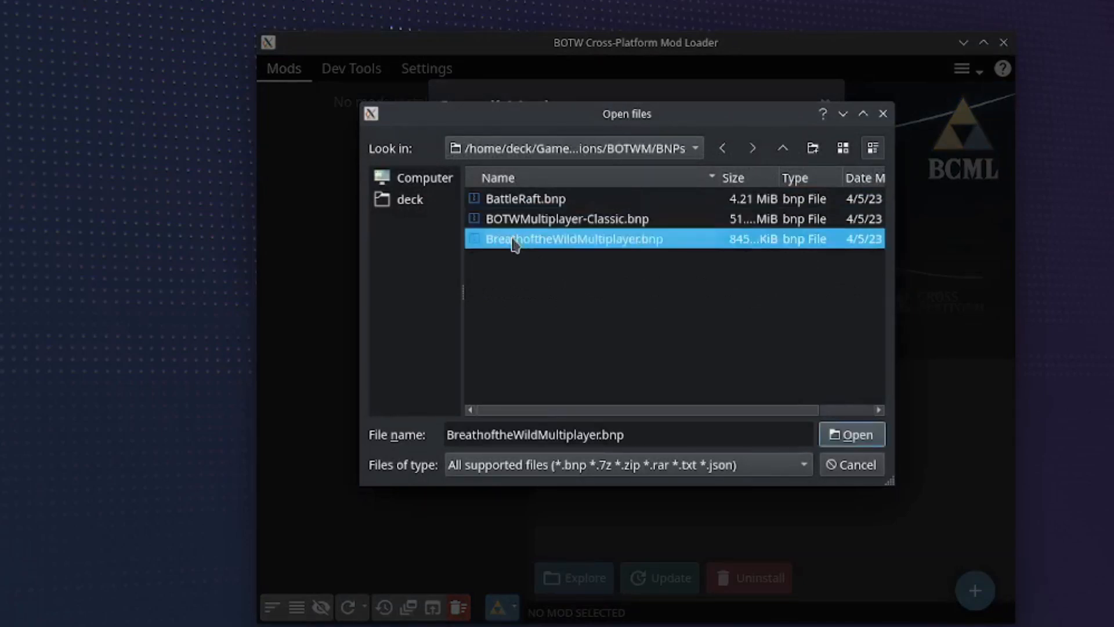
click(851, 434)
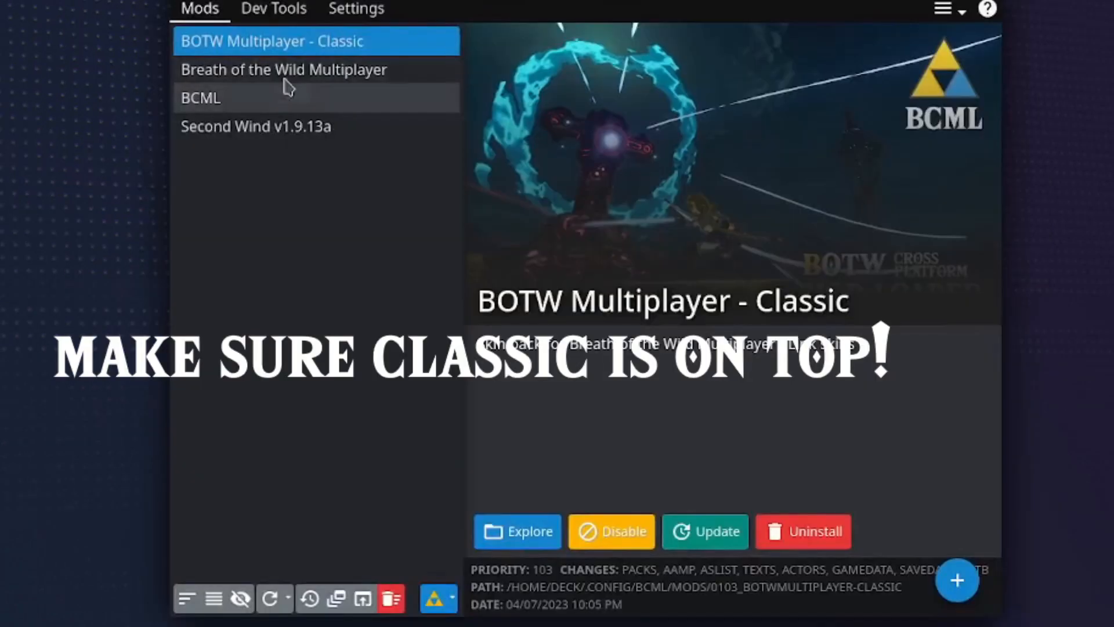
click(283, 69)
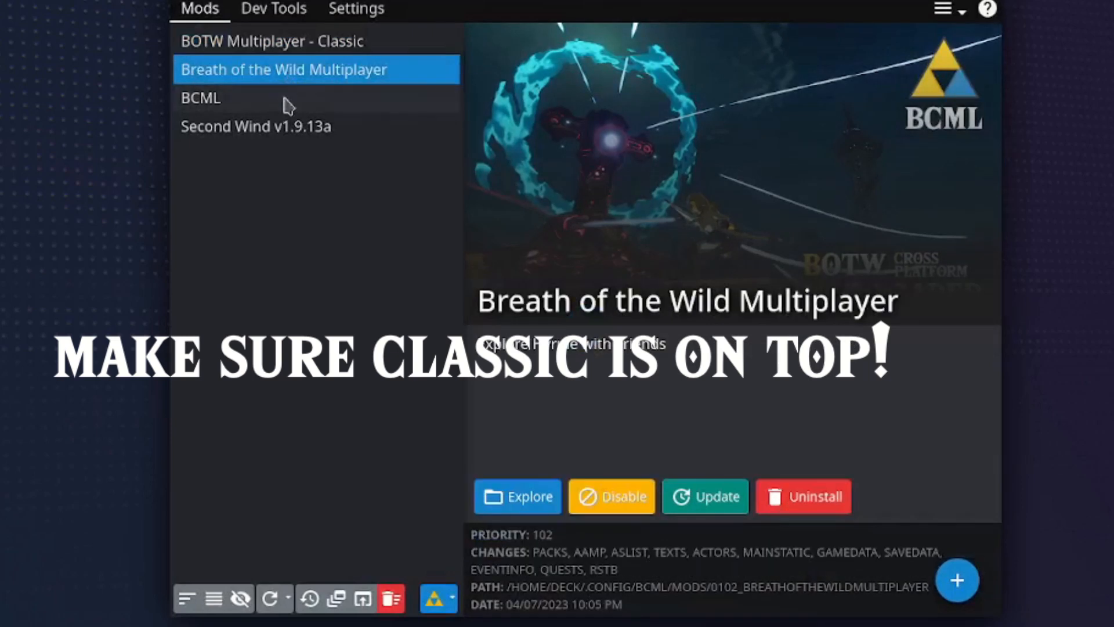
click(256, 126)
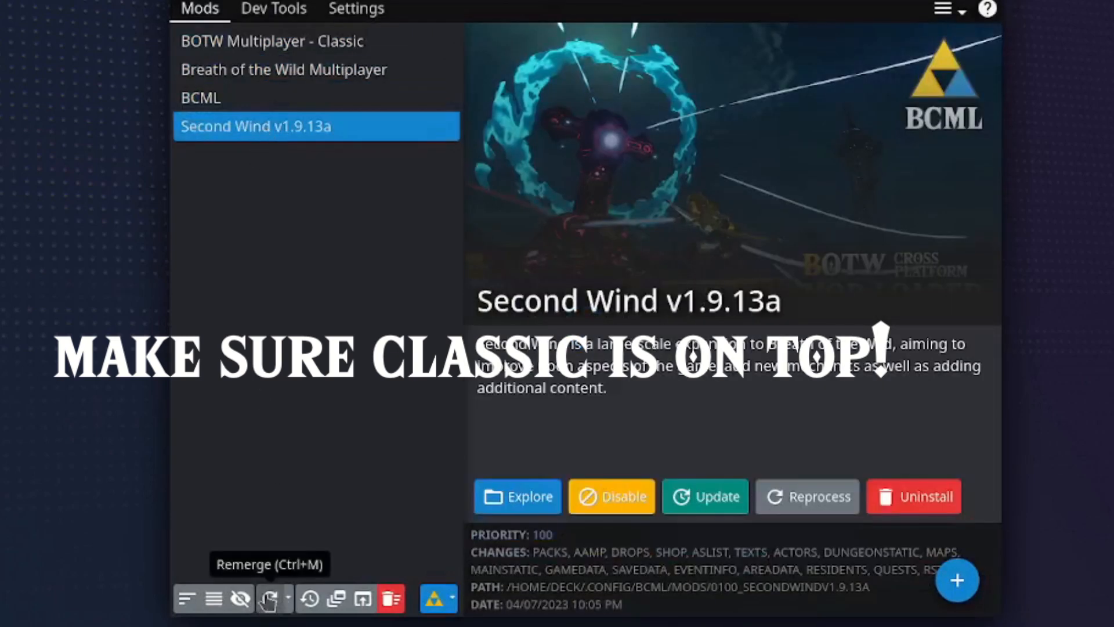
mouse_move(941, 91)
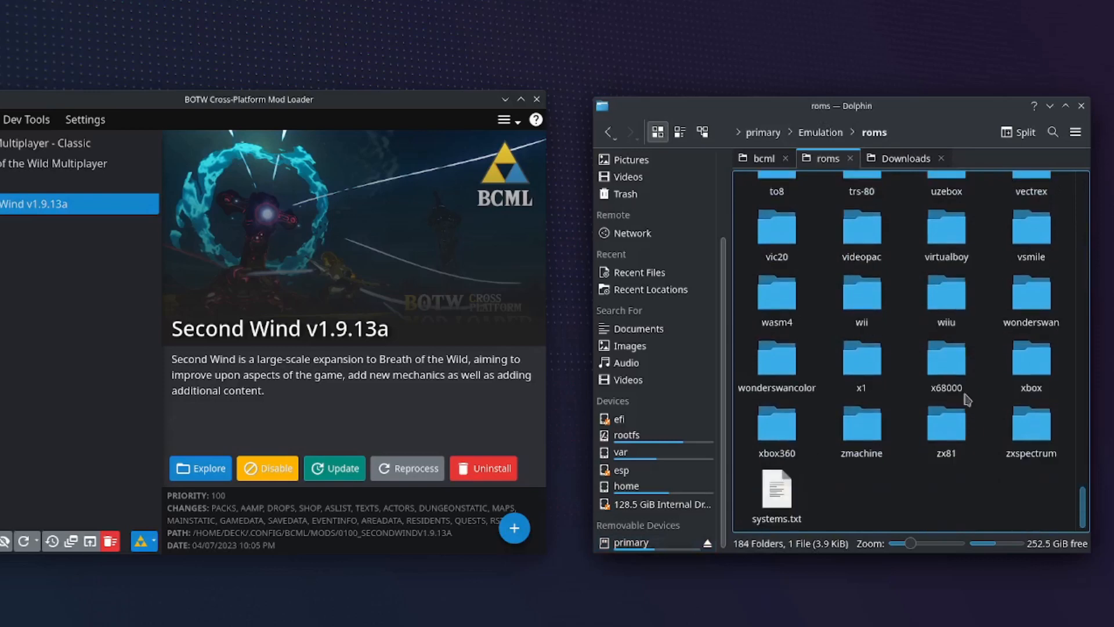
Drag BCML's merged folder into wiiu/graphicPacks as a link named BreathOfTheWild_BCML.
double_click(945, 301)
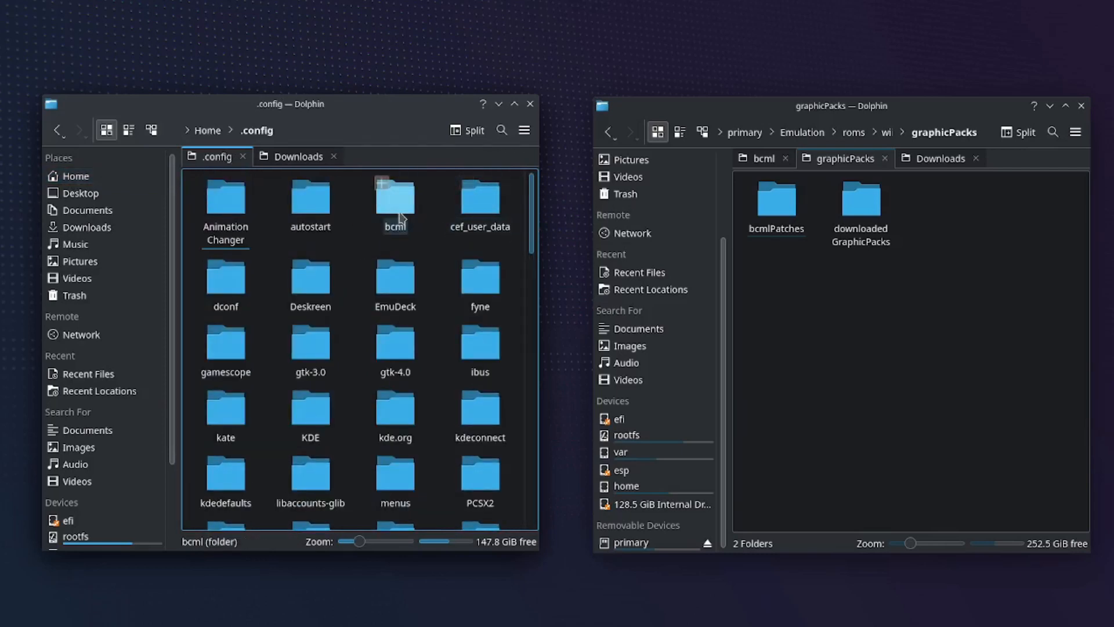
double_click(394, 197)
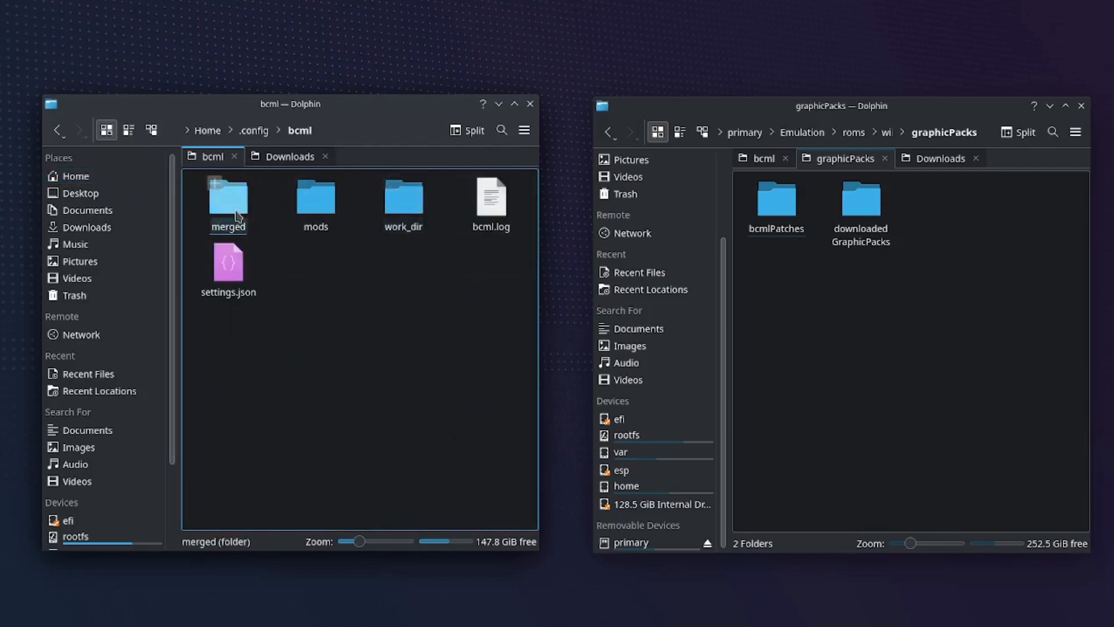
drag(228, 199, 870, 320)
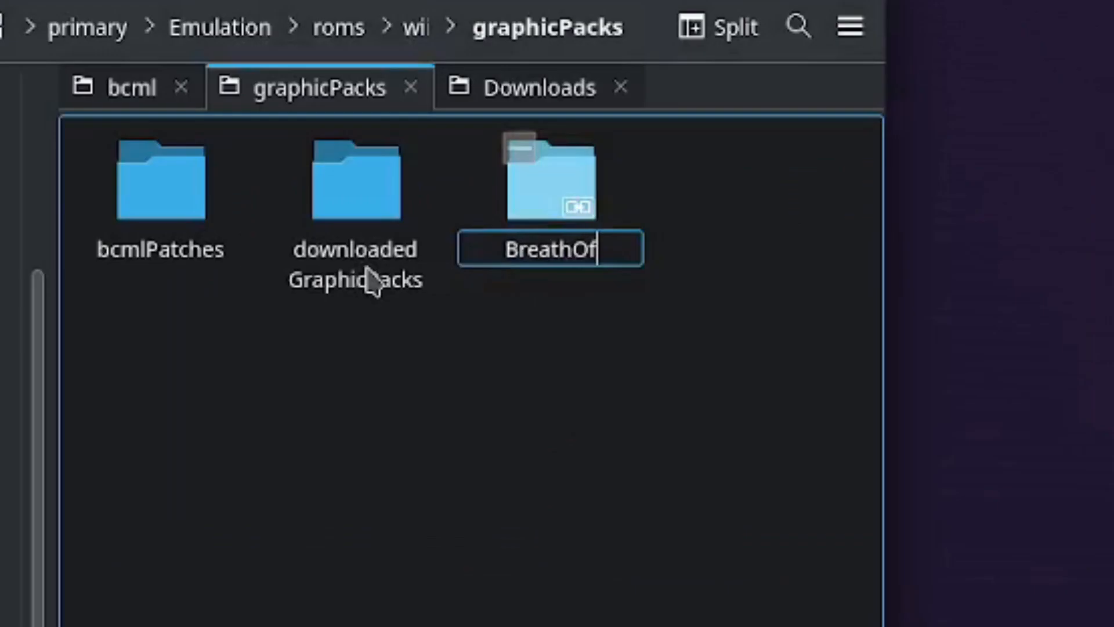
text(TheWild)
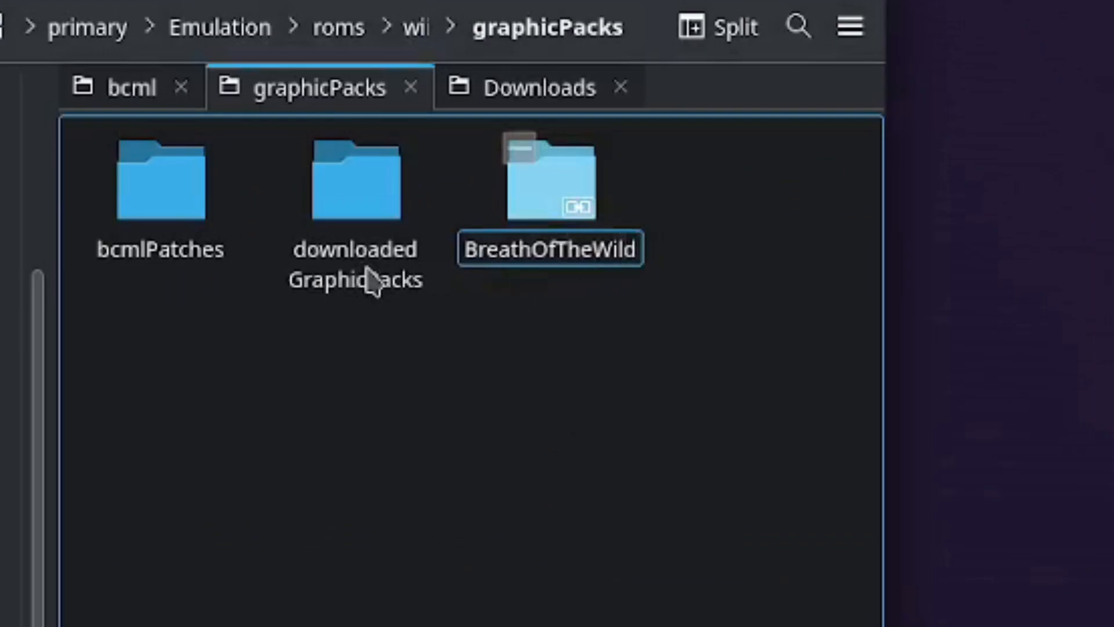
text(_BCML)
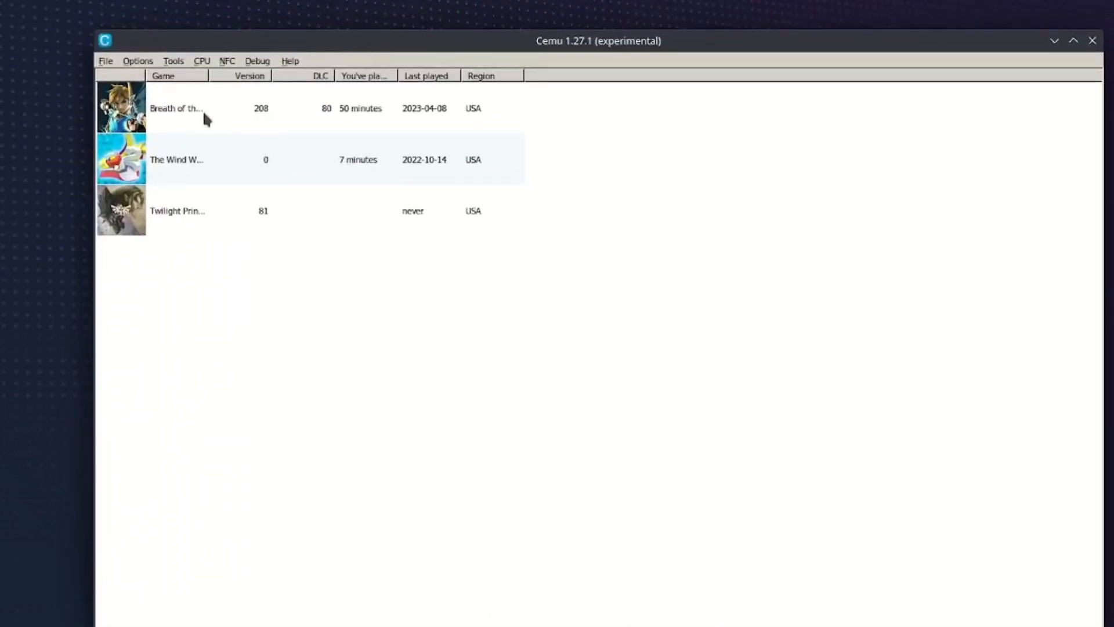
Open Breath of the Wild's graphic packs in Cemu and review the Enhancements and FPS++ packs.
right_click(174, 108)
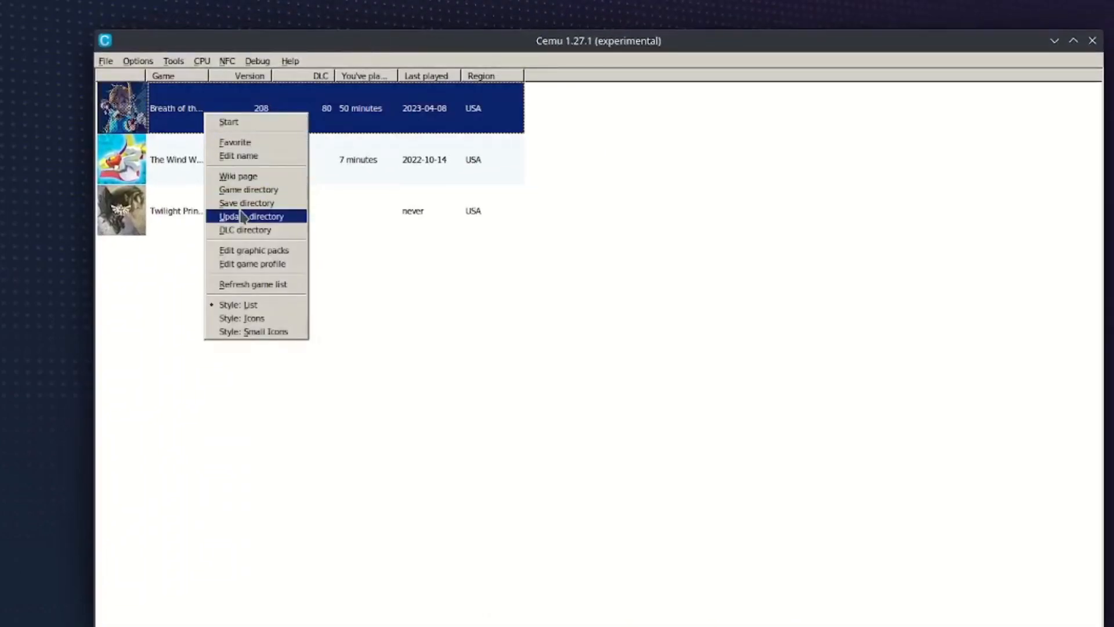
click(253, 250)
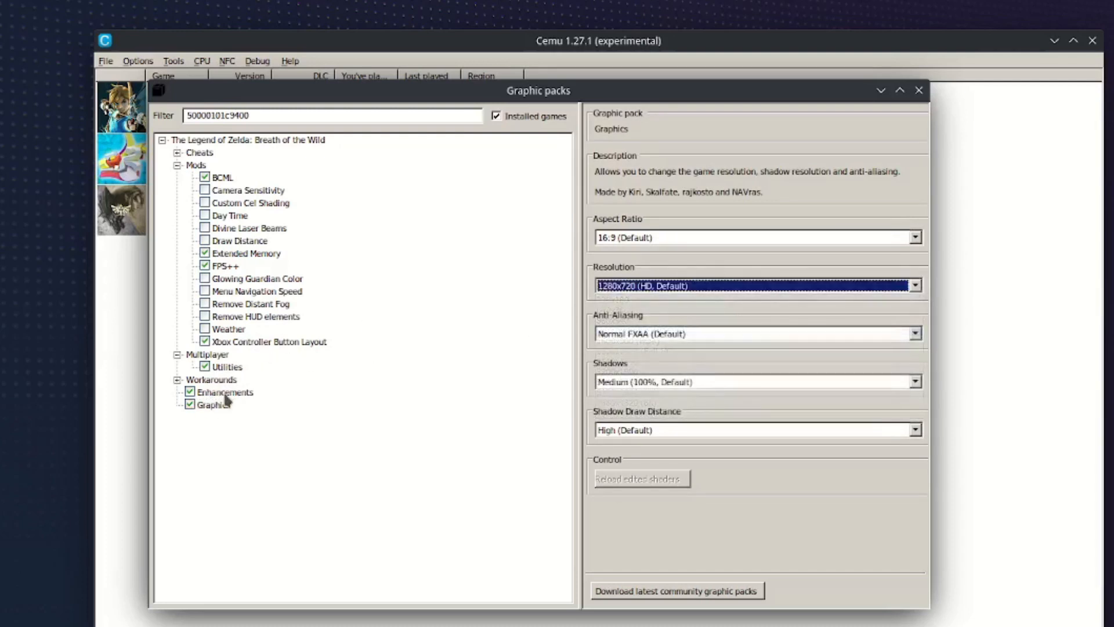
click(225, 391)
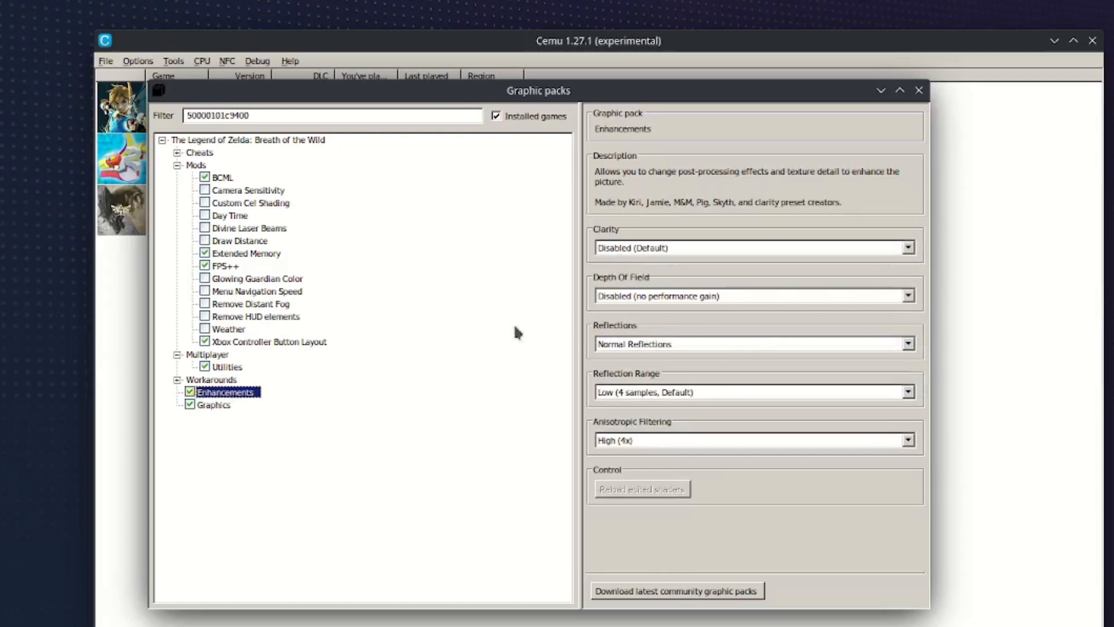
click(224, 265)
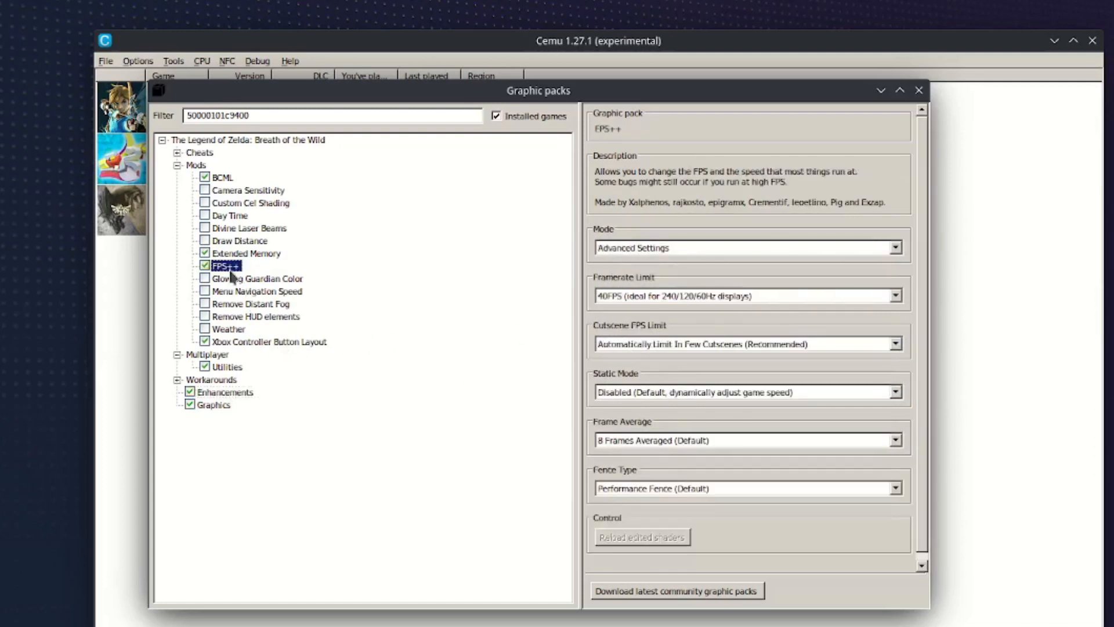
mouse_move(665, 373)
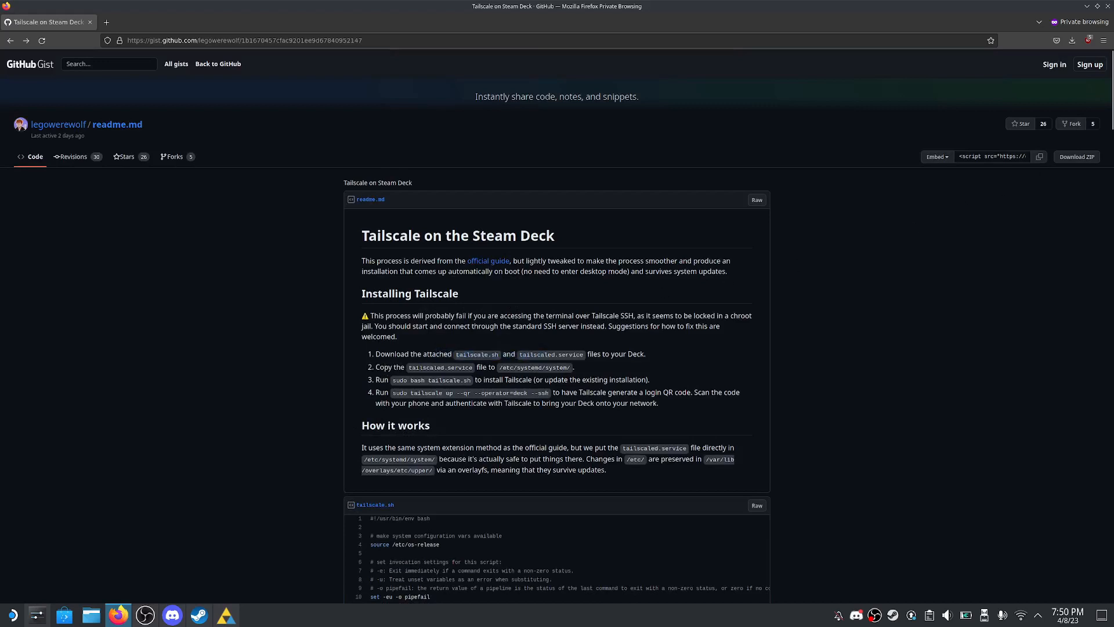
Show Firefox's recent downloads to check the Tailscale gist zip archive.
click(1072, 40)
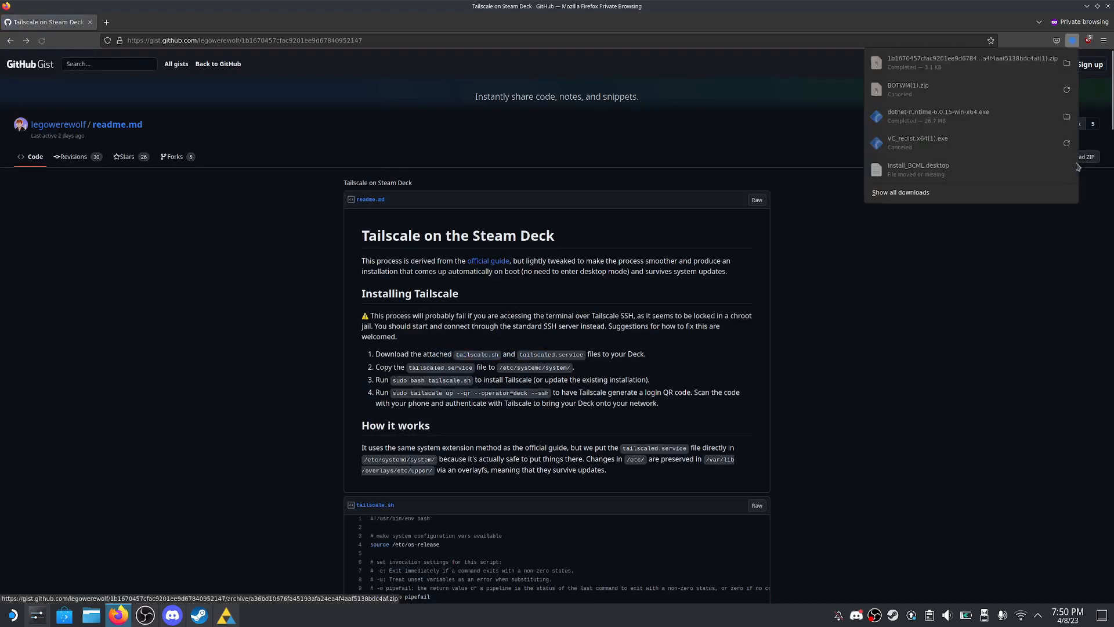
click(735, 218)
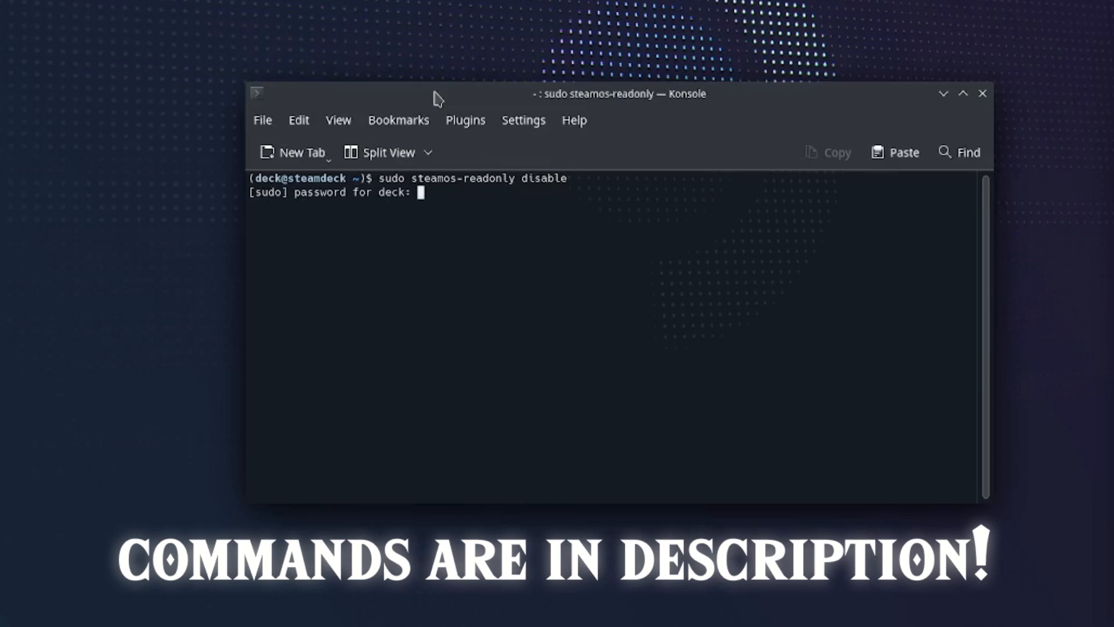
Submit the sudo password to disable read-only mode and cd to /home/deck/Downloads.
key(Return)
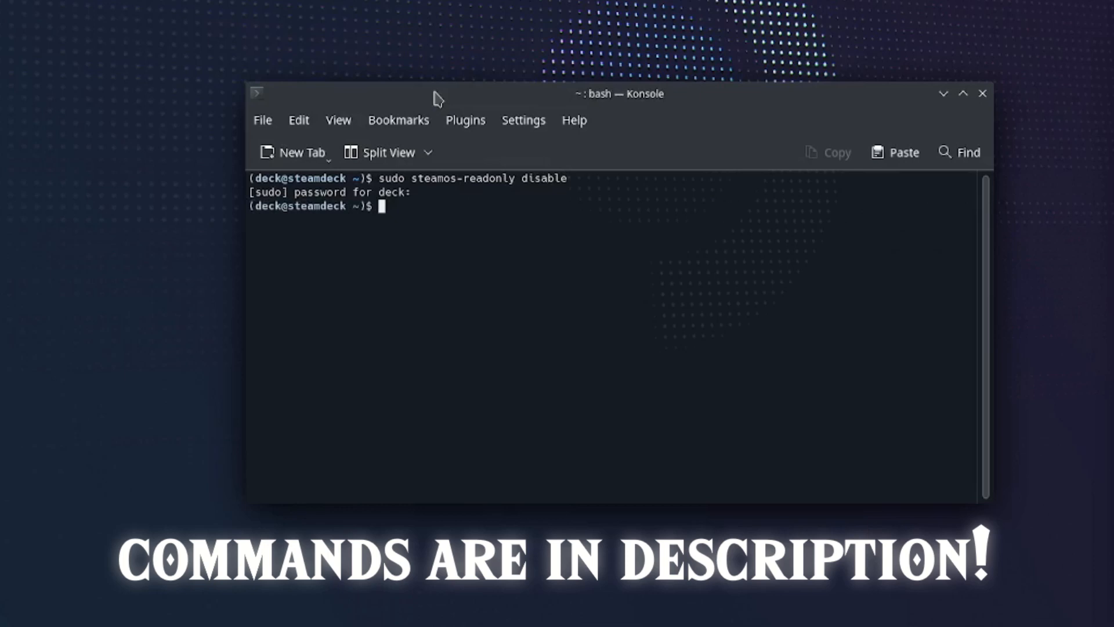
text(cd)
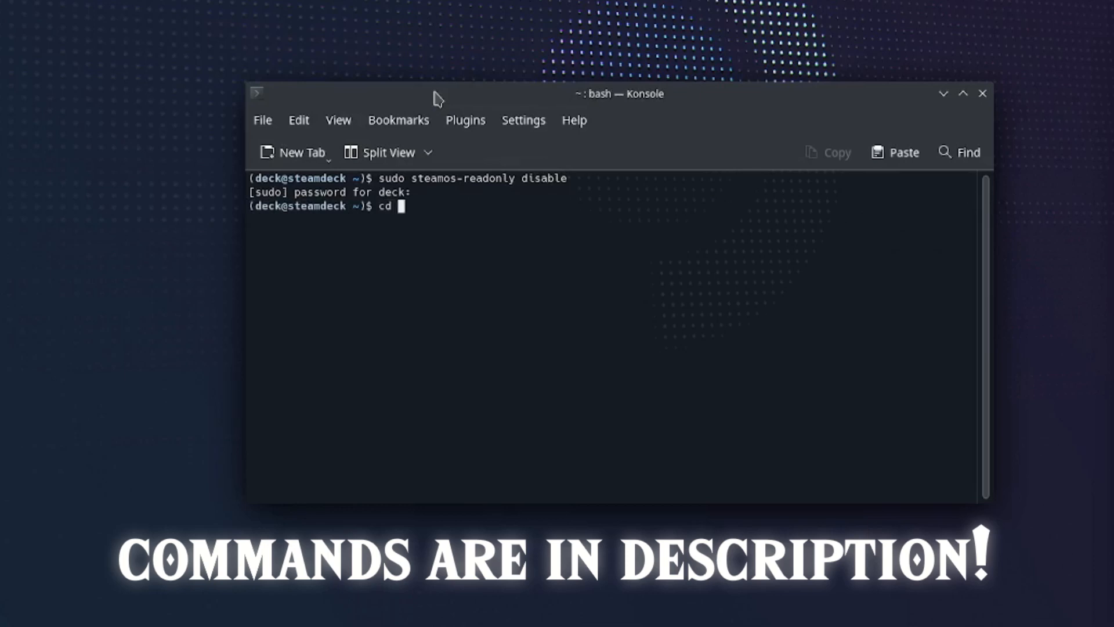
text(/home/deck/Dow)
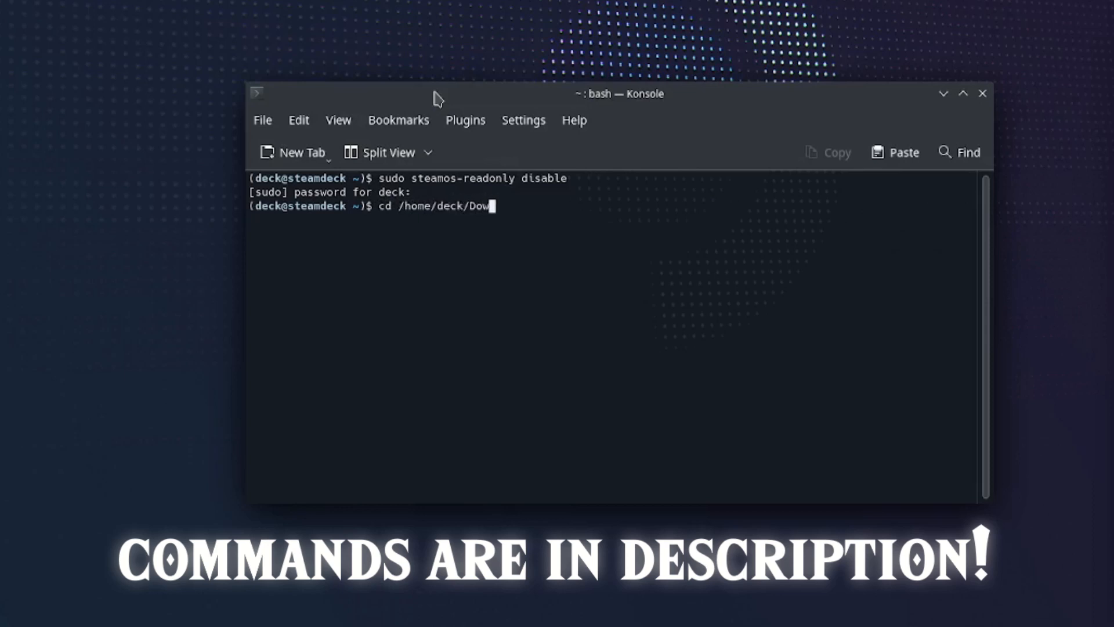
text(nloads/)
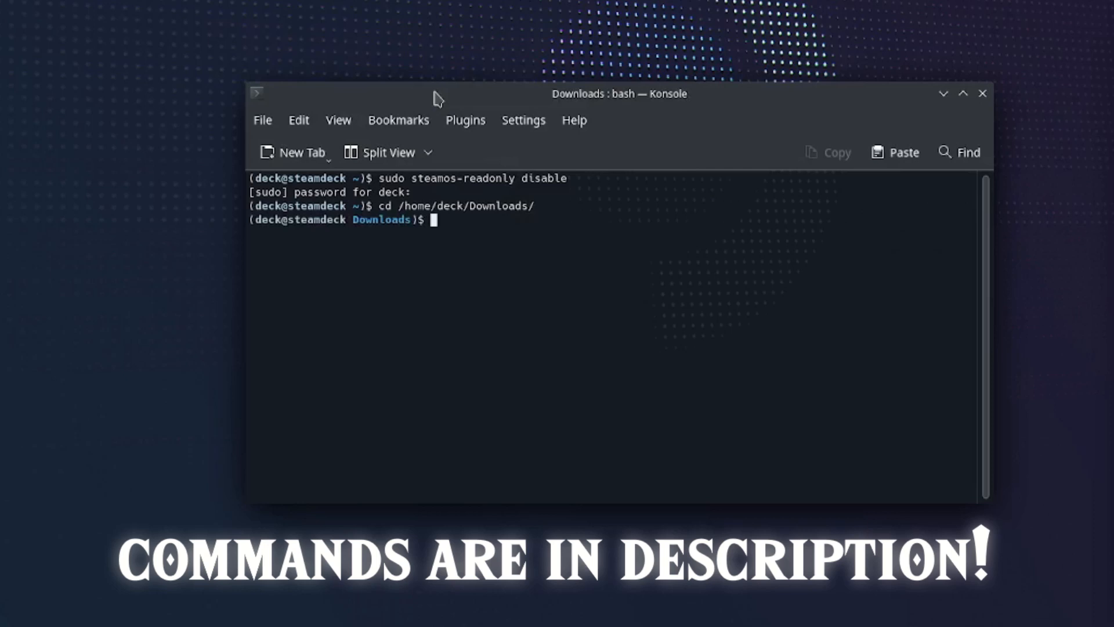
Move tailscaled.service into /etc/systemd/system with sudo mv.
text(sudo mv tail)
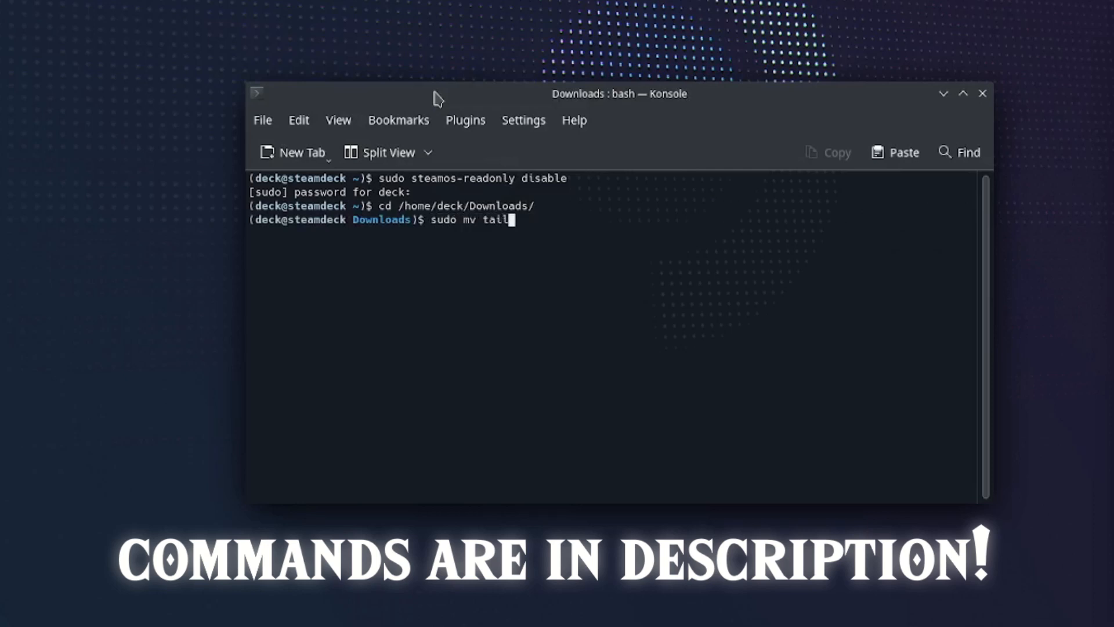
text(scaled.service /)
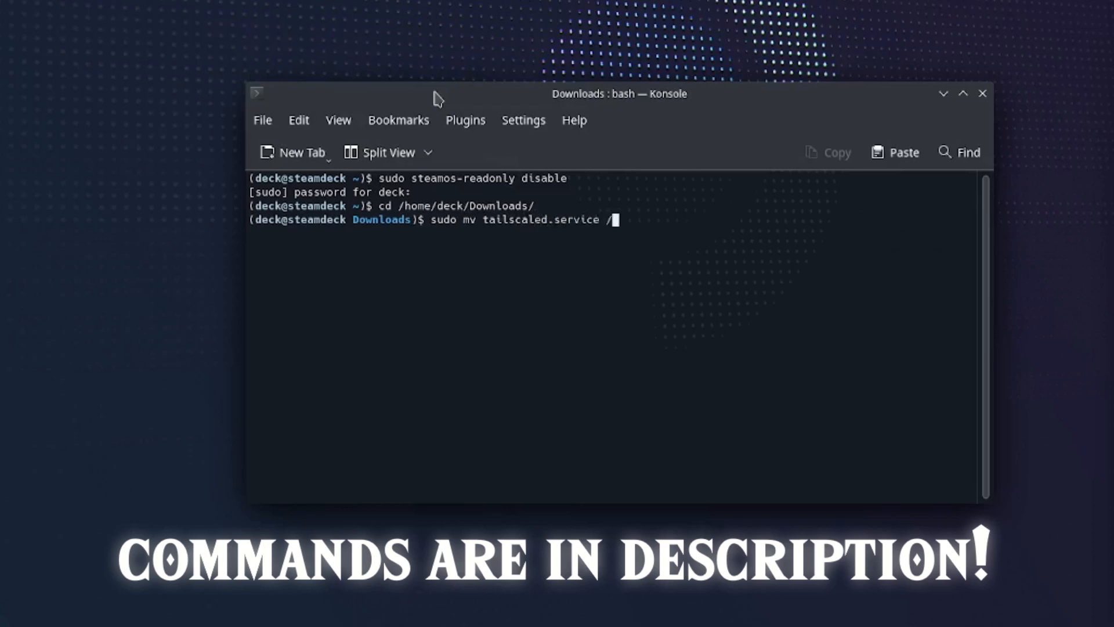
text(etc/syste)
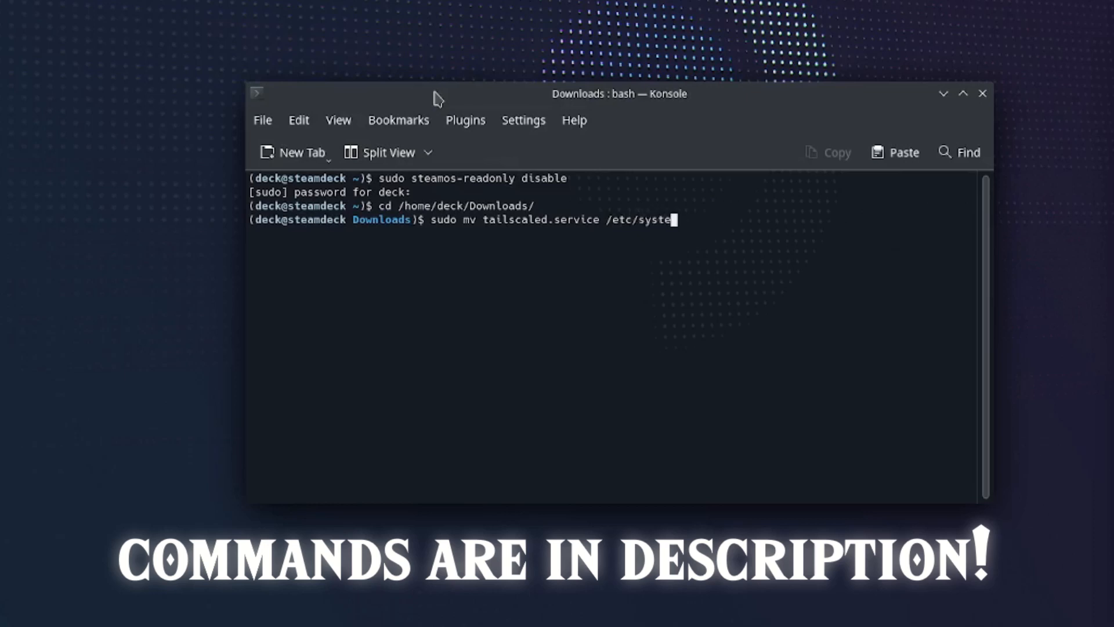
text(md/s)
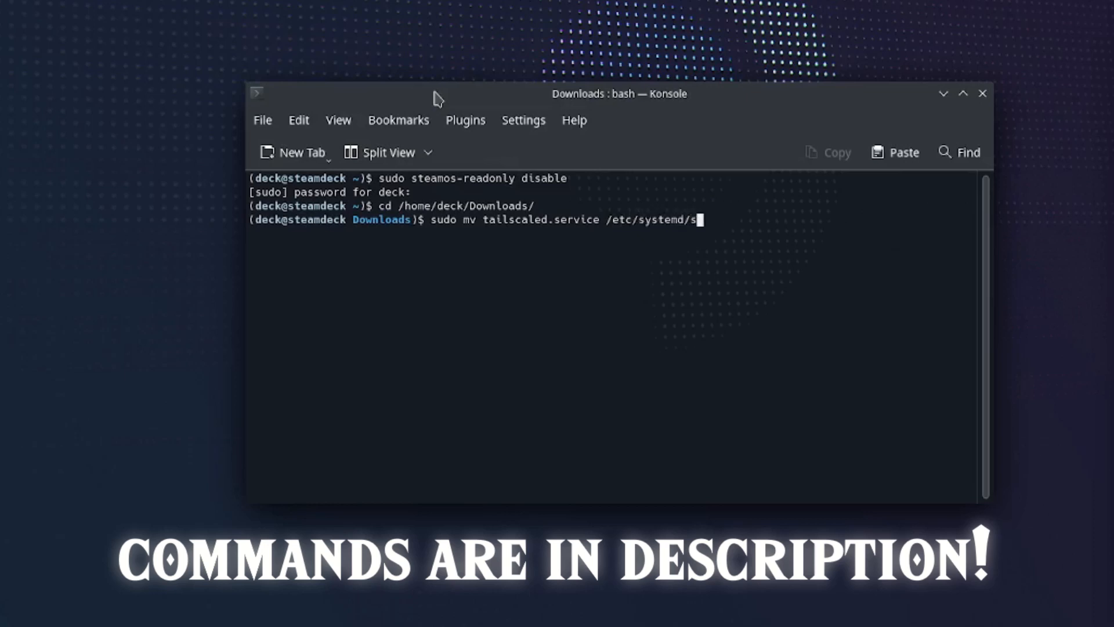
text(ystem)
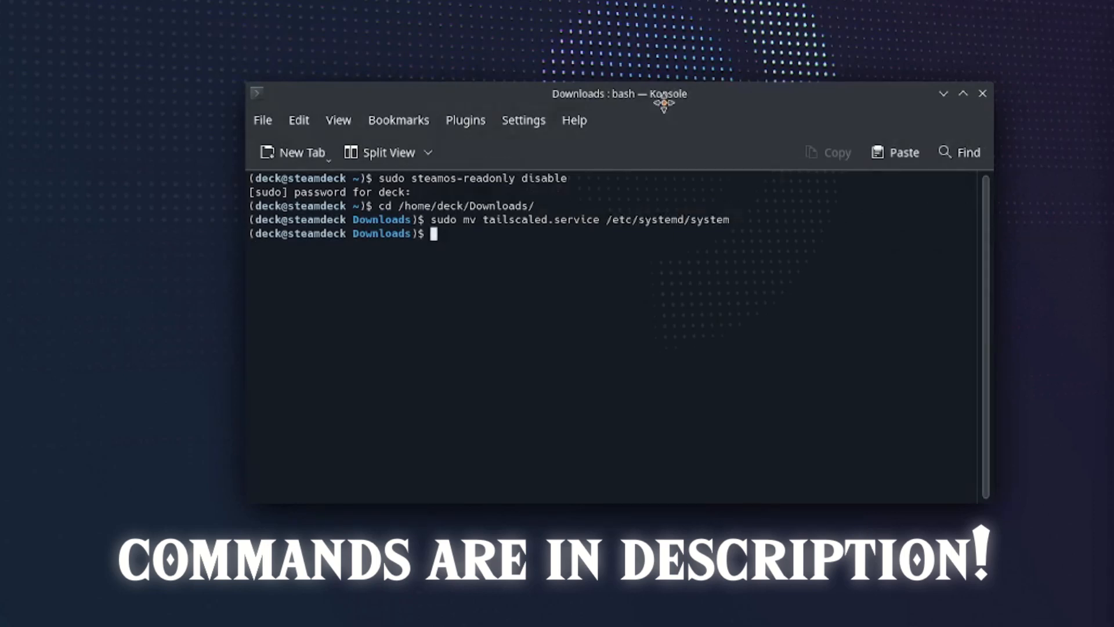
Install Tailscale 1.38.4 with sudo bash tailscale.sh and list the tailscale command's help.
text(sudo)
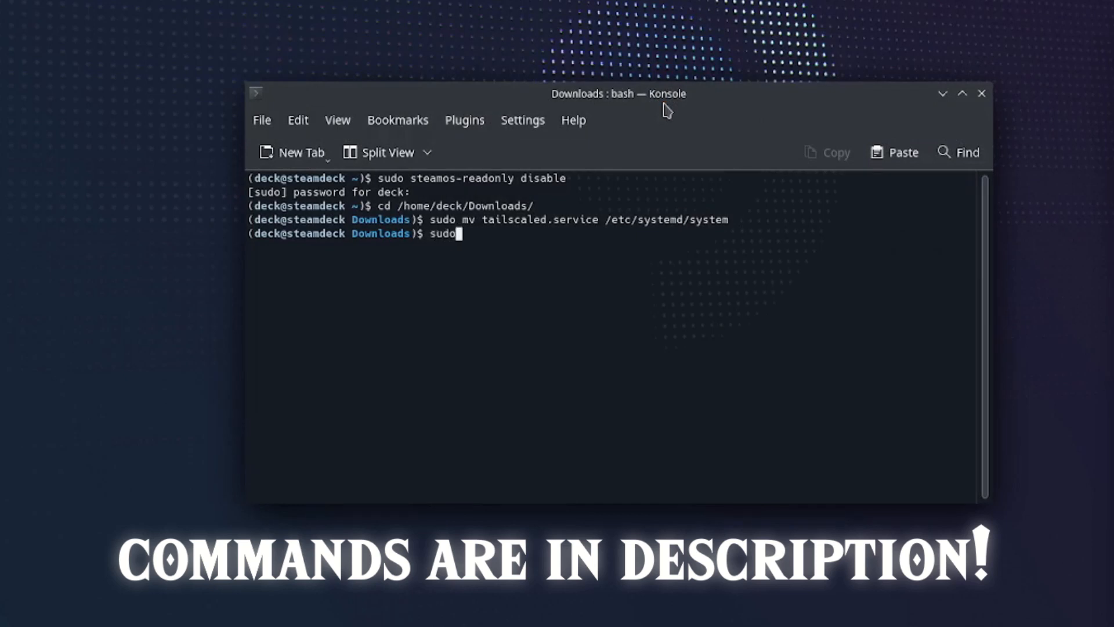
text(bash ta)
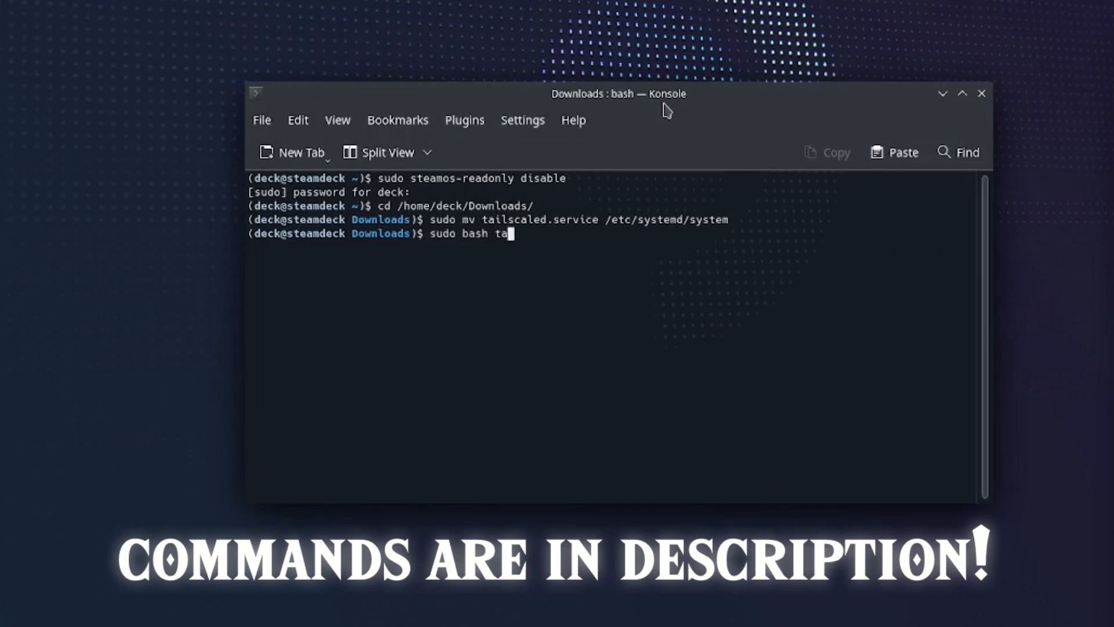
text(ilscale.sh)
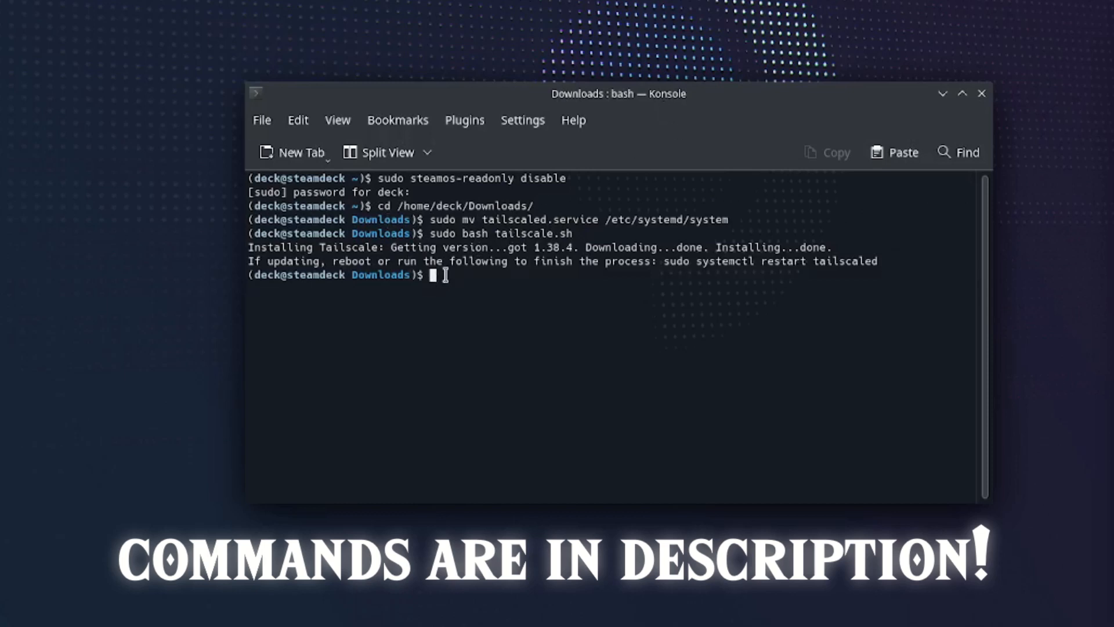
text(tails)
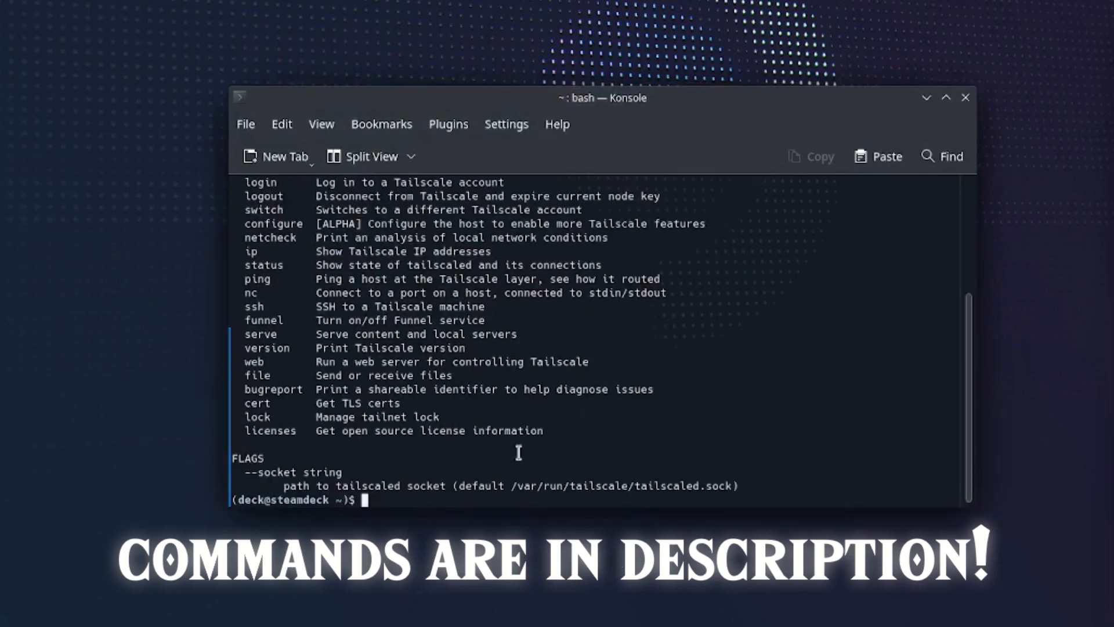
mouse_move(531, 485)
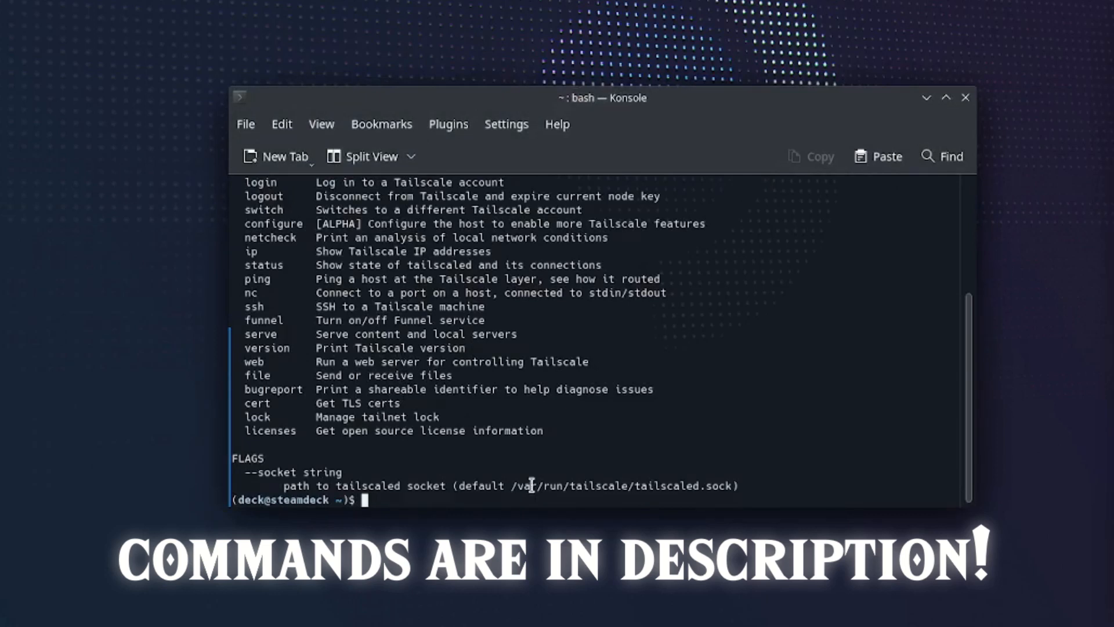
Run sudo tailscale up --qr --operator=deck --ssh and wait at the password prompt.
text(sudo)
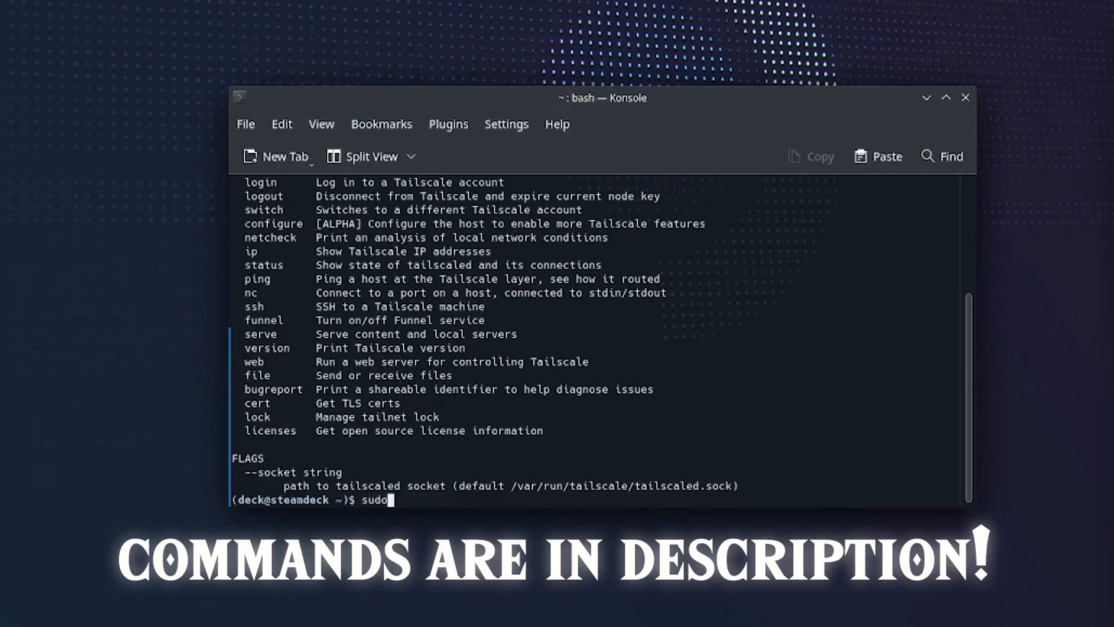
text(tailscale)
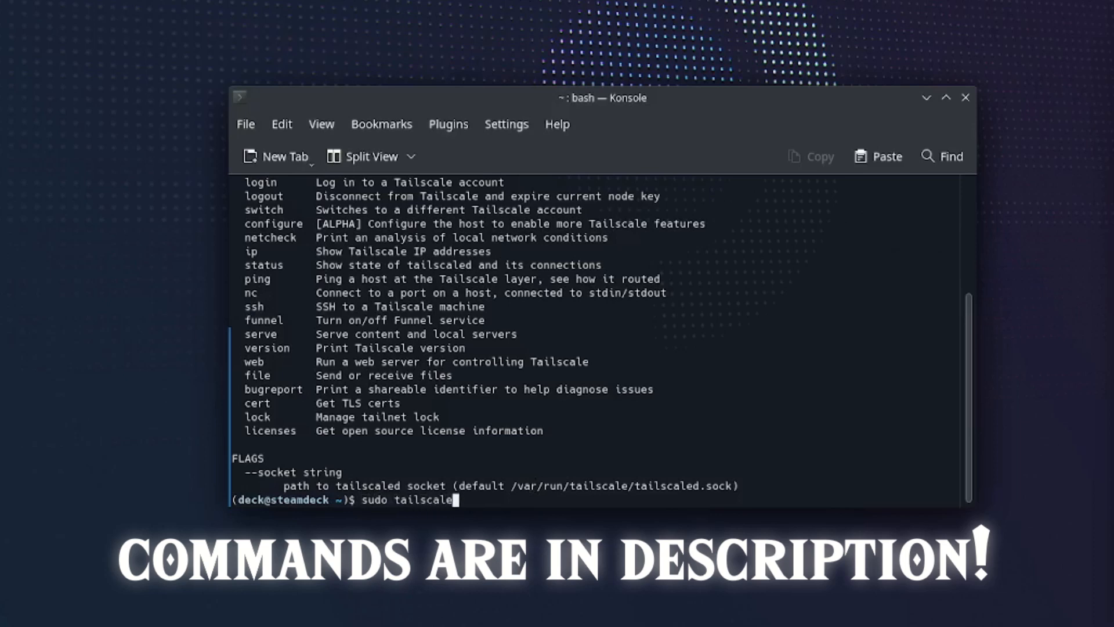
text(up)
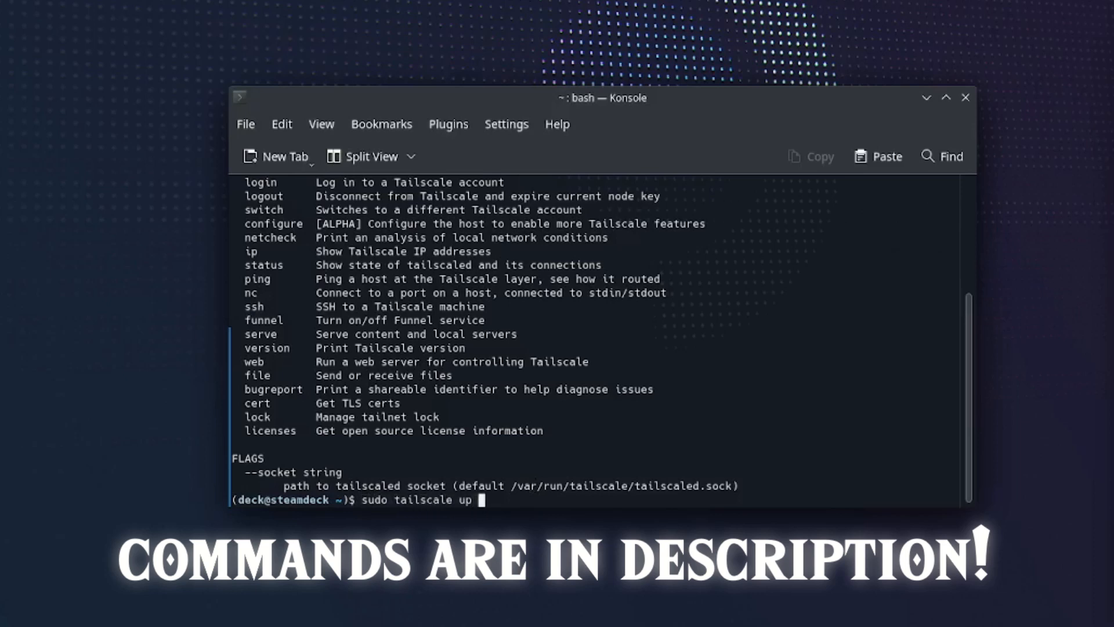
text(--q)
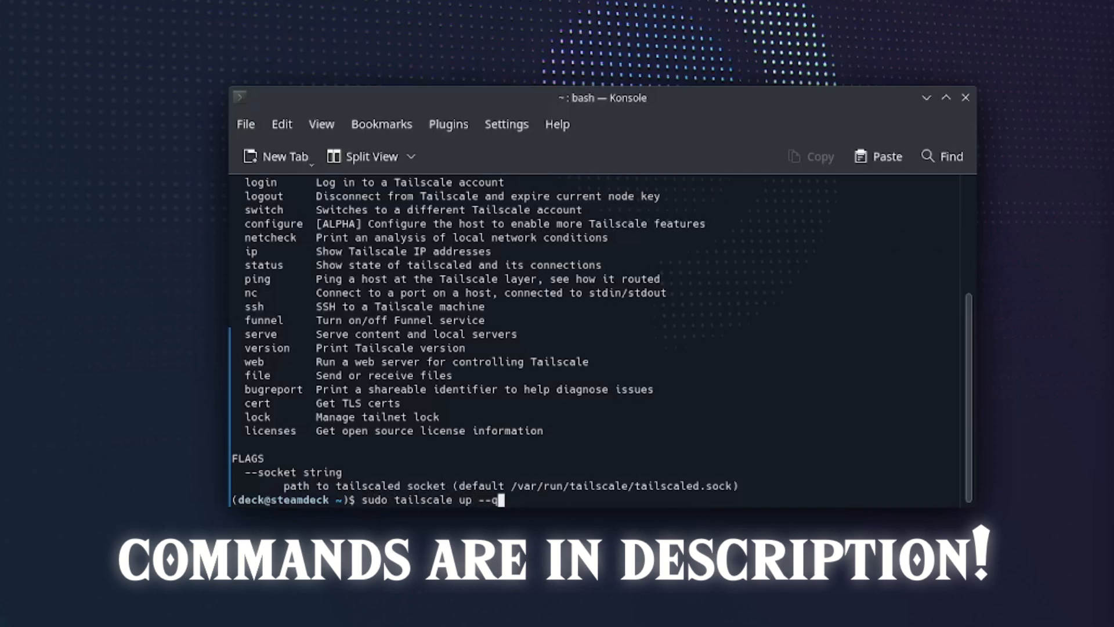
text(r --)
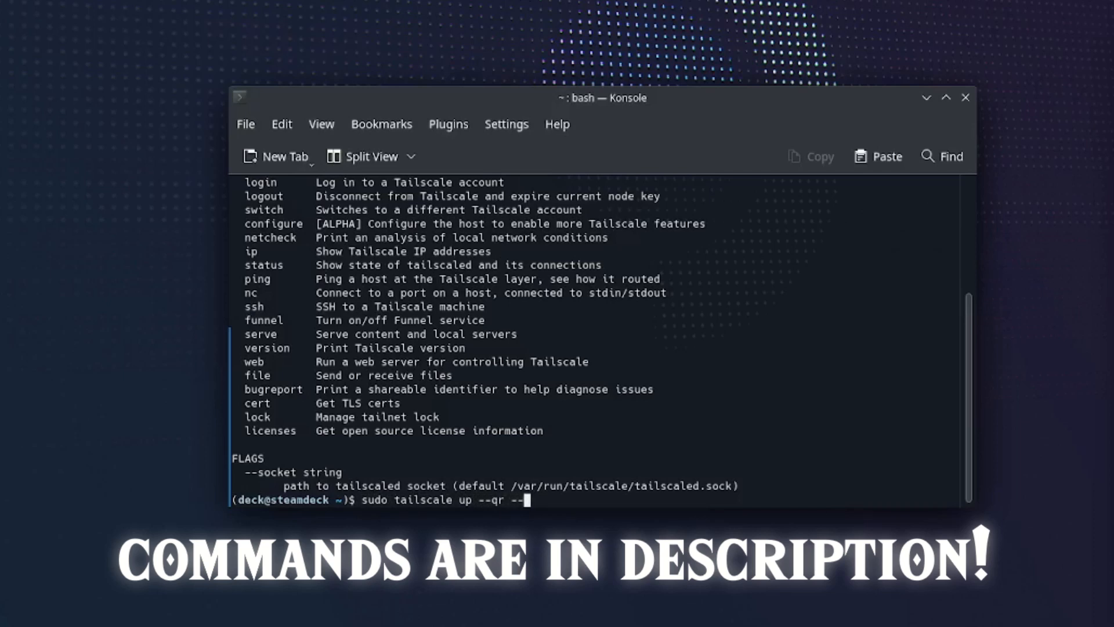
text(operator)
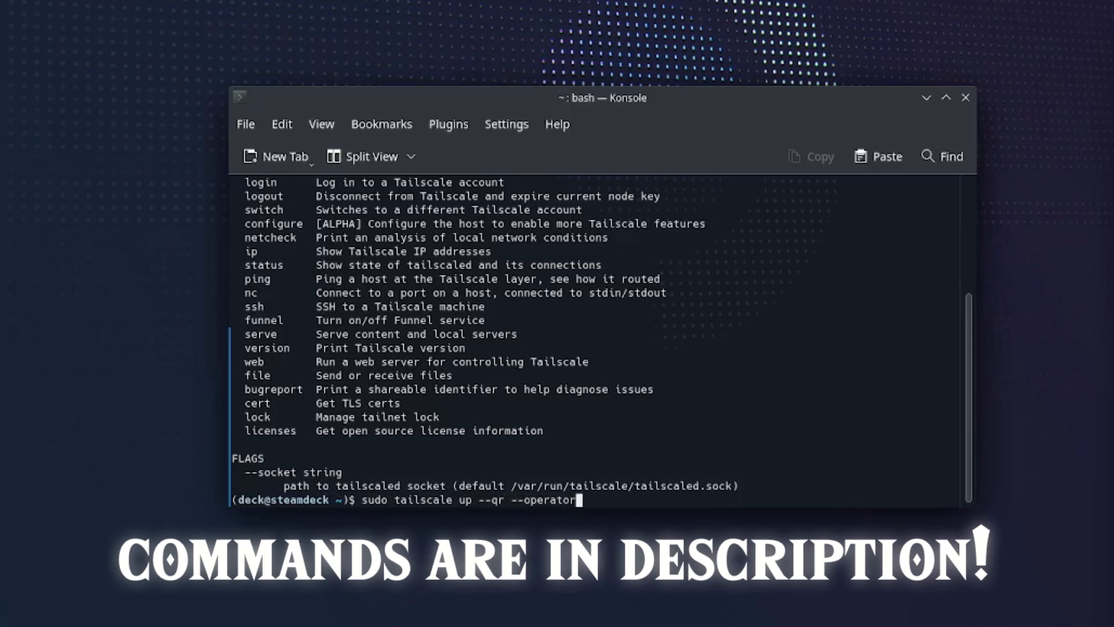
text(=deck)
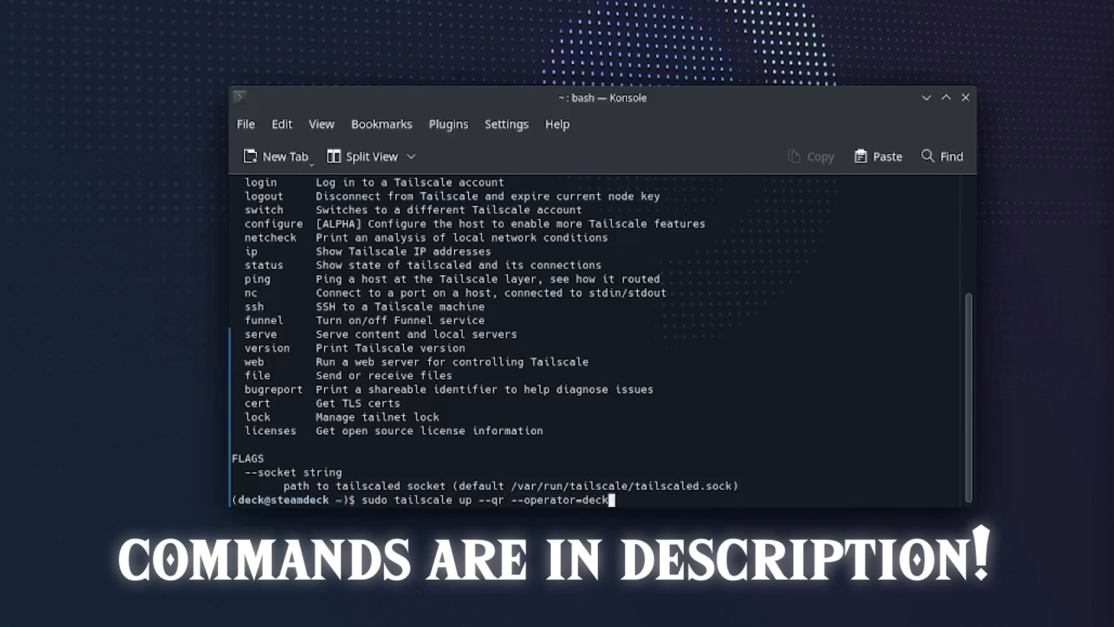
text(--ssh)
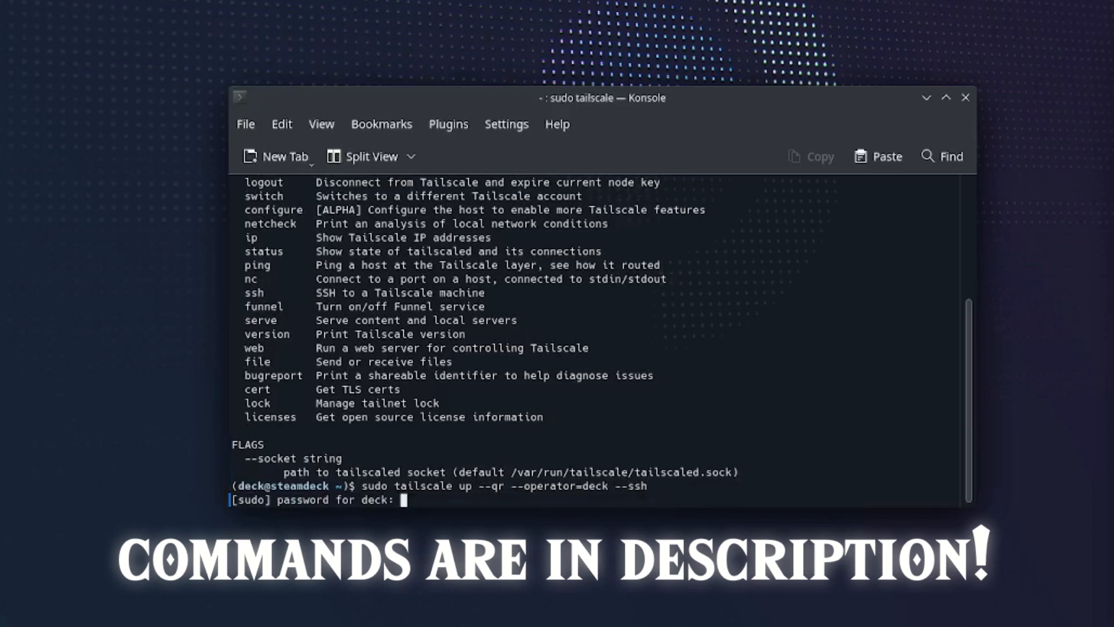
scroll(down, 3)
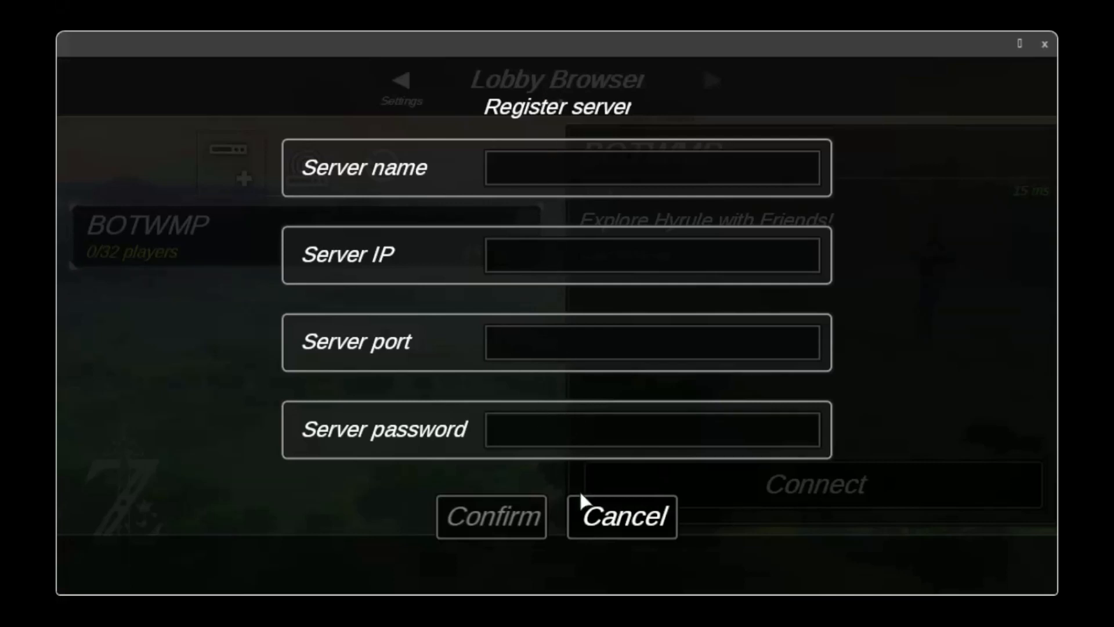
mouse_move(584, 465)
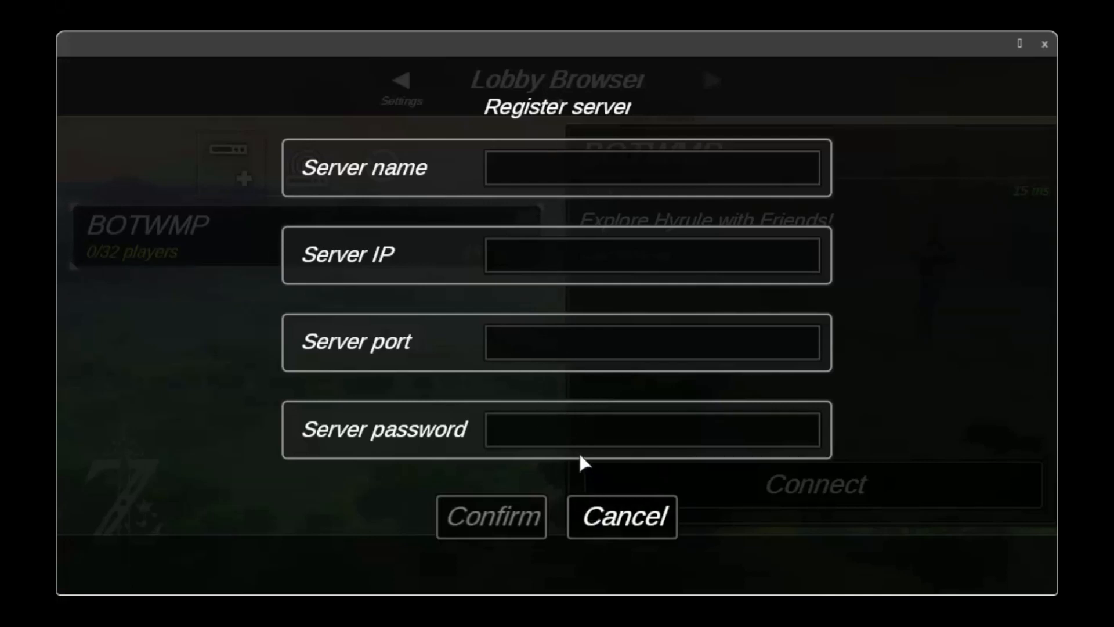
Cancel the empty Register server form to return to the Lobby Browser.
click(620, 516)
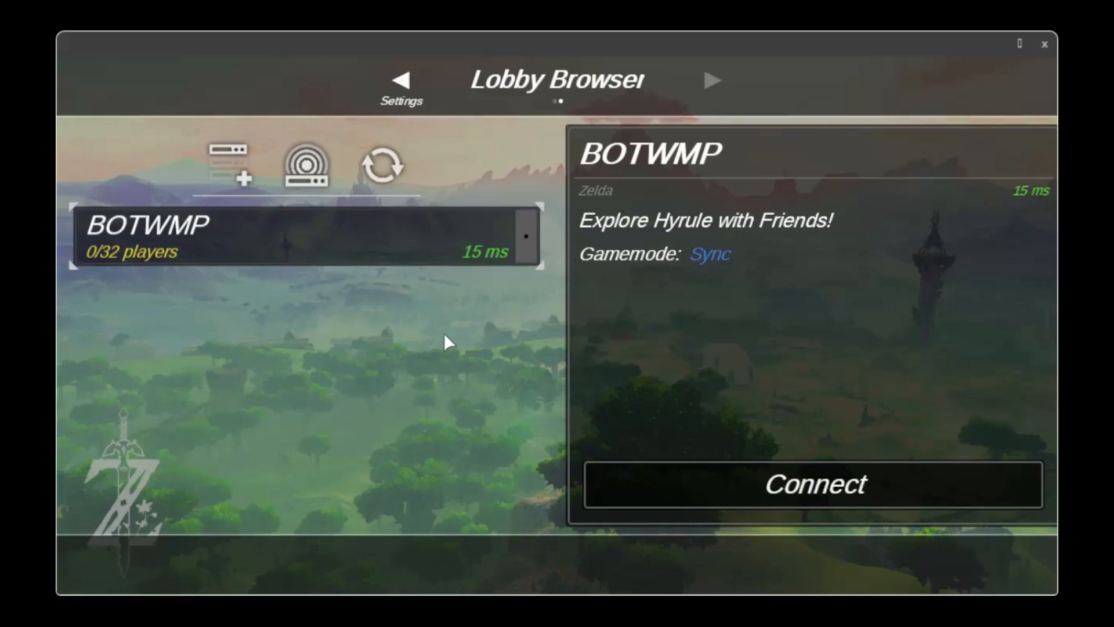
mouse_move(563, 333)
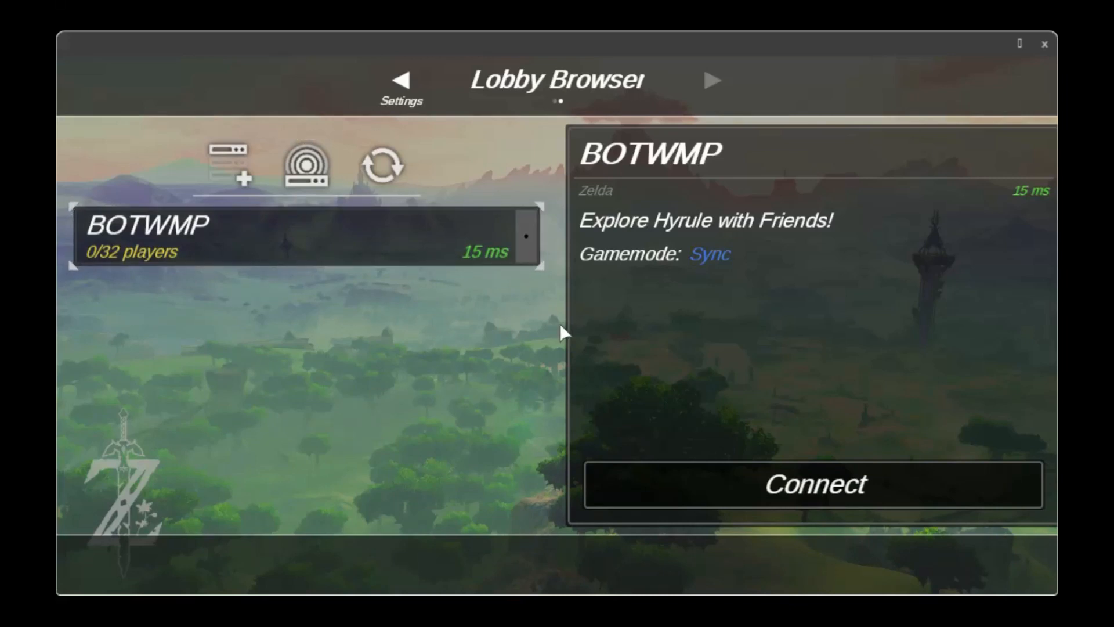
mouse_move(647, 324)
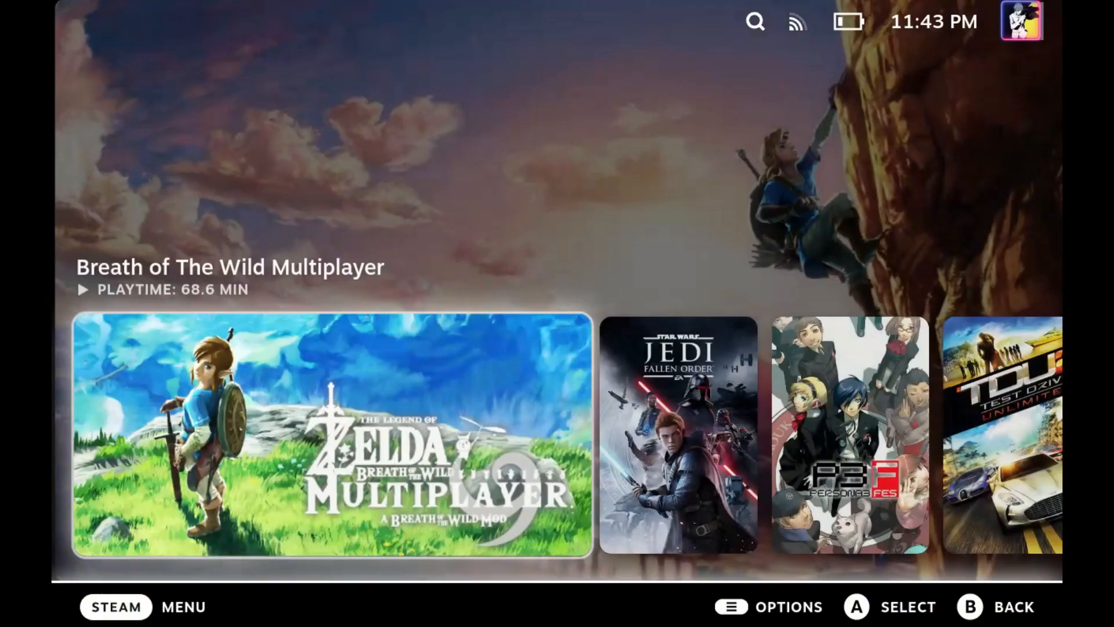
Open the Decky plugin store and scroll through the 36 plugins on its Browse tab.
click(332, 434)
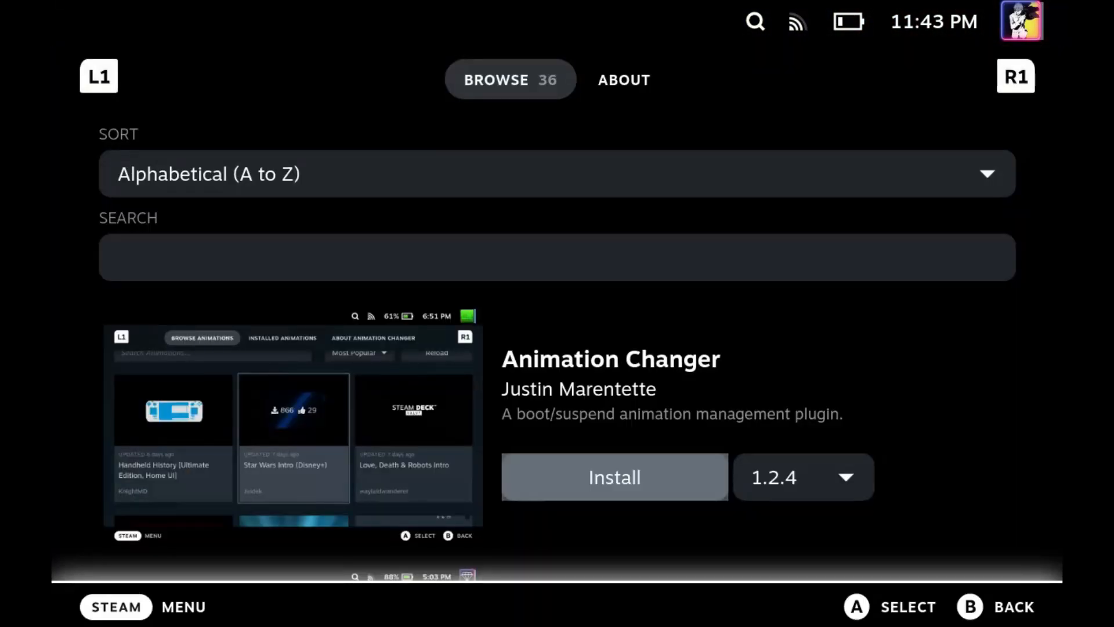
scroll(down, 3)
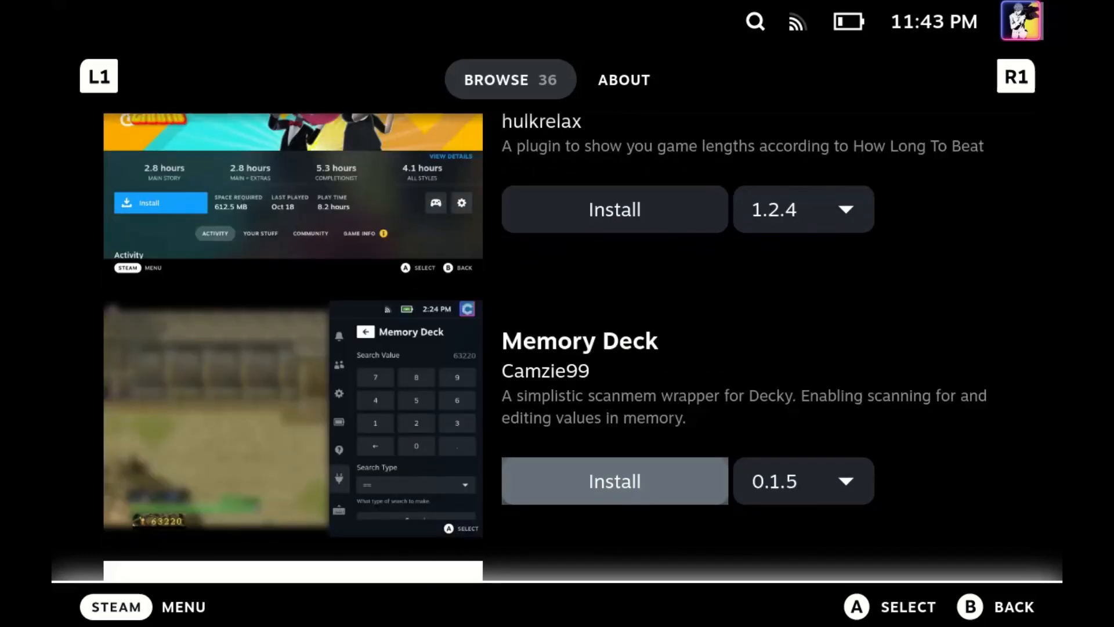